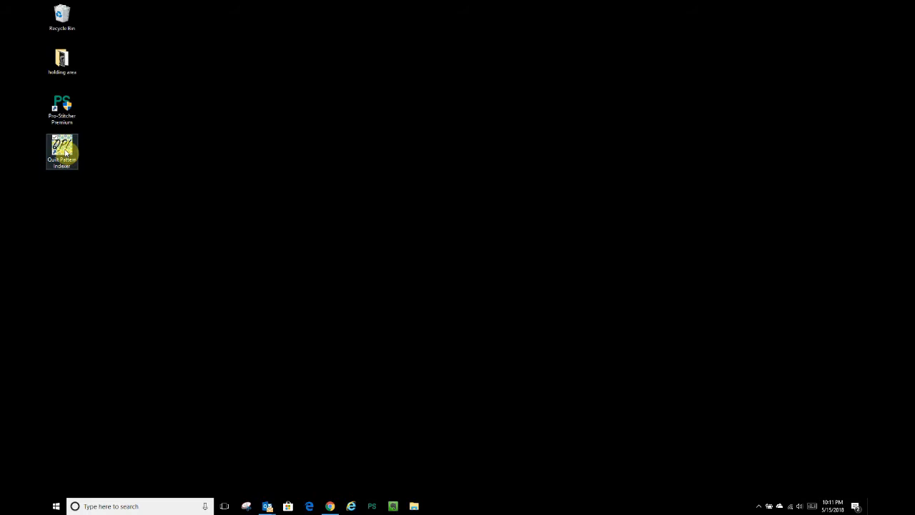
Step: Launch Quilt Pattern Indexer from its desktop shortcut to show the version and 14-day trial notice
double_click(62, 151)
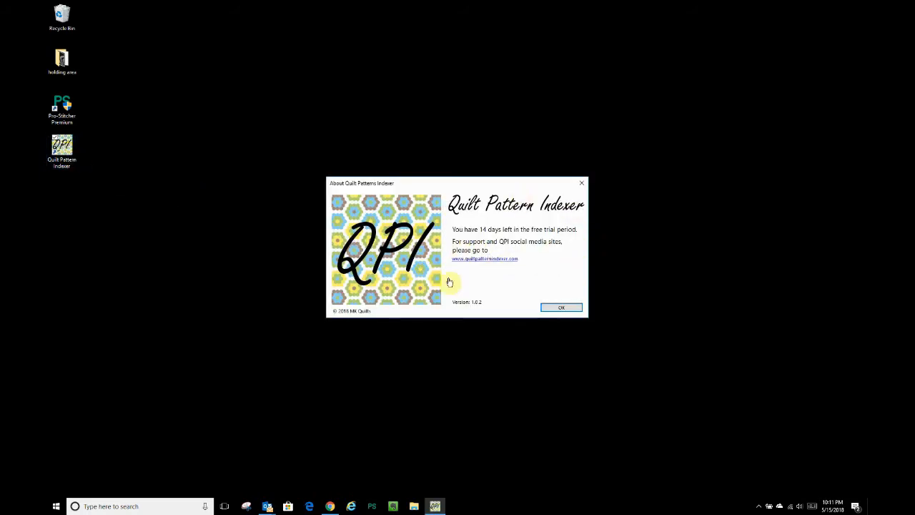
mouse_move(596, 246)
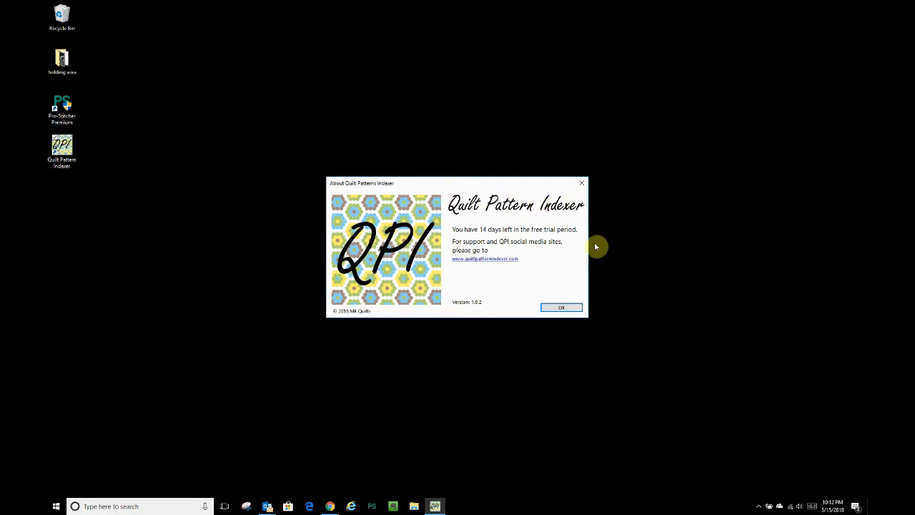
mouse_move(581, 283)
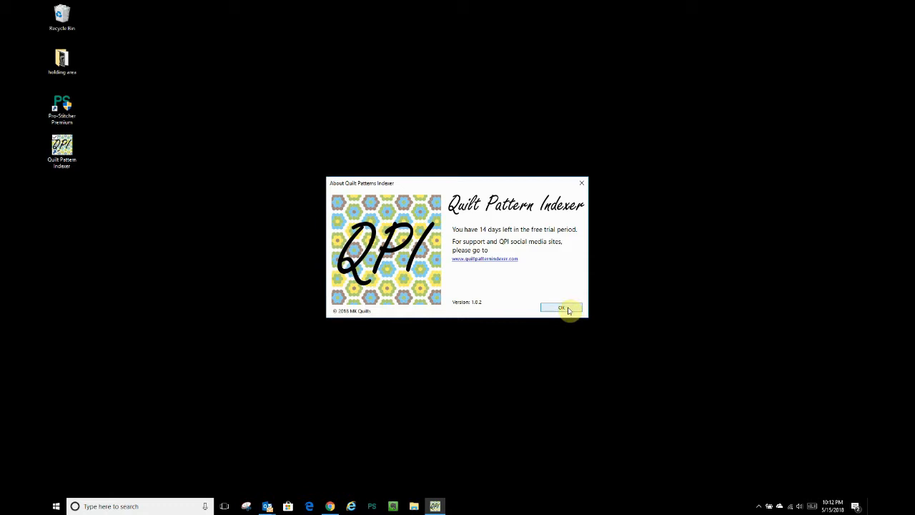
Step: Close the About notice and select the empty Keywords category in the left tree
click(562, 308)
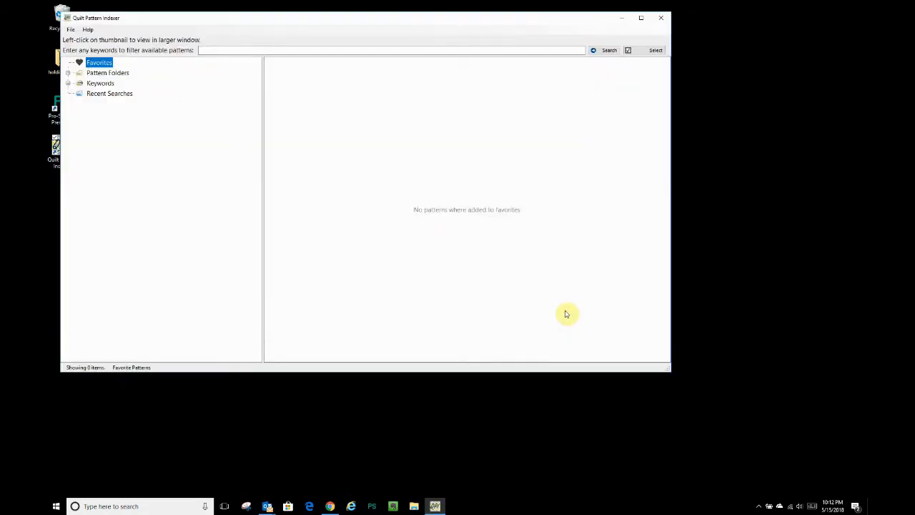
right_click(435, 506)
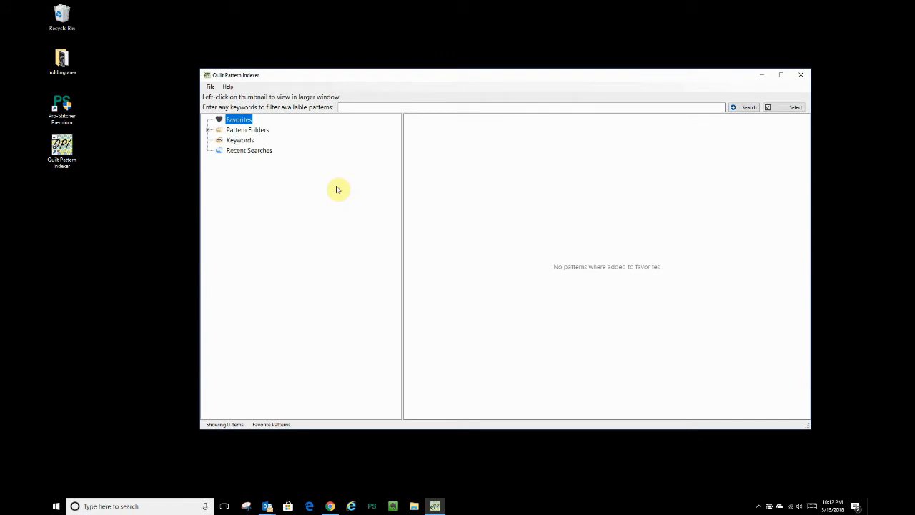
click(240, 141)
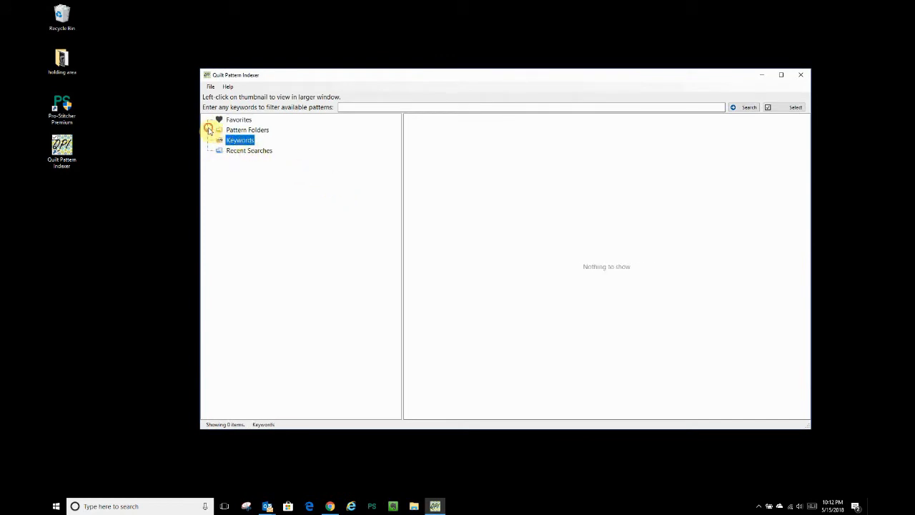
Step: Expand Pattern Folders and C:\Designs, preview two designers' folders, then collapse them
click(210, 129)
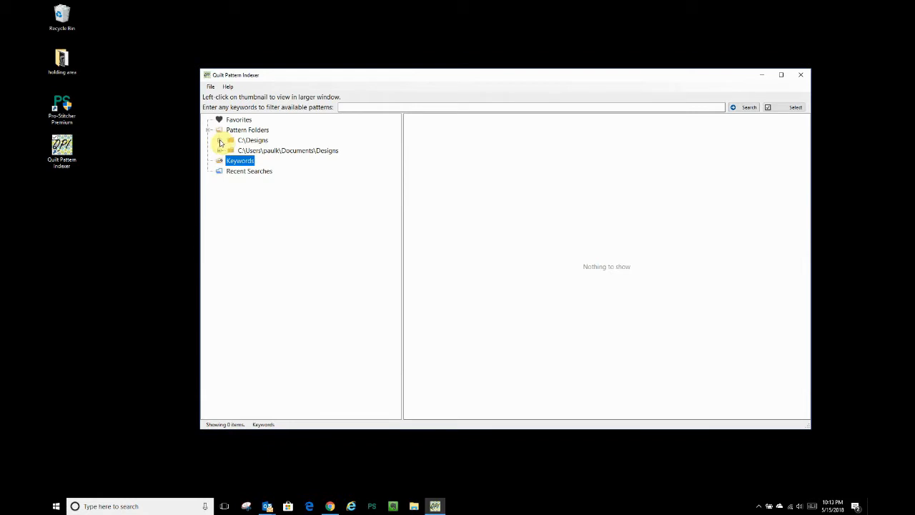
click(220, 140)
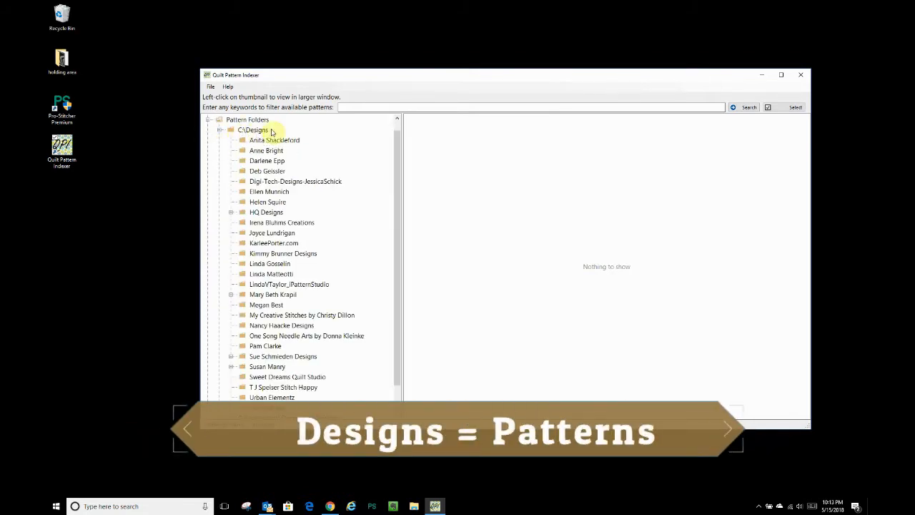
click(275, 140)
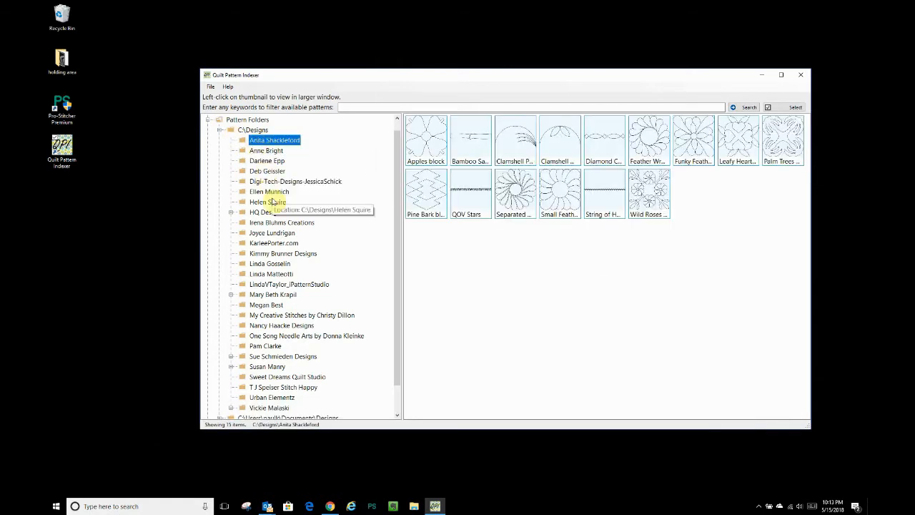
click(268, 202)
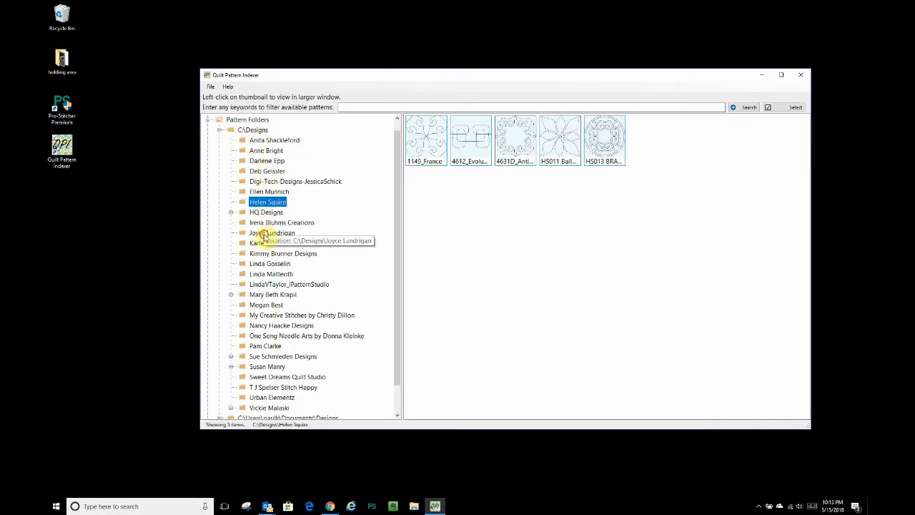
click(274, 233)
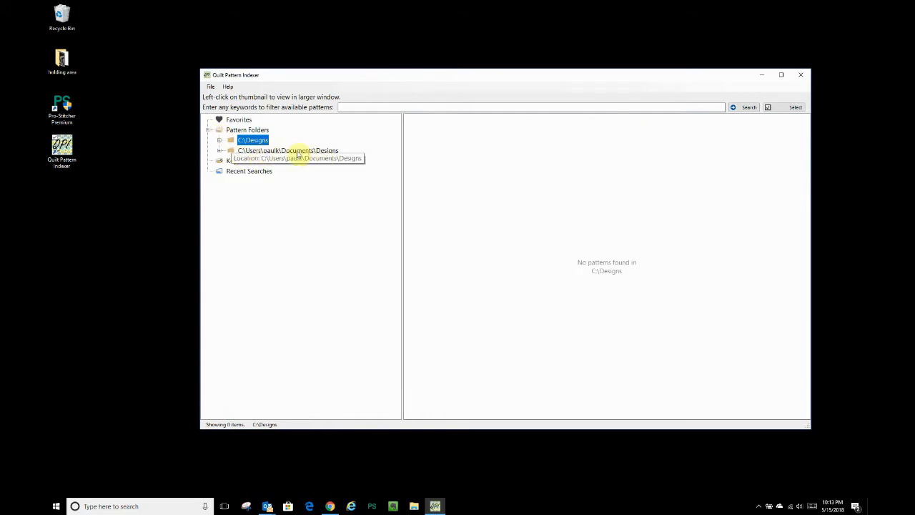
Step: Preview the Documents Designs folder and its 'testing sub folders' subfolder thumbnails
click(288, 151)
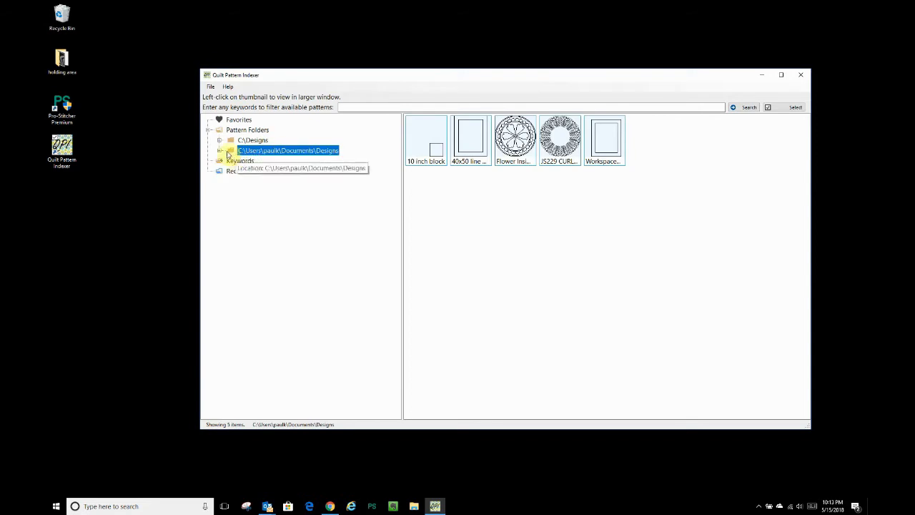
click(231, 151)
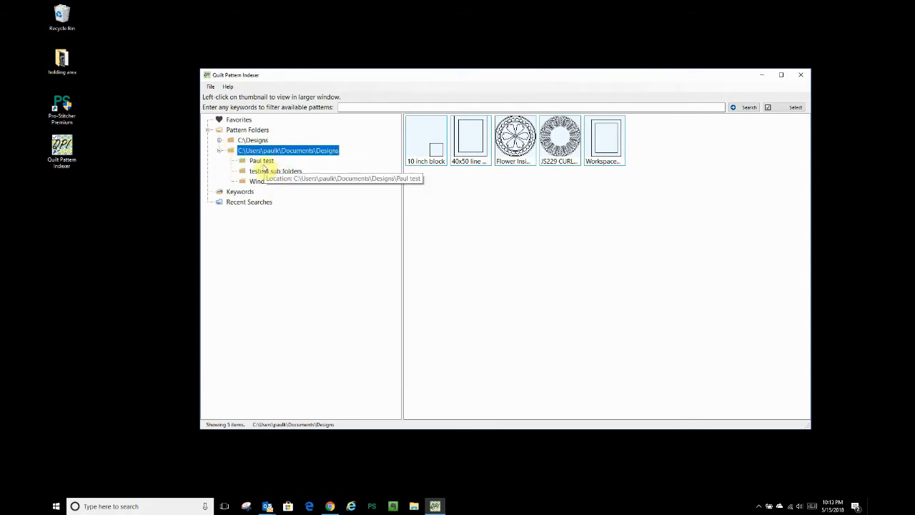
click(275, 170)
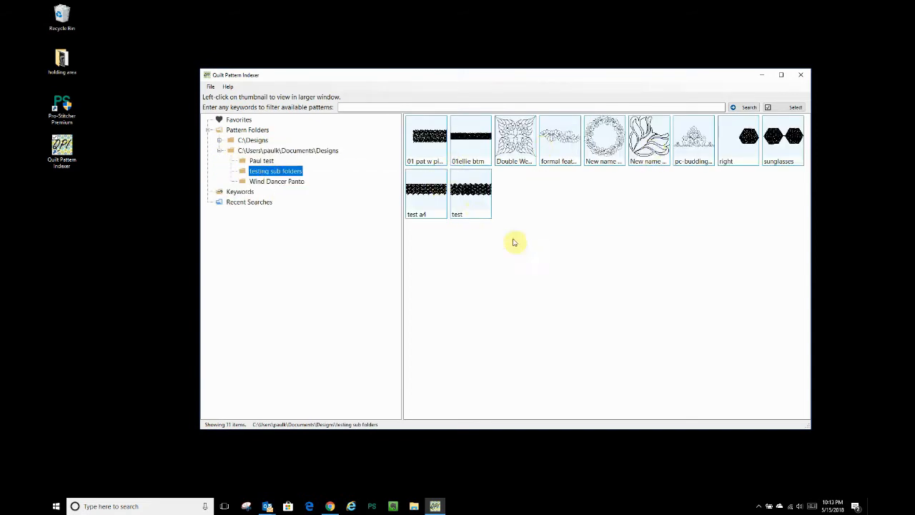
mouse_move(485, 237)
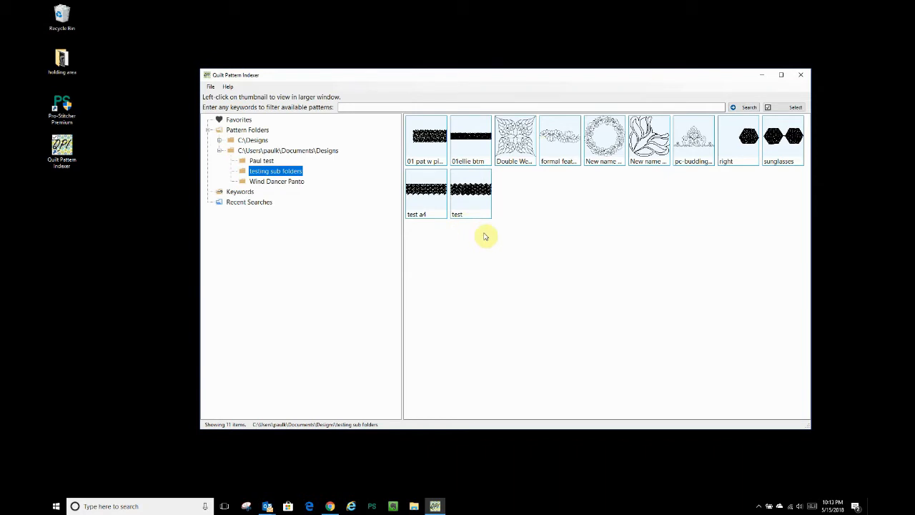
mouse_move(343, 201)
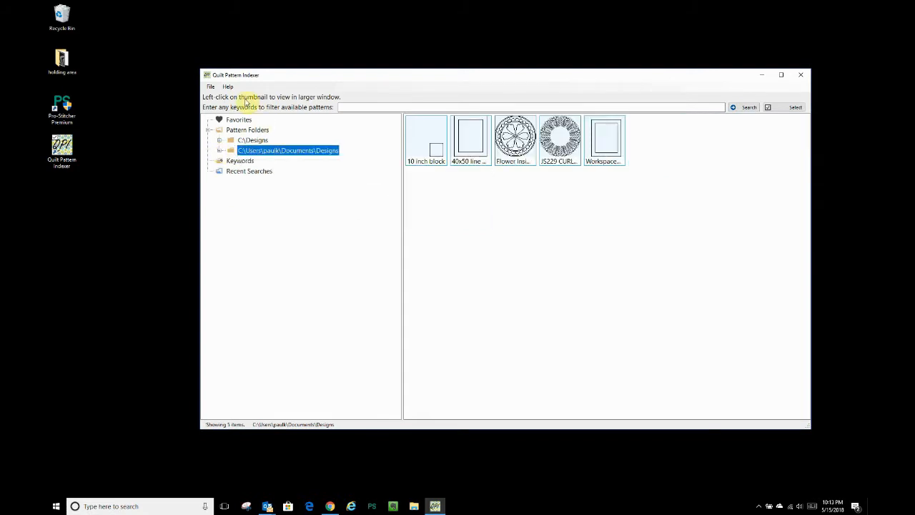
Step: In Settings, add Documents\Designs for Pro-Stitcher as a third indexed folder and apply
click(210, 86)
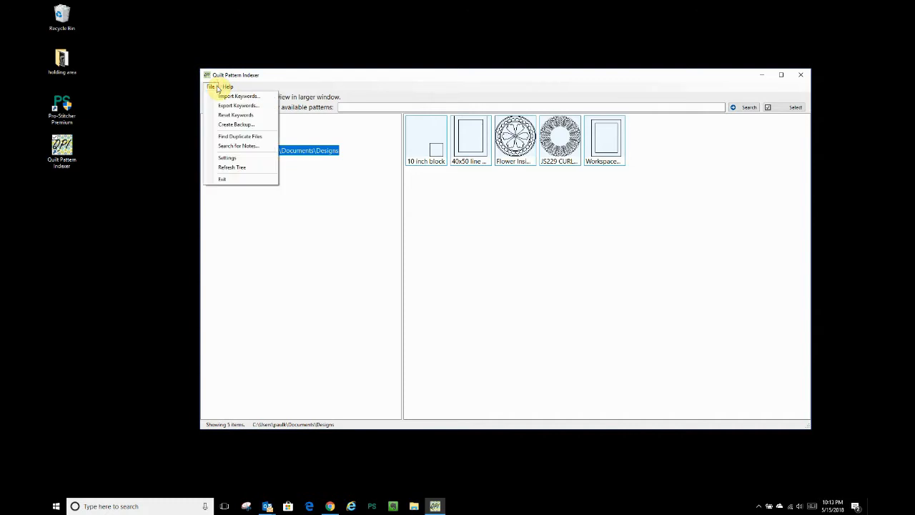
click(227, 158)
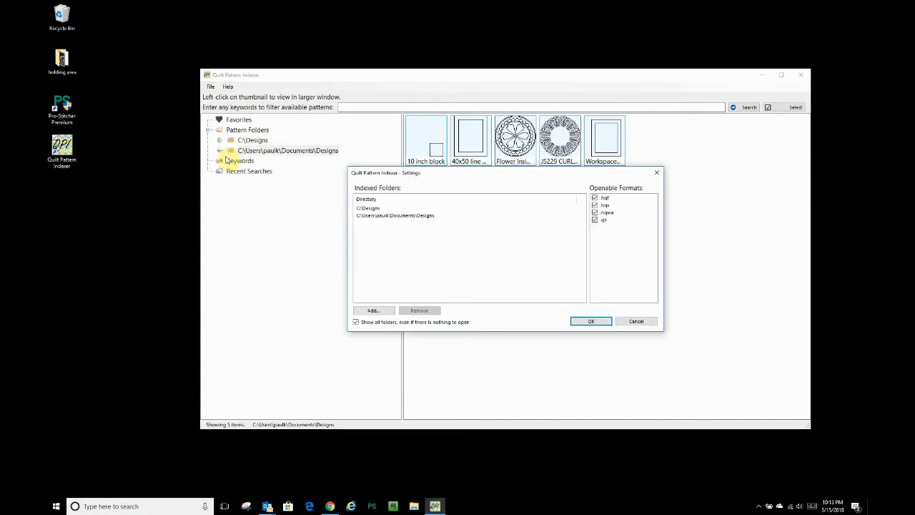
mouse_move(401, 296)
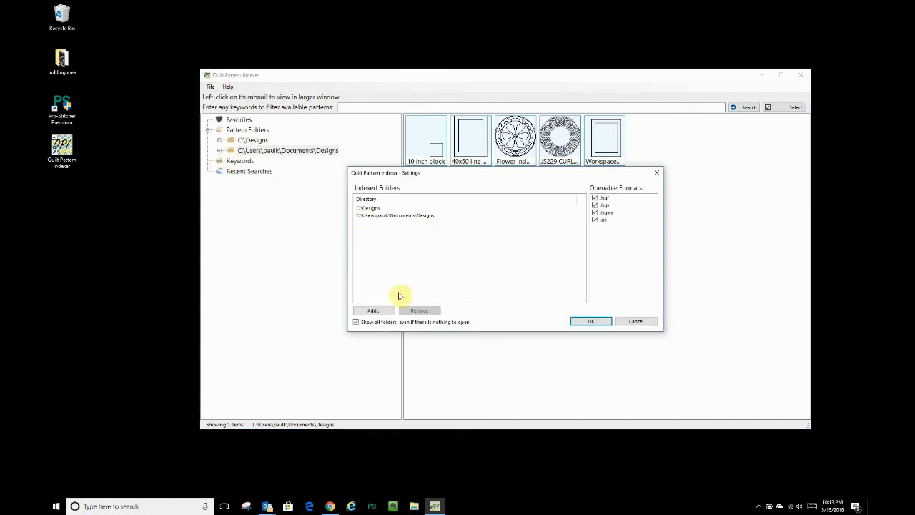
click(373, 310)
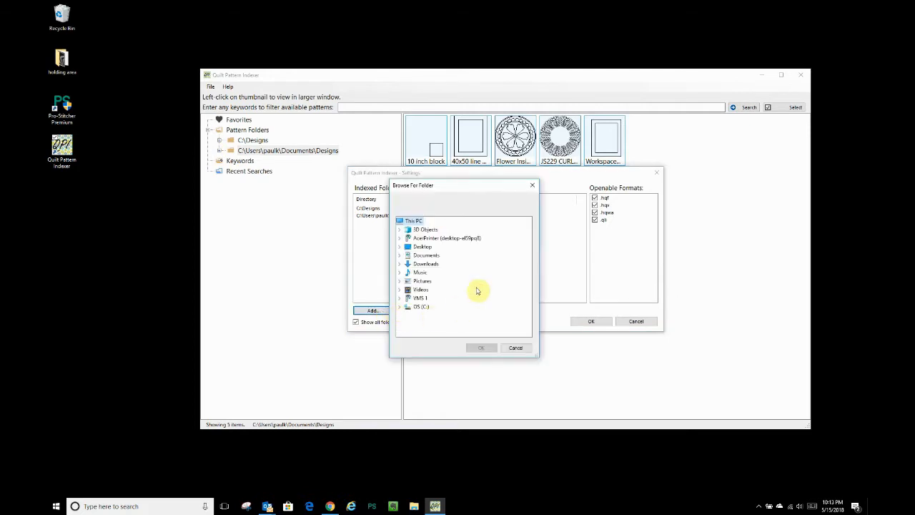
mouse_move(450, 283)
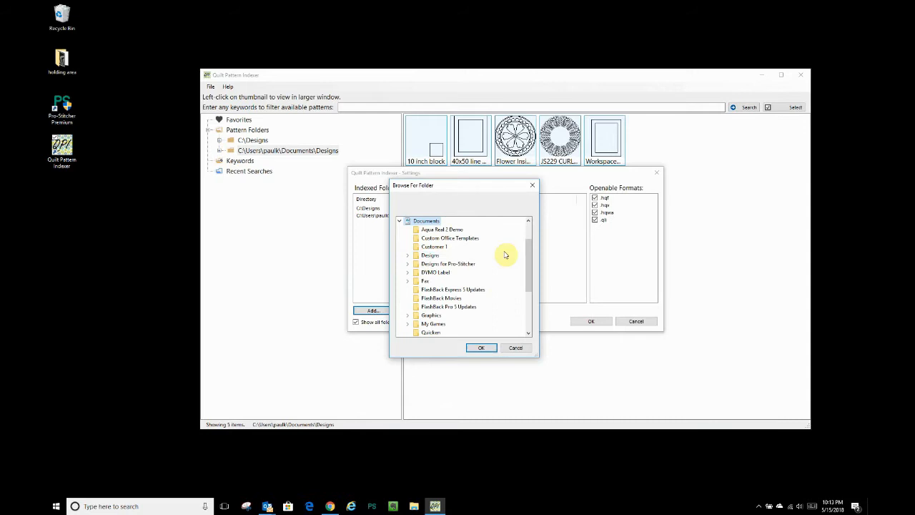
mouse_move(461, 264)
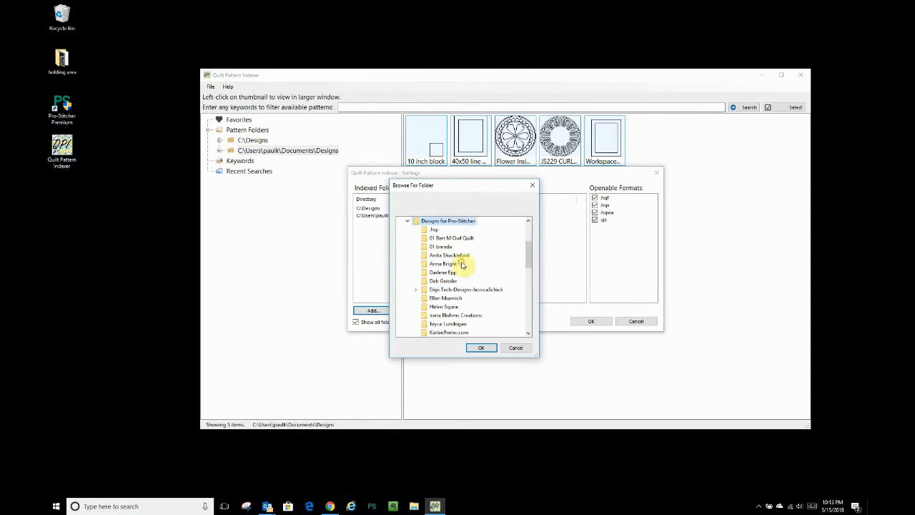
mouse_move(468, 276)
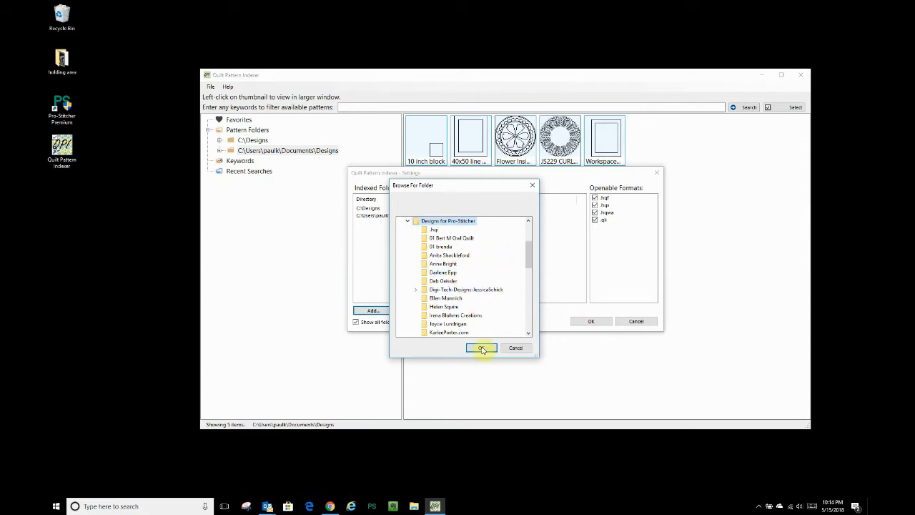
click(481, 349)
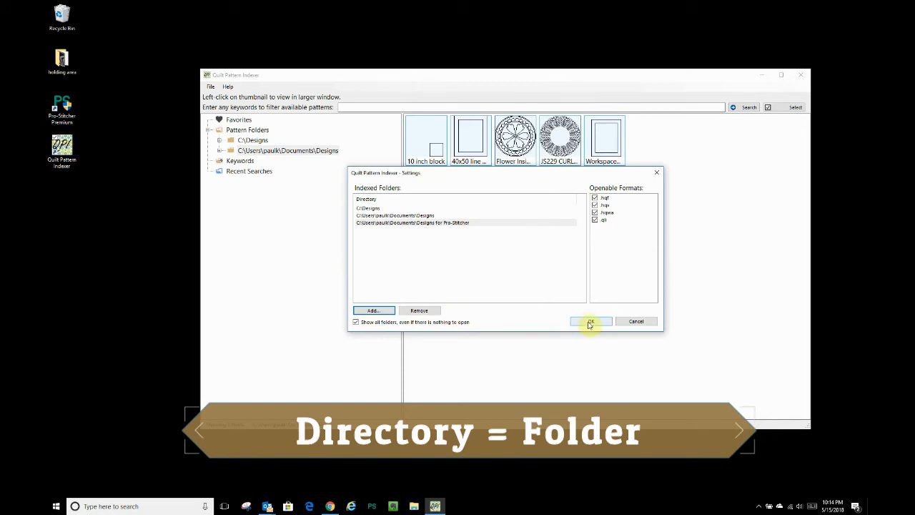
click(591, 322)
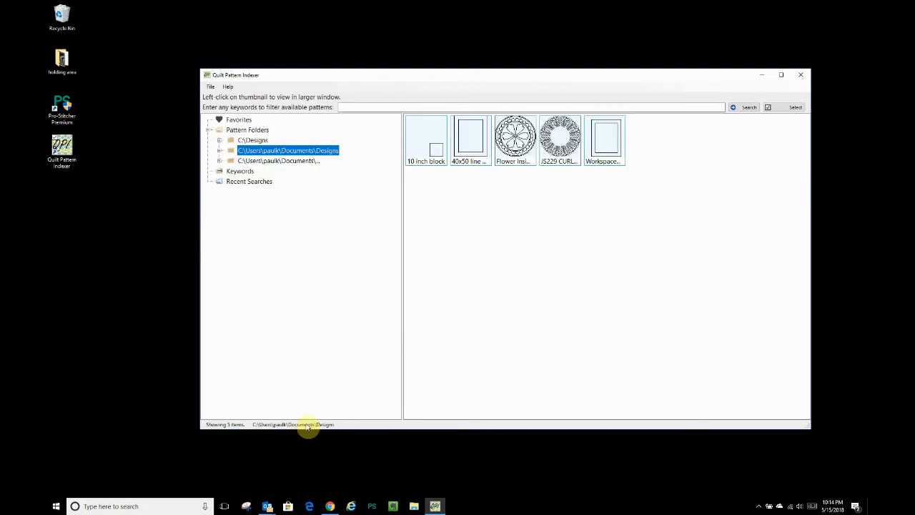
mouse_move(309, 161)
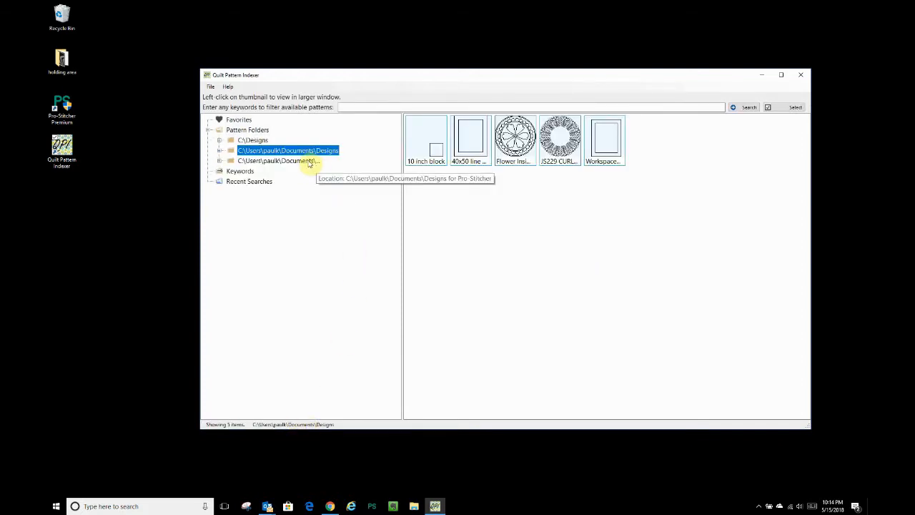
Step: Browse Designs for Pro-Stitcher, previewing Darlene Epp's 37 patterns and the folder's own 7
click(279, 160)
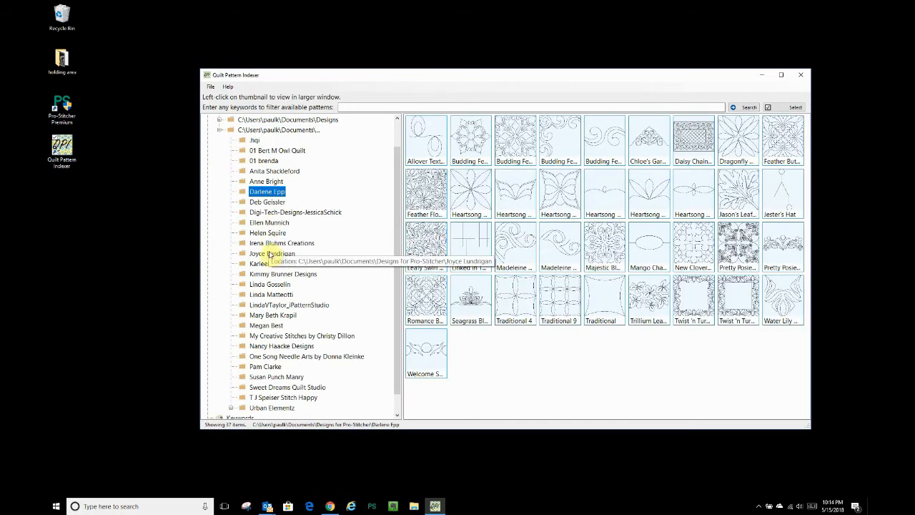
click(272, 253)
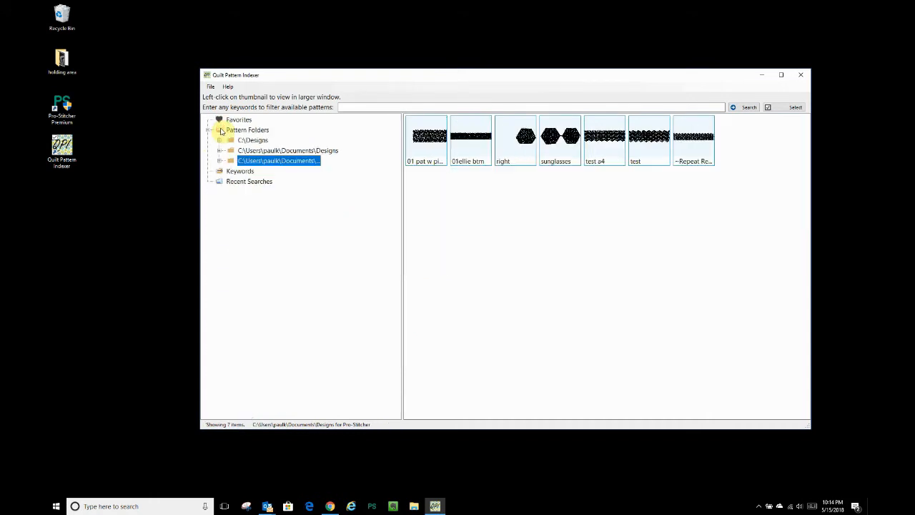
click(211, 87)
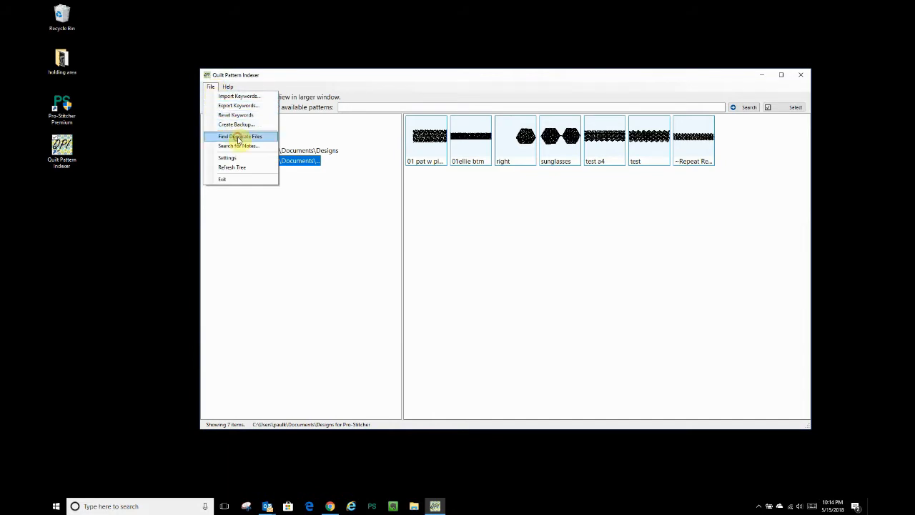
Step: Run Find Duplicate Files, review the matching files and their paths, then close it
click(238, 137)
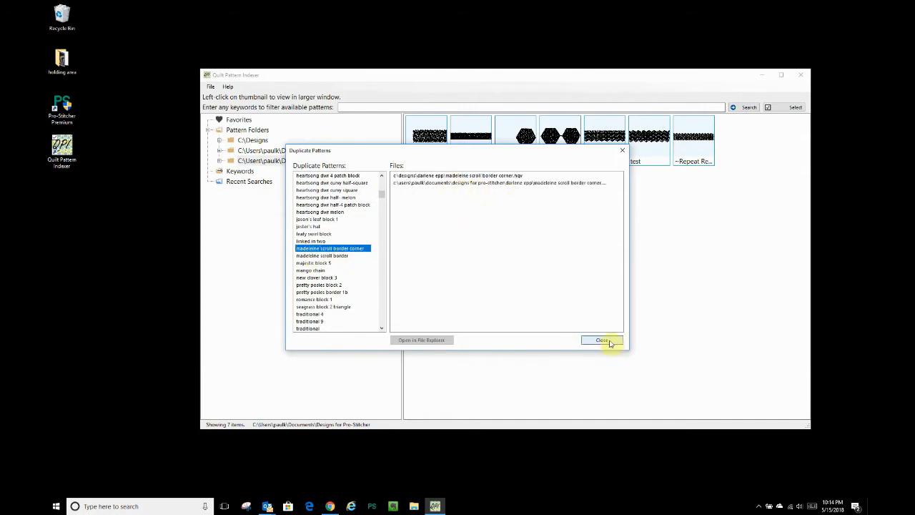
click(603, 340)
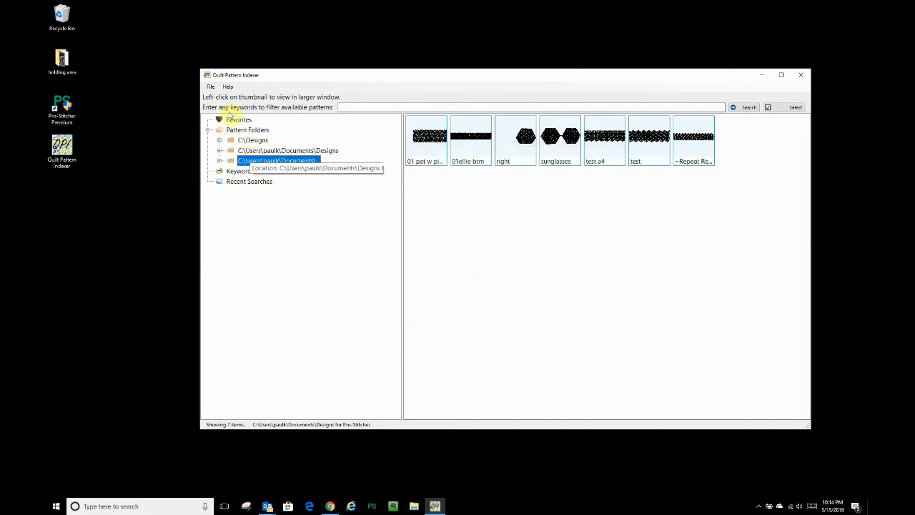
Step: In Settings, remove Designs for Pro-Stitcher from the indexed folders and confirm with Yes
click(211, 86)
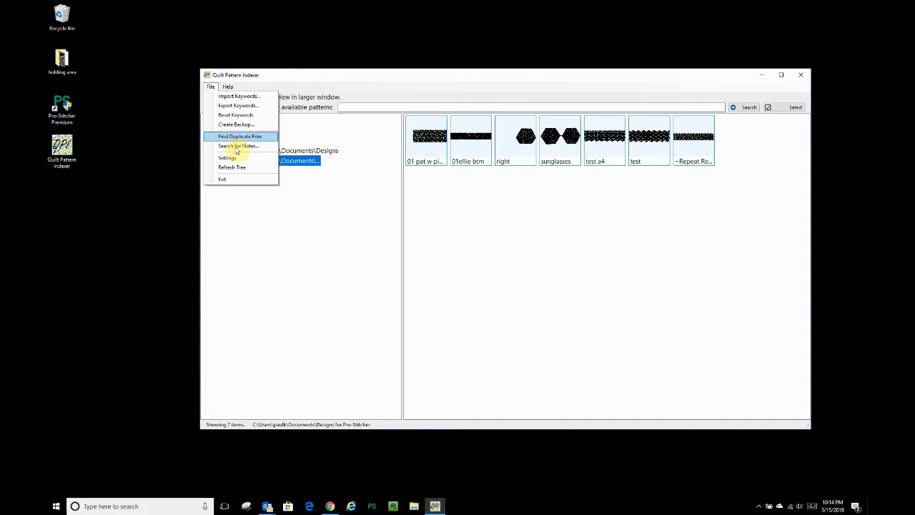
click(226, 157)
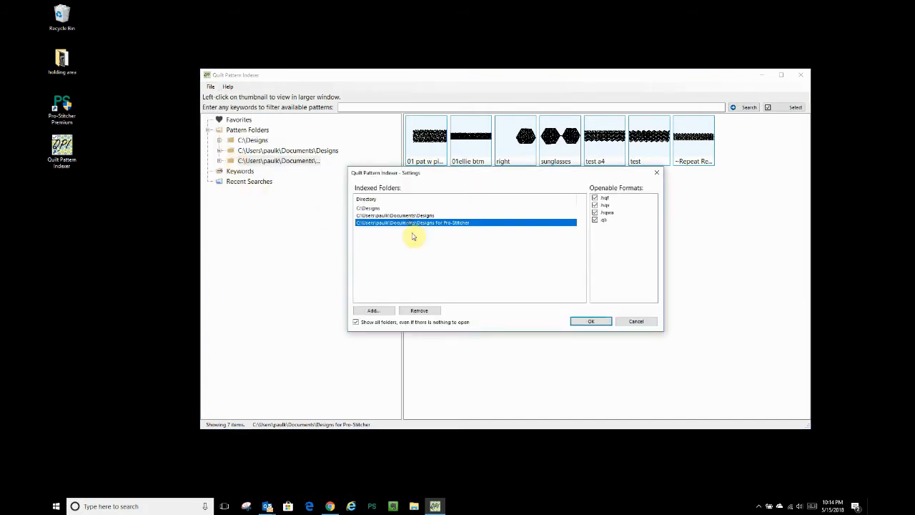
click(419, 311)
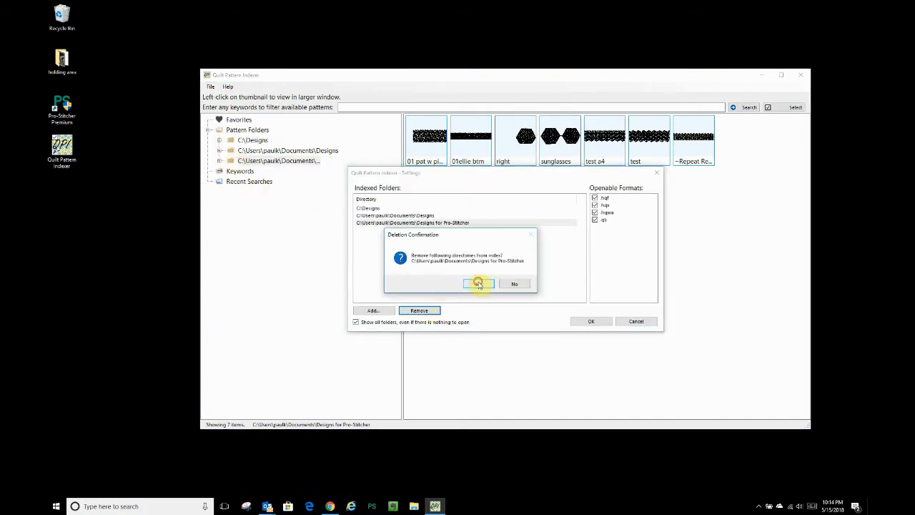
click(477, 283)
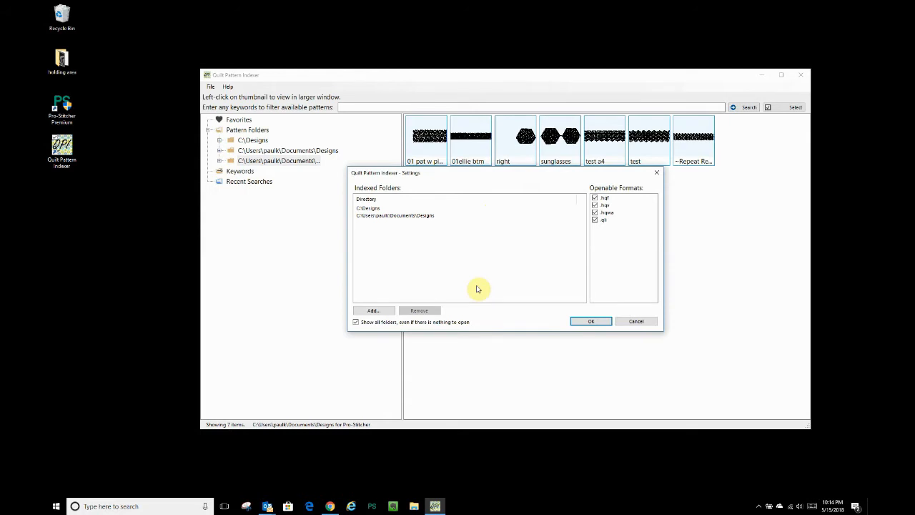
mouse_move(483, 300)
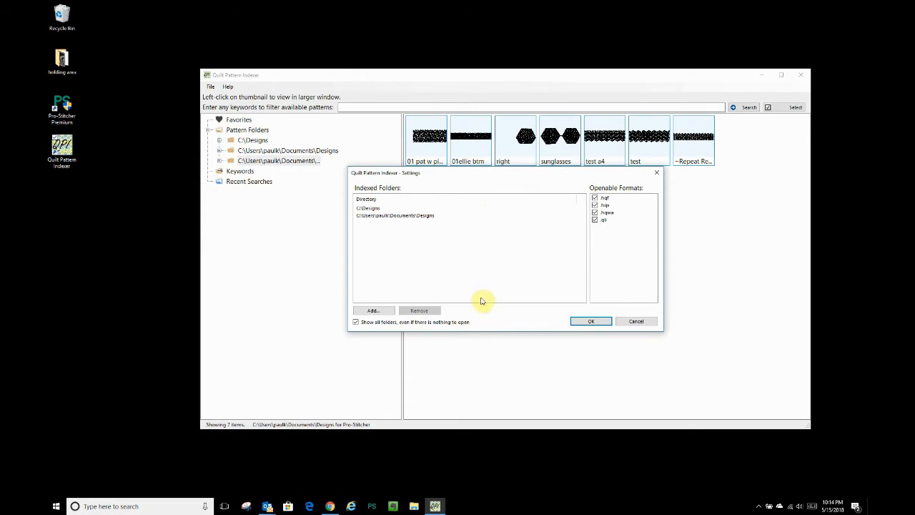
mouse_move(577, 197)
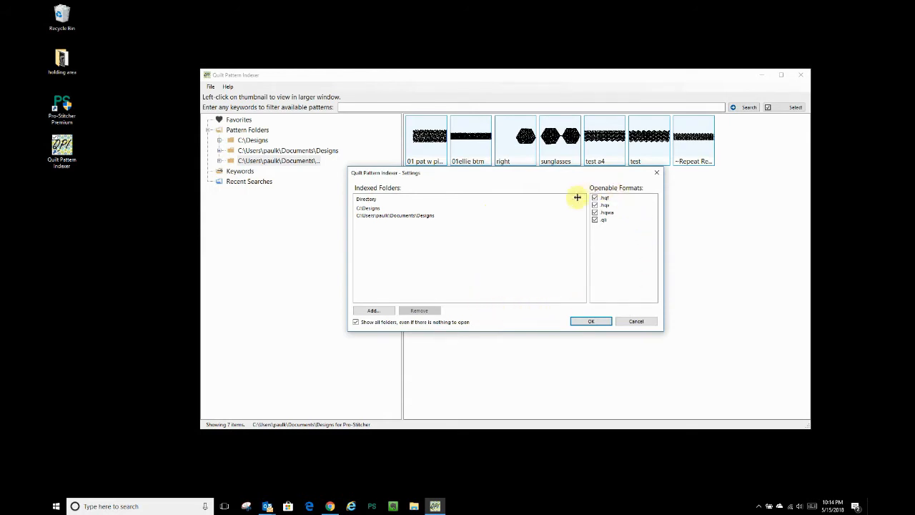
mouse_move(632, 240)
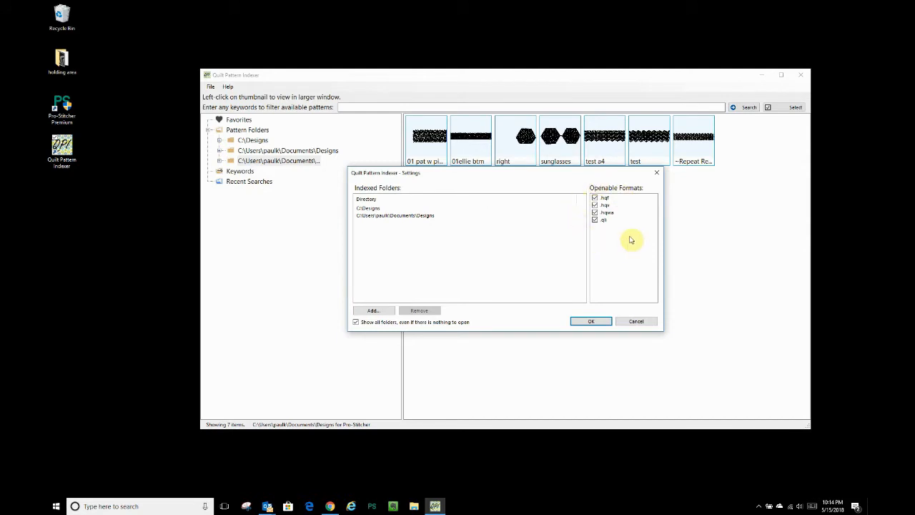
Step: Uncheck .hqwa under Openable Formats in the Settings dialog
click(596, 219)
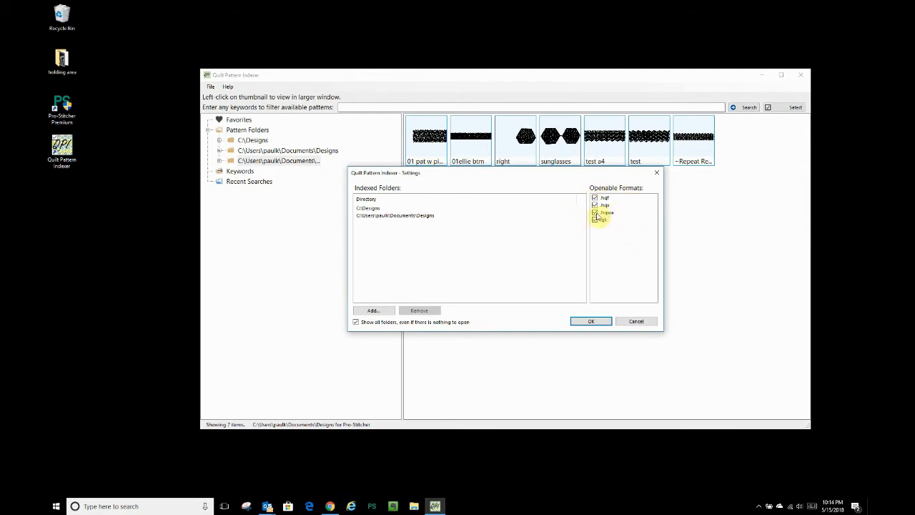
click(595, 216)
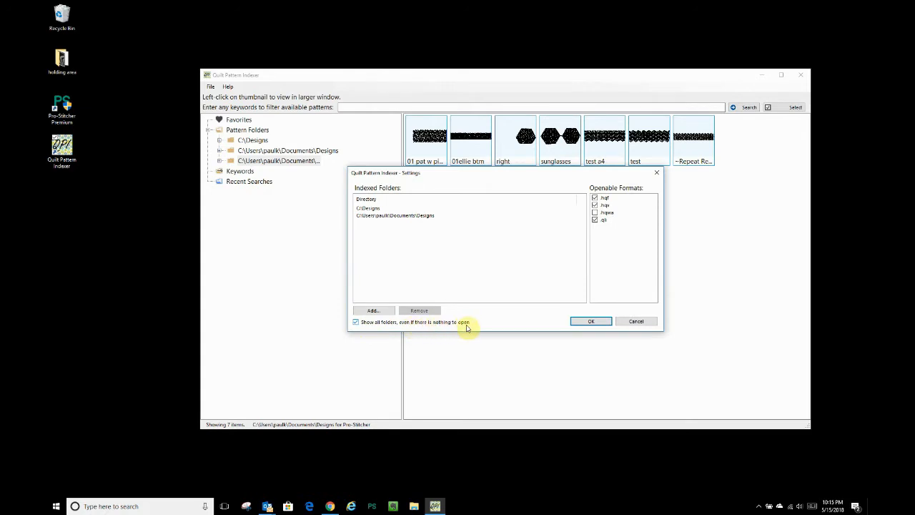
mouse_move(480, 324)
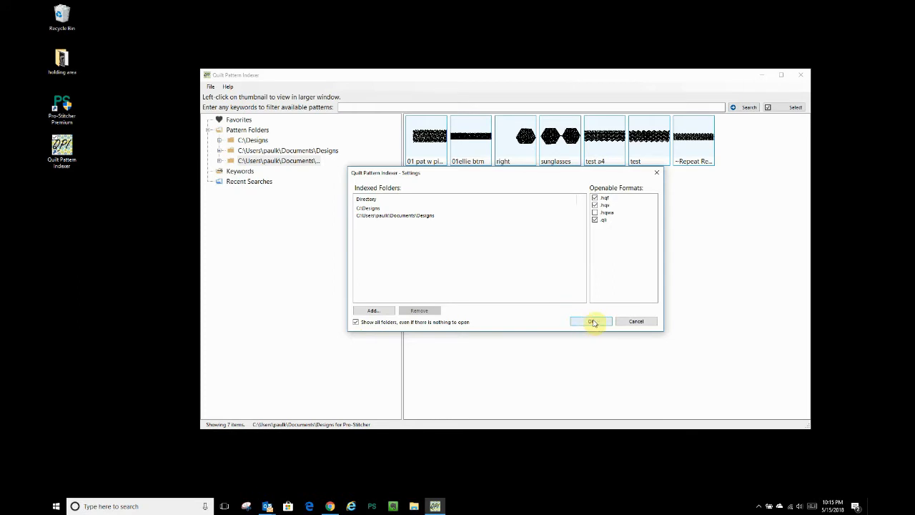
click(592, 321)
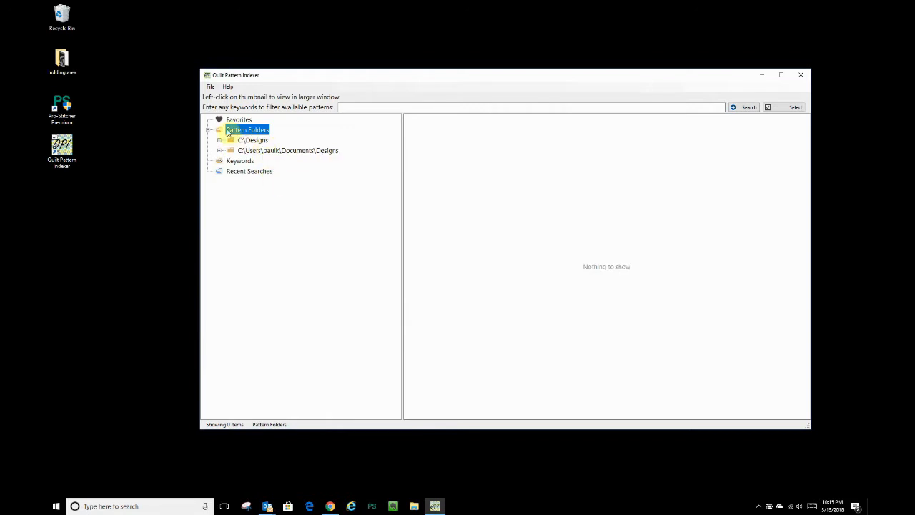
mouse_move(287, 150)
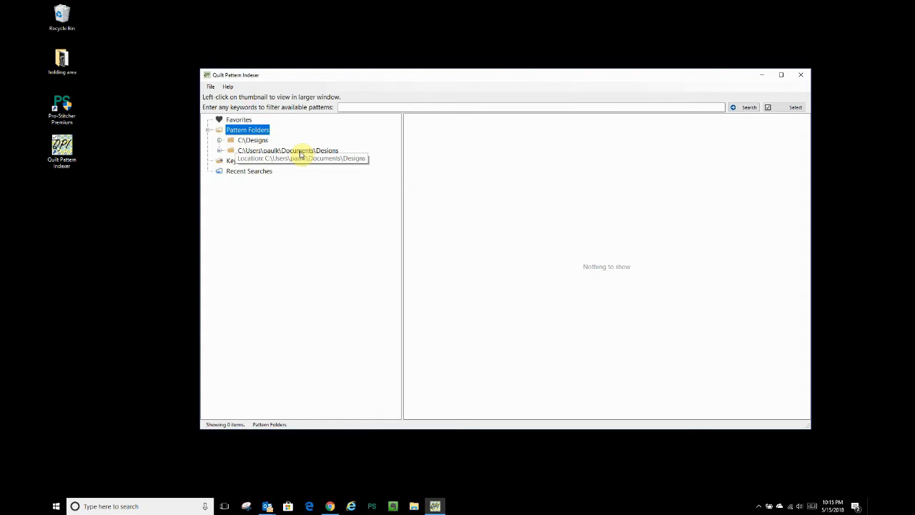
mouse_move(350, 246)
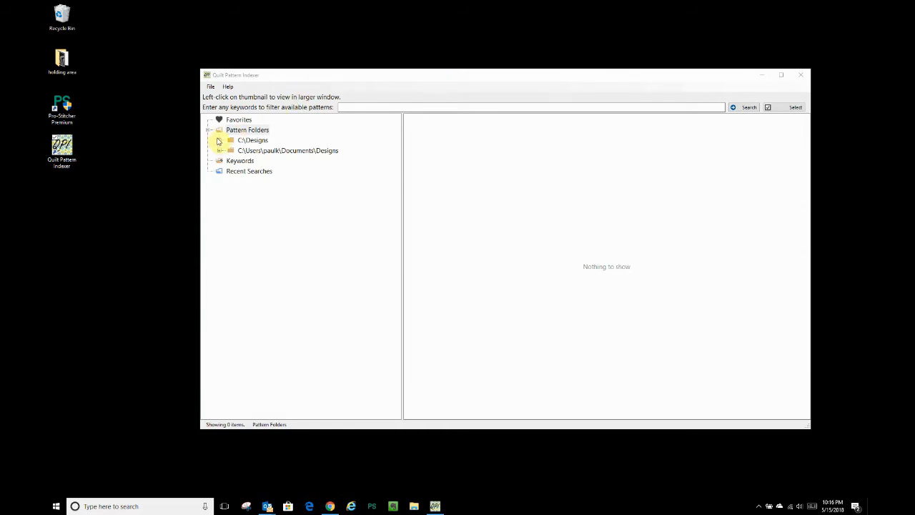
click(219, 140)
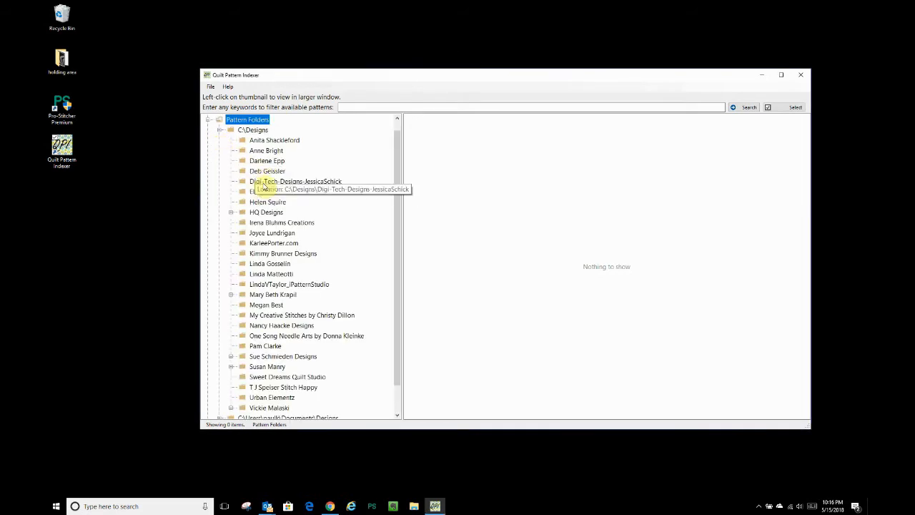
click(269, 191)
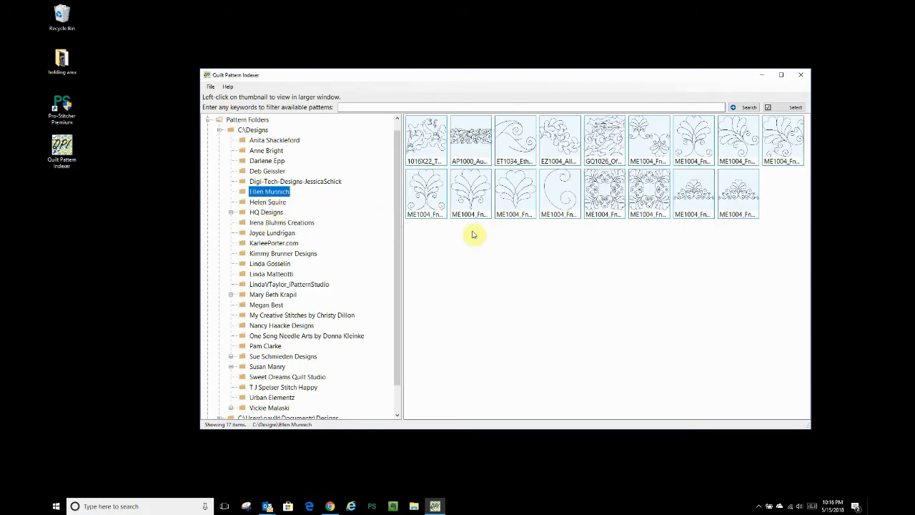
Step: Enlarge the GQ1026 off-road truck pattern, enter keyword 'car', and move the preview lower right
click(605, 139)
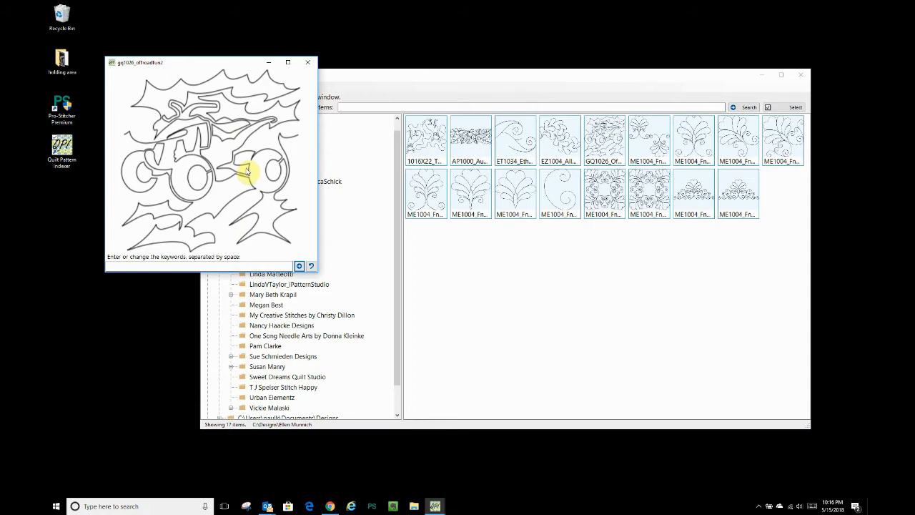
mouse_move(207, 165)
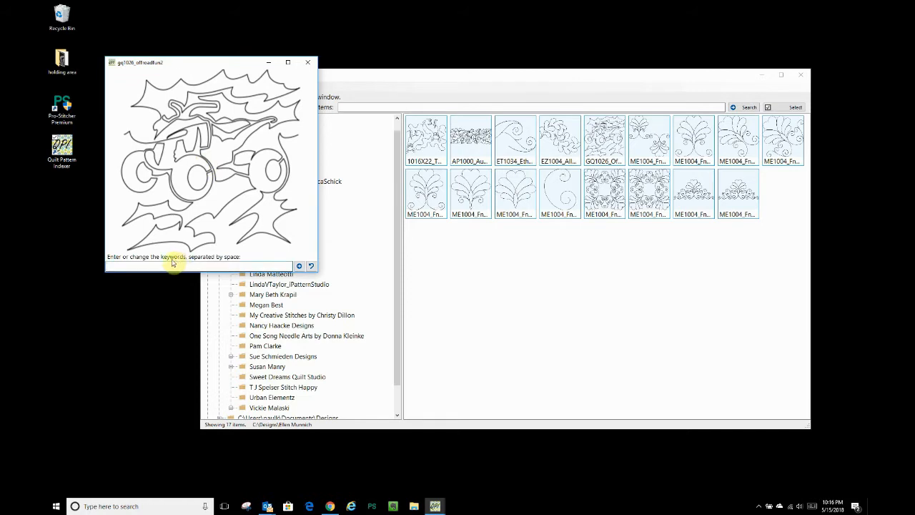
text(cat)
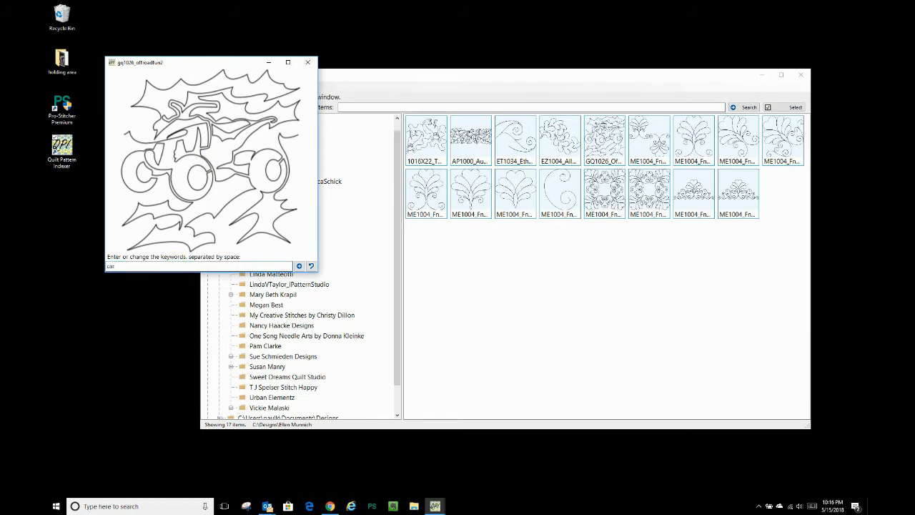
mouse_move(171, 262)
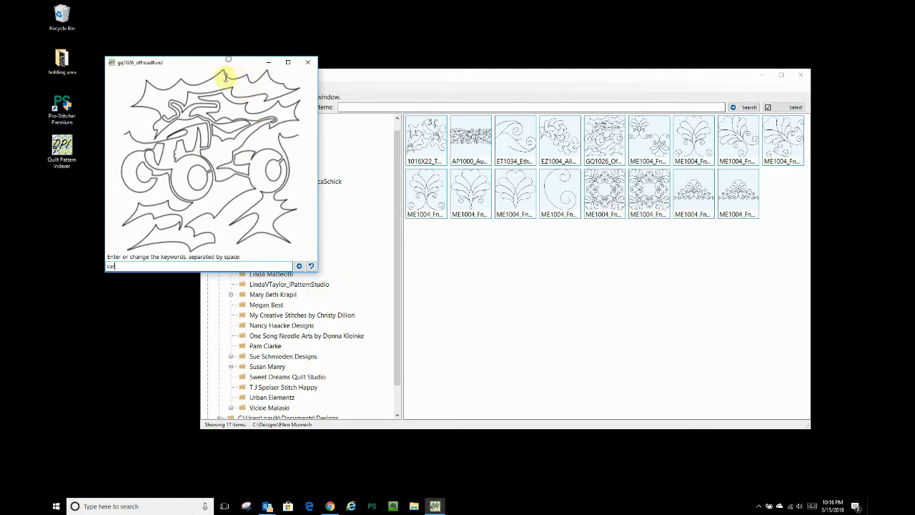
drag(228, 63, 236, 77)
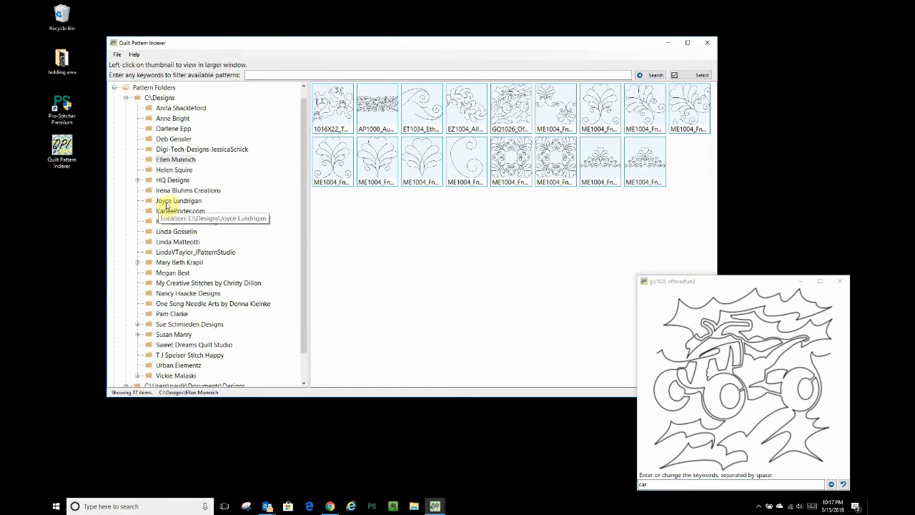
Step: Show Joyce Lundrigan's 19 patterns and open larger previews of the chevron star and Honor ribbon
click(178, 200)
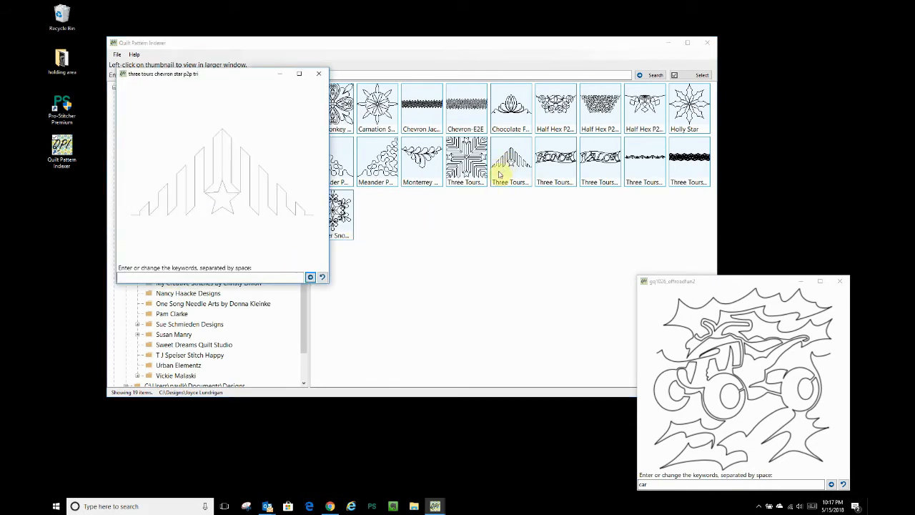
click(556, 157)
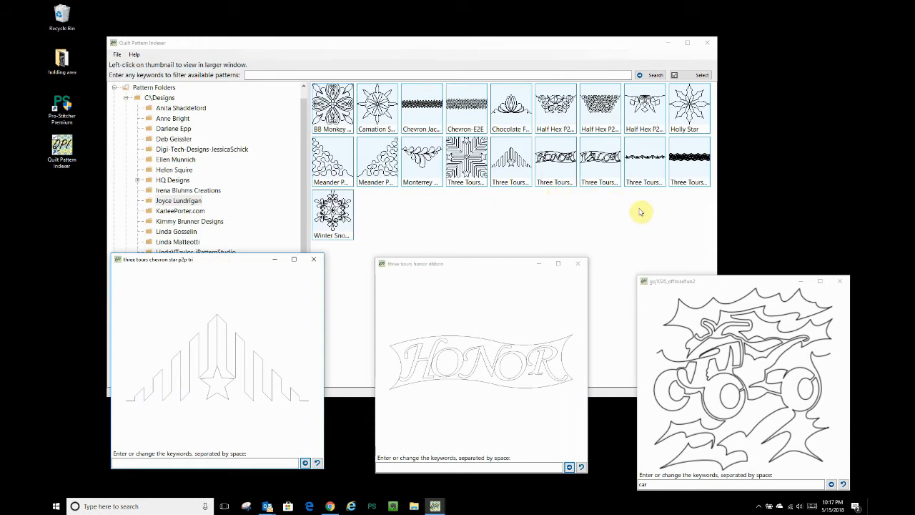
mouse_move(480, 209)
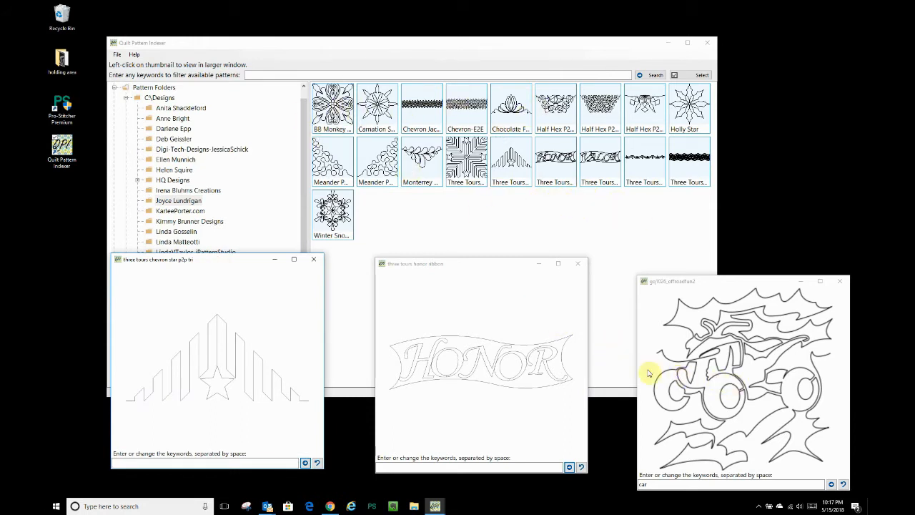
Step: View and then dismiss the chevron star pattern's file information
right_click(217, 358)
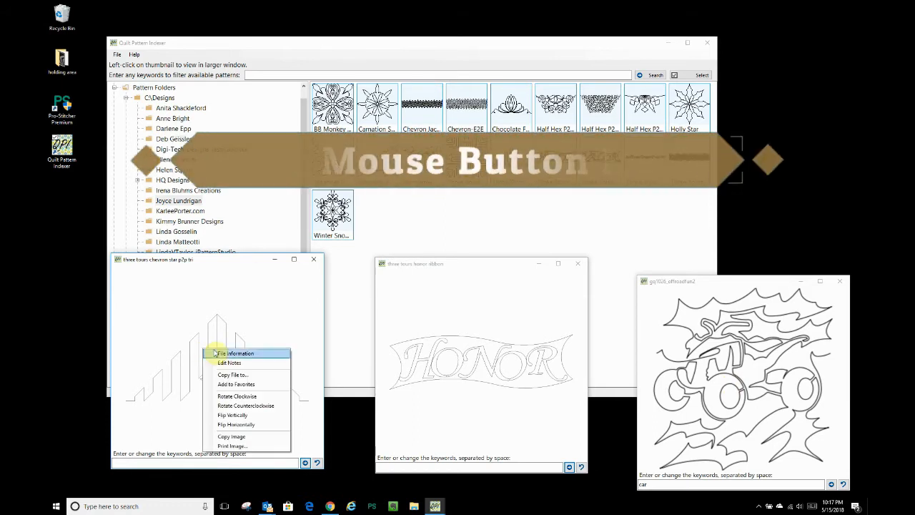
click(236, 354)
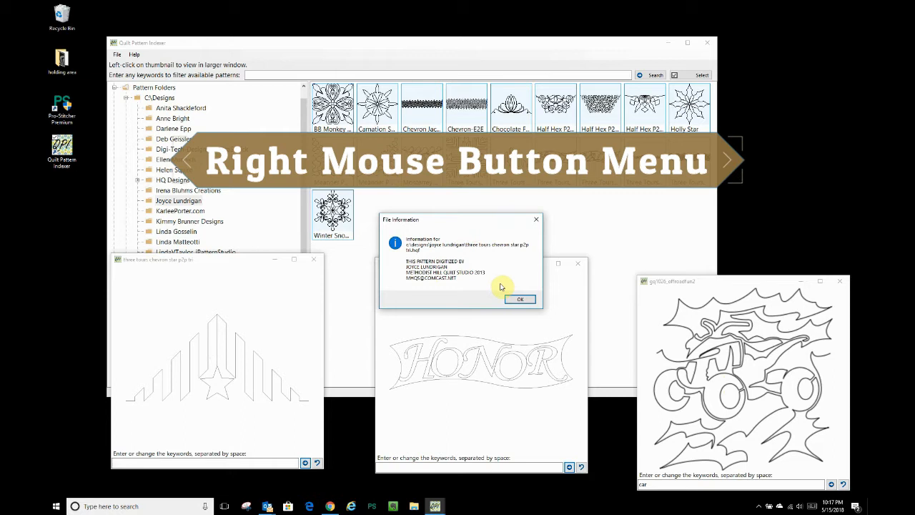
click(520, 299)
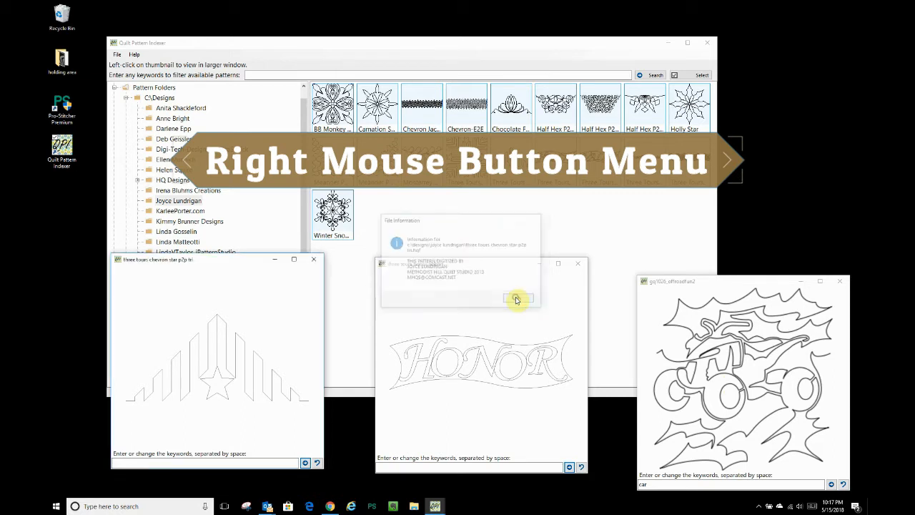
Step: Save the note 'This is a patriotic corner, or not' on the chevron star pattern
right_click(180, 325)
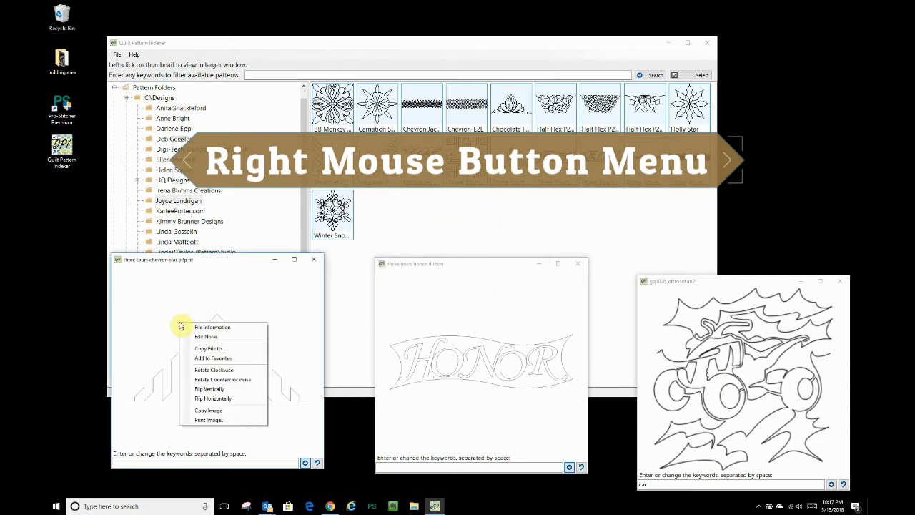
click(206, 336)
text(This is a patriotic c)
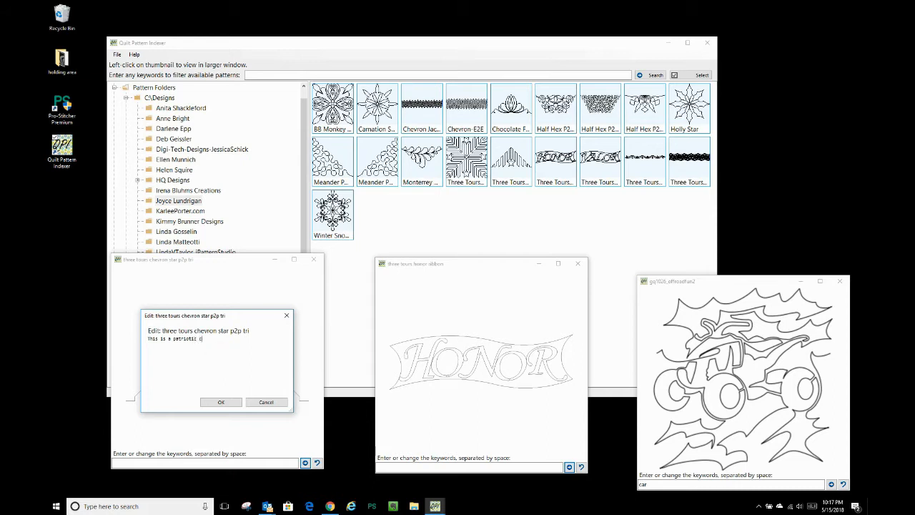
text(orner)
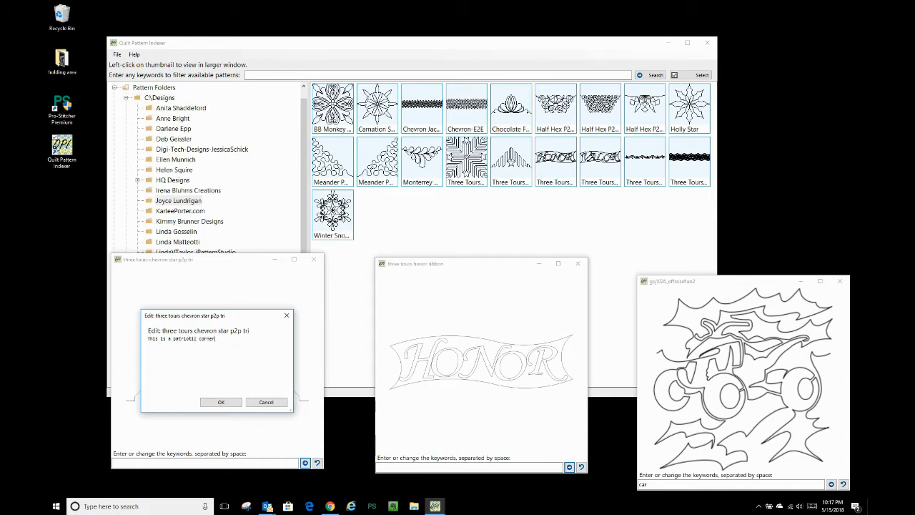
text(or not)
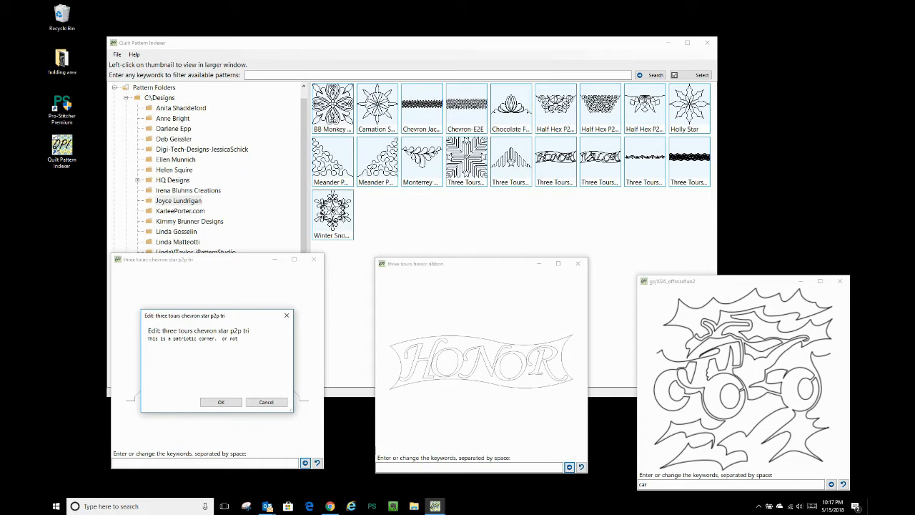
click(220, 401)
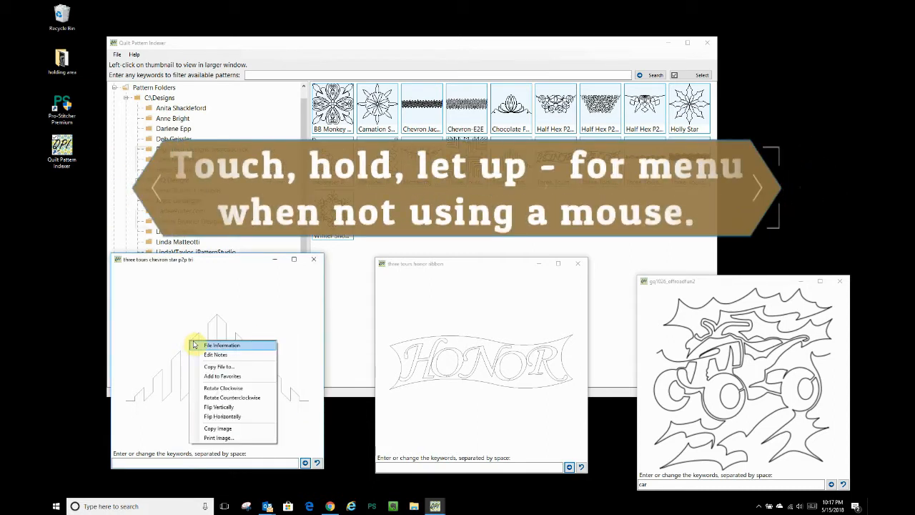
Step: Save copies of the chevron star and Honor ribbon files into a new Documents\Customer folder
click(219, 366)
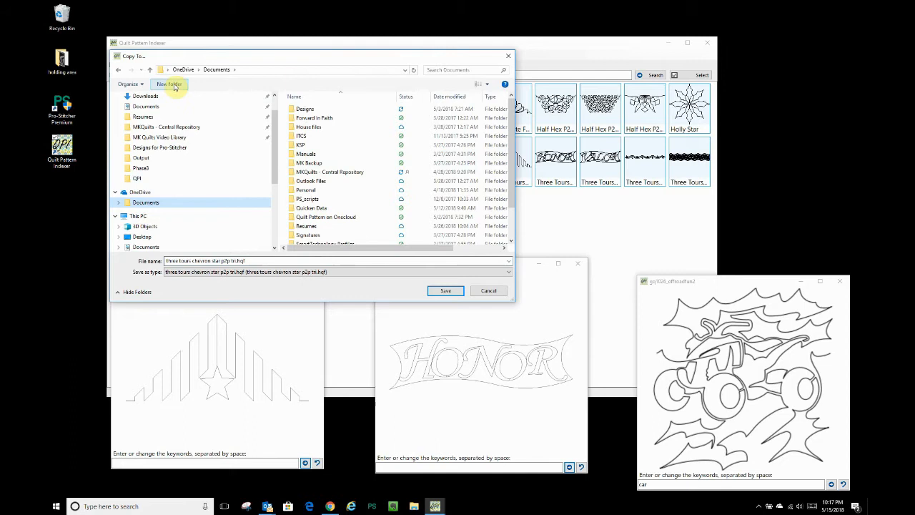
click(170, 84)
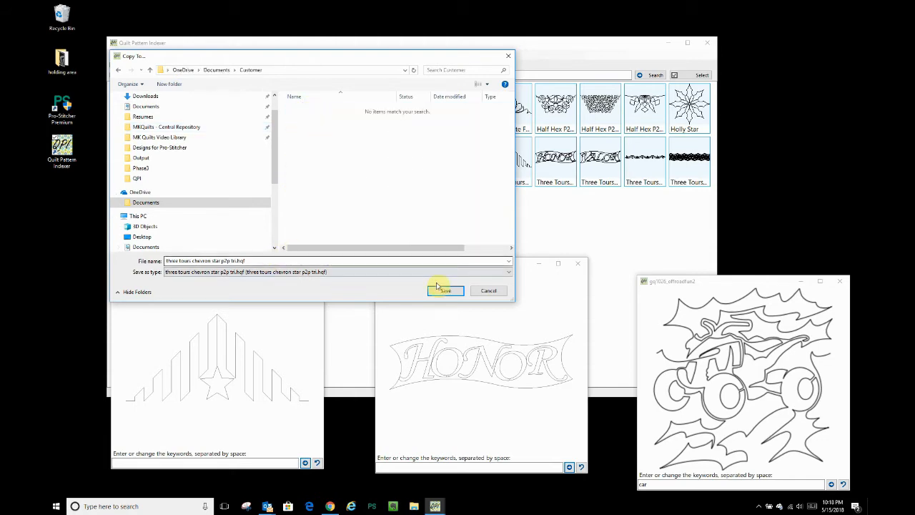
right_click(483, 361)
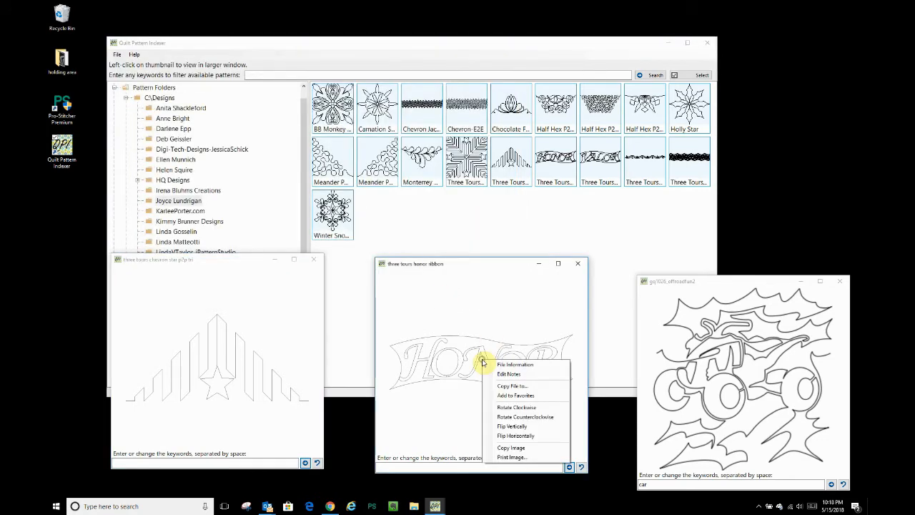
click(512, 385)
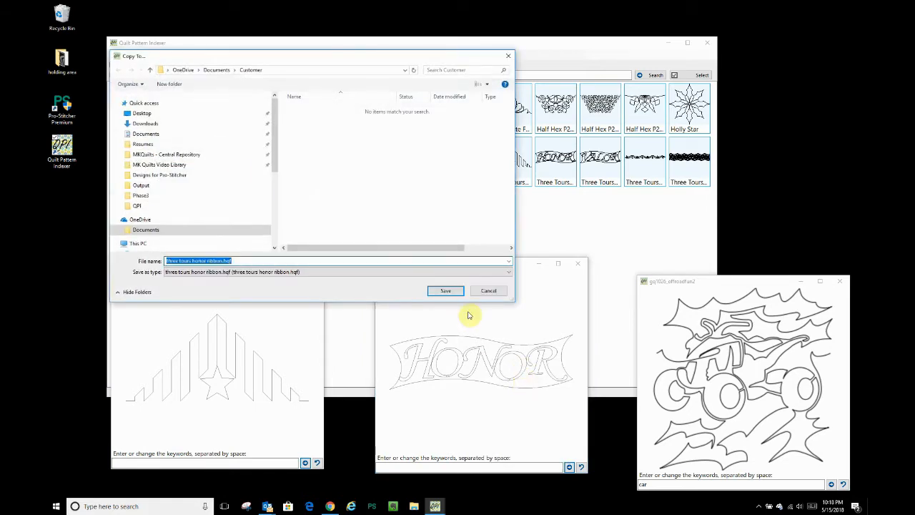
click(445, 290)
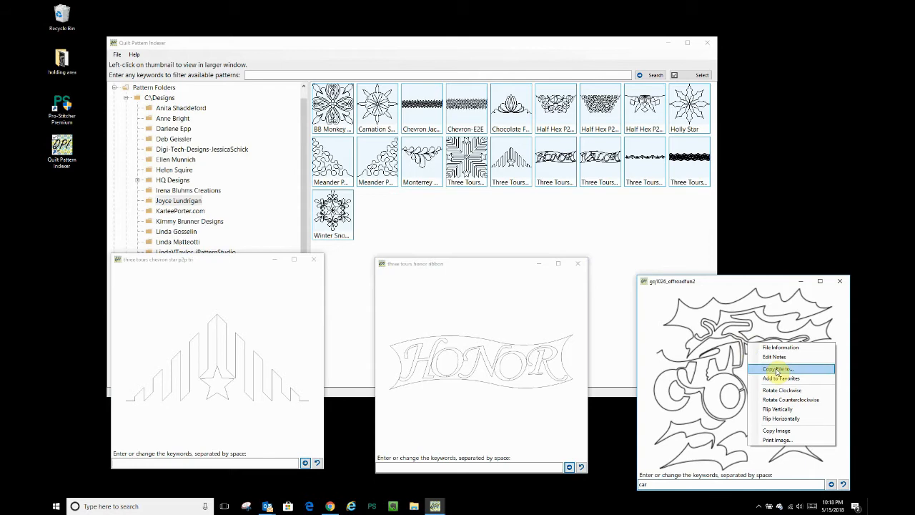
Step: Add the off-road truck pattern to Favorites and display the Favorites category
click(778, 369)
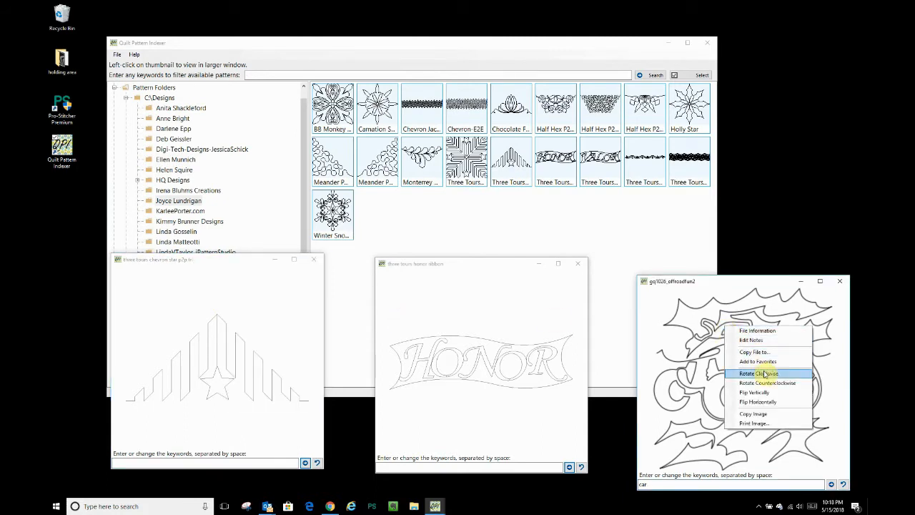
click(758, 372)
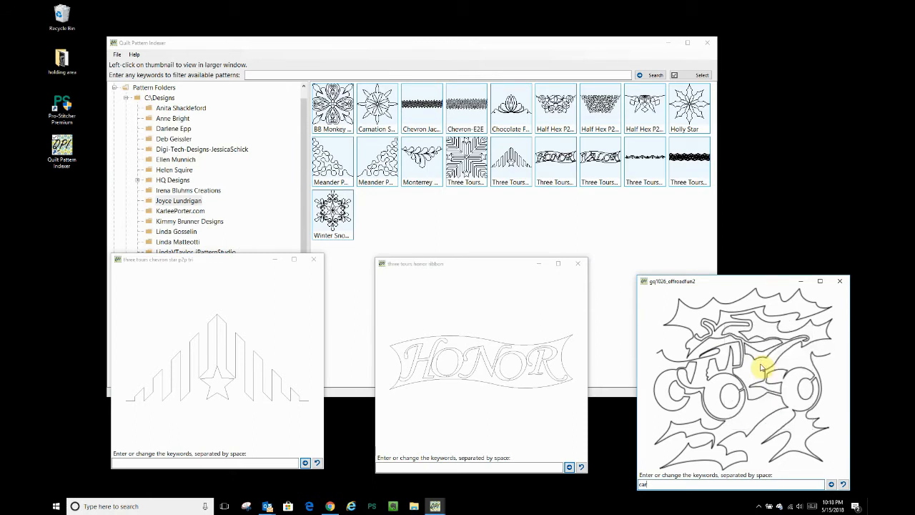
click(178, 201)
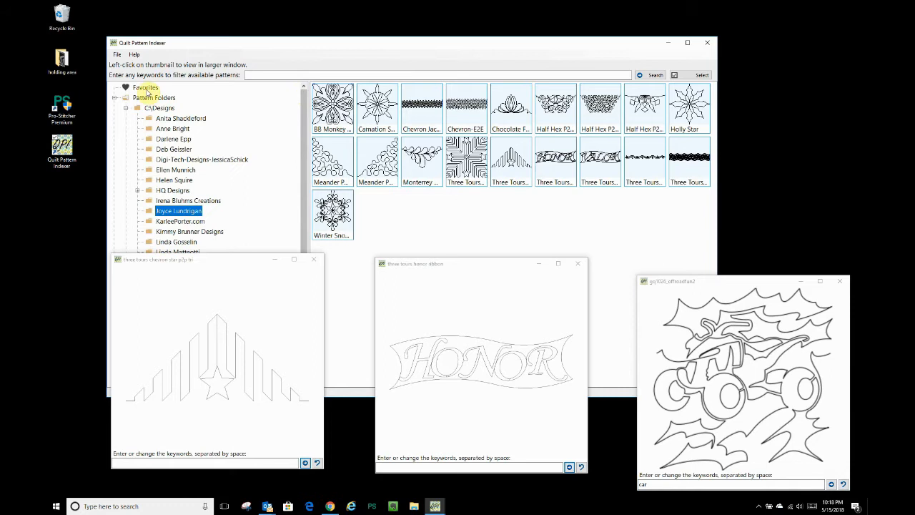
click(146, 87)
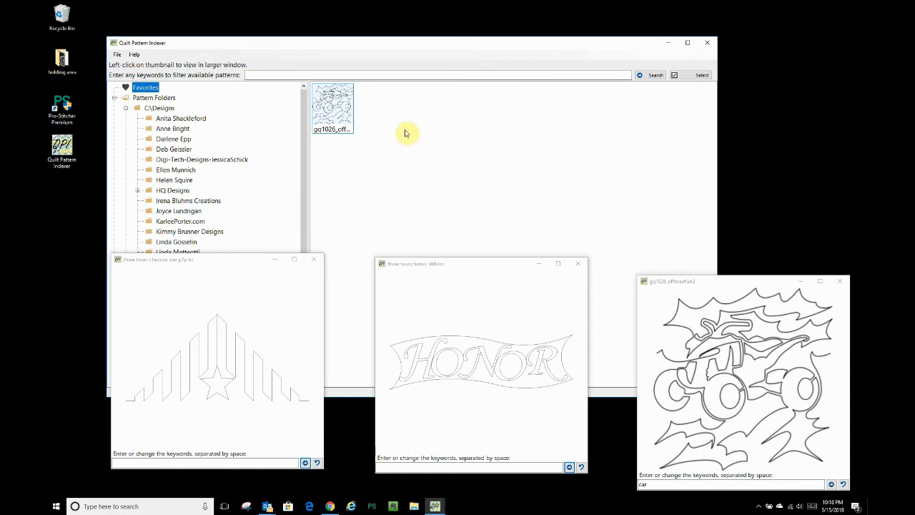
mouse_move(719, 315)
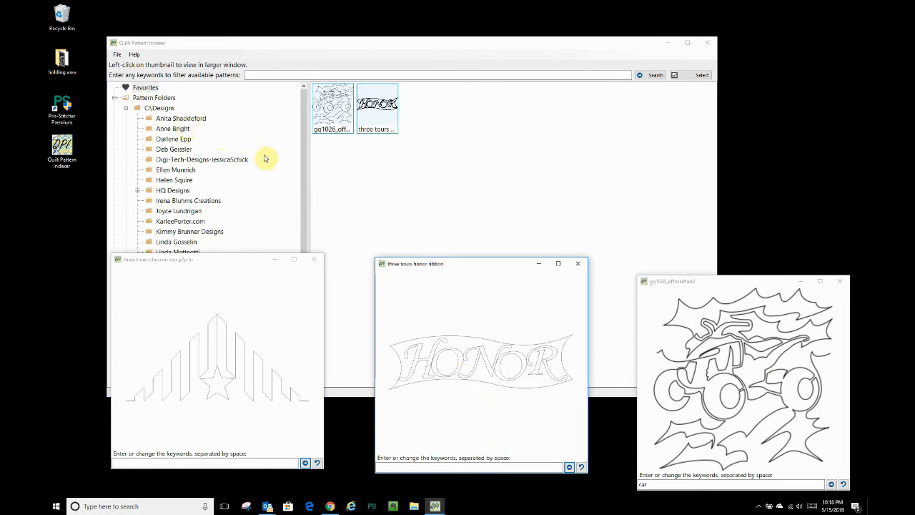
mouse_move(256, 336)
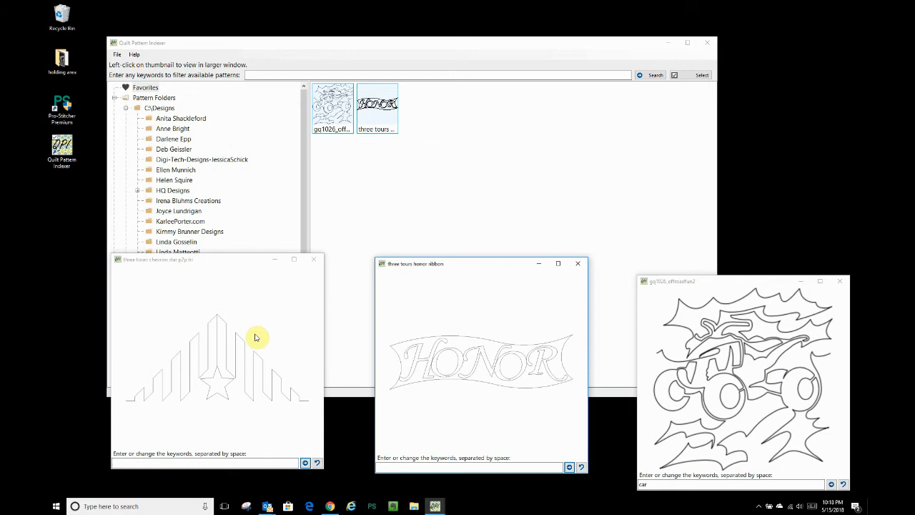
Step: Turn the chevron star preview two quarter turns clockwise and close the preview windows
right_click(256, 337)
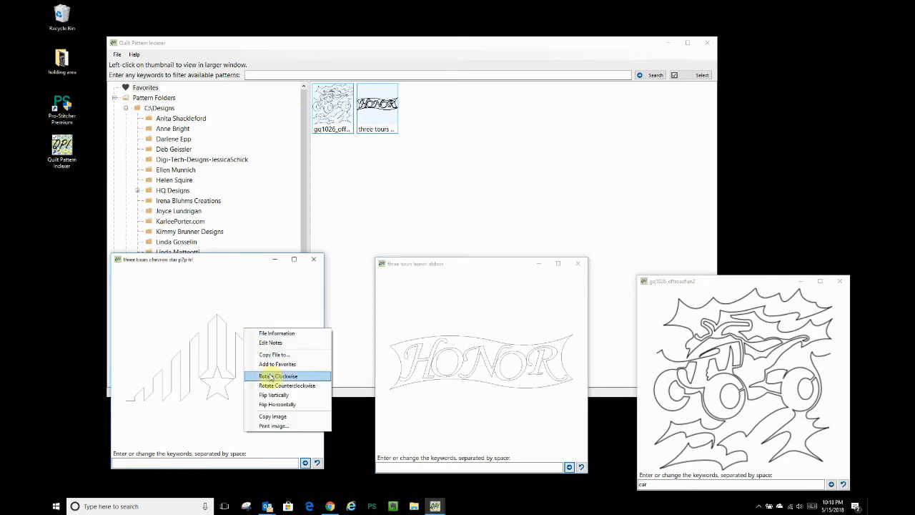
click(277, 376)
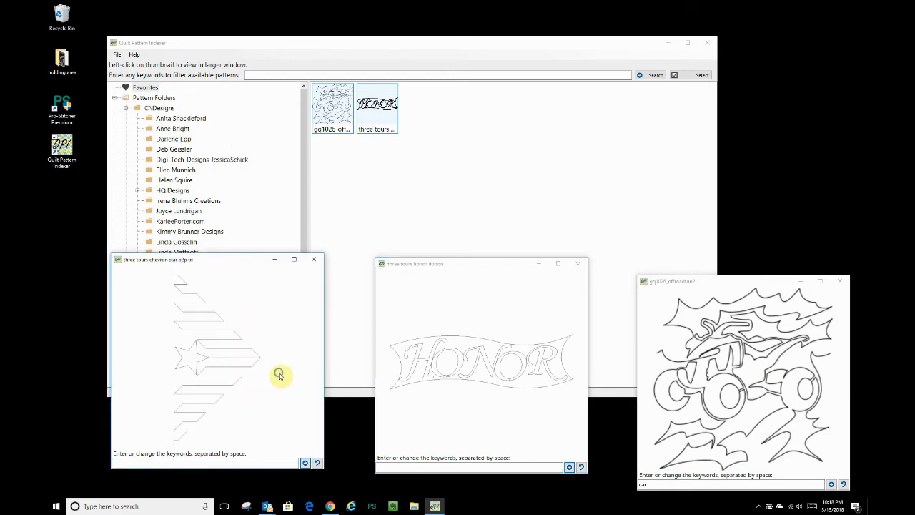
right_click(279, 375)
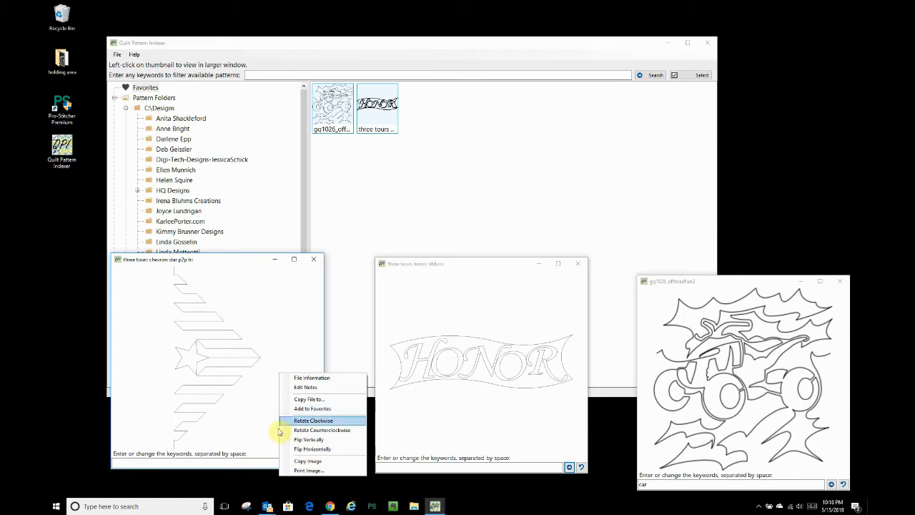
click(313, 420)
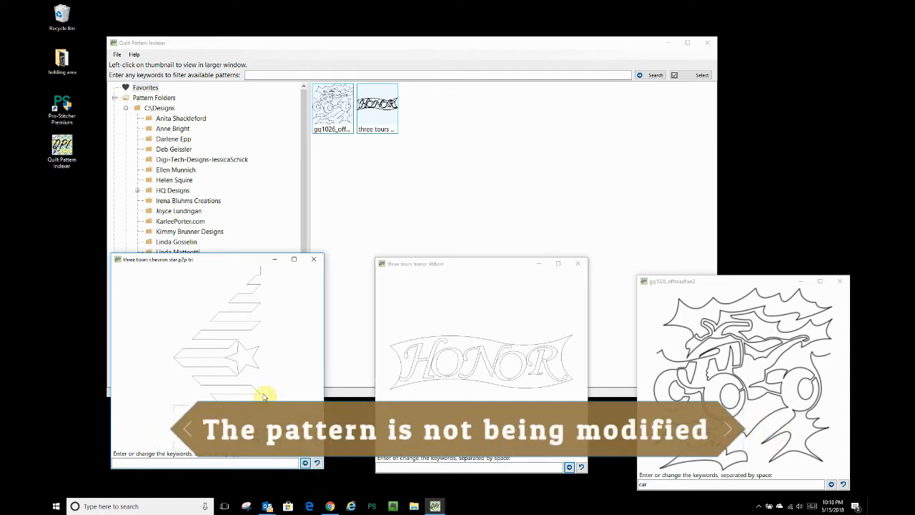
right_click(265, 397)
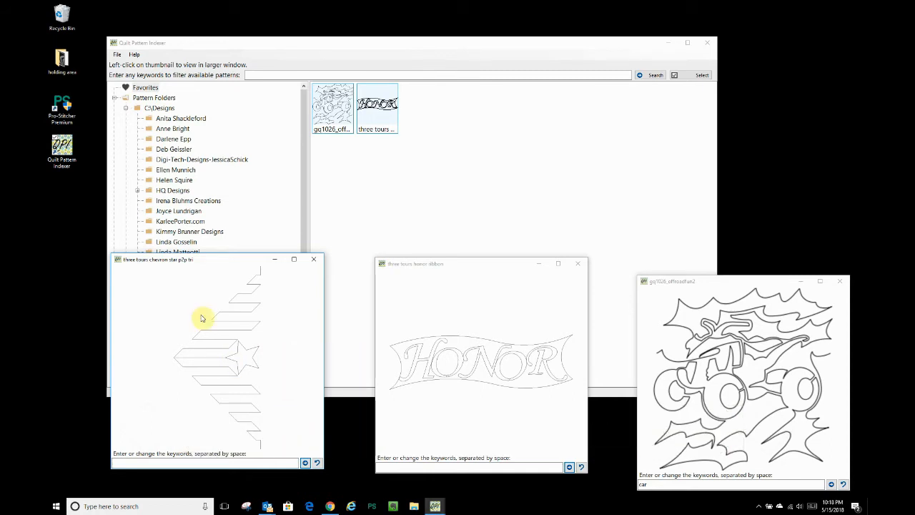
mouse_move(457, 169)
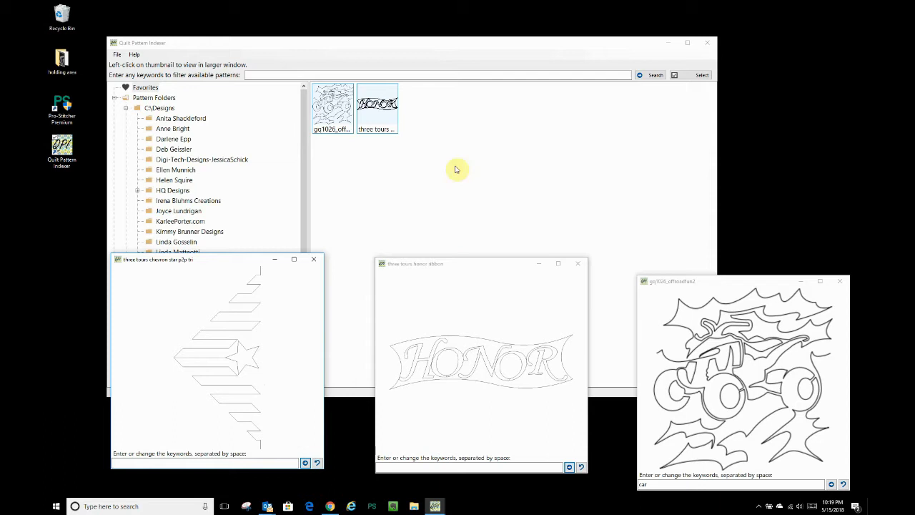
right_click(203, 358)
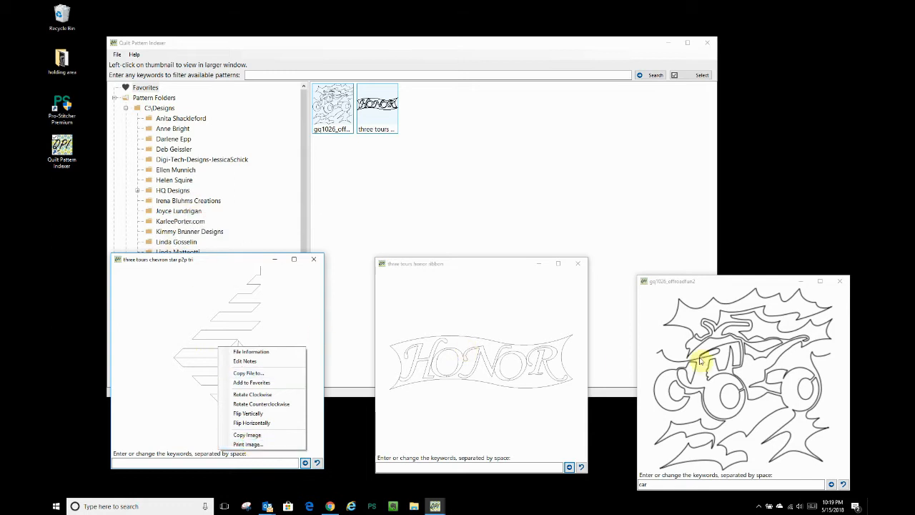
mouse_move(404, 338)
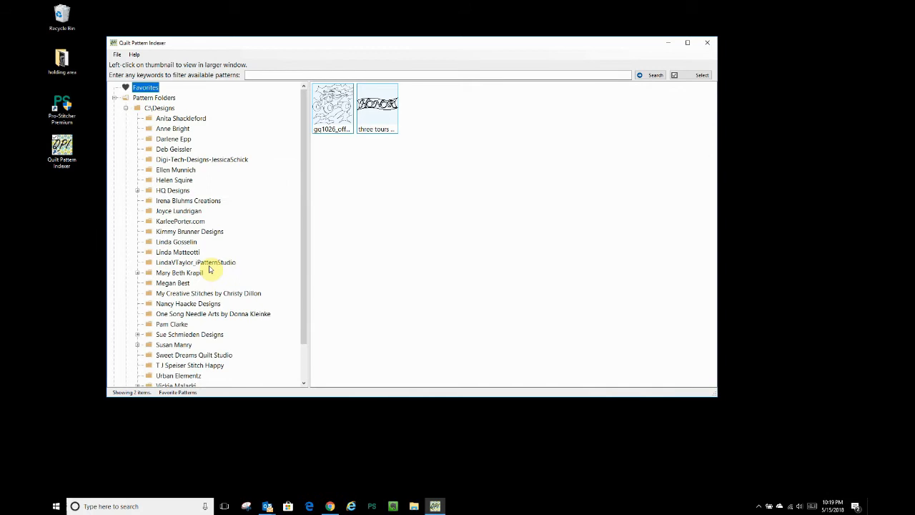
Step: Search C:\Designs for 'hearts' (15 patterns), then for 'heart' (41 patterns)
click(174, 138)
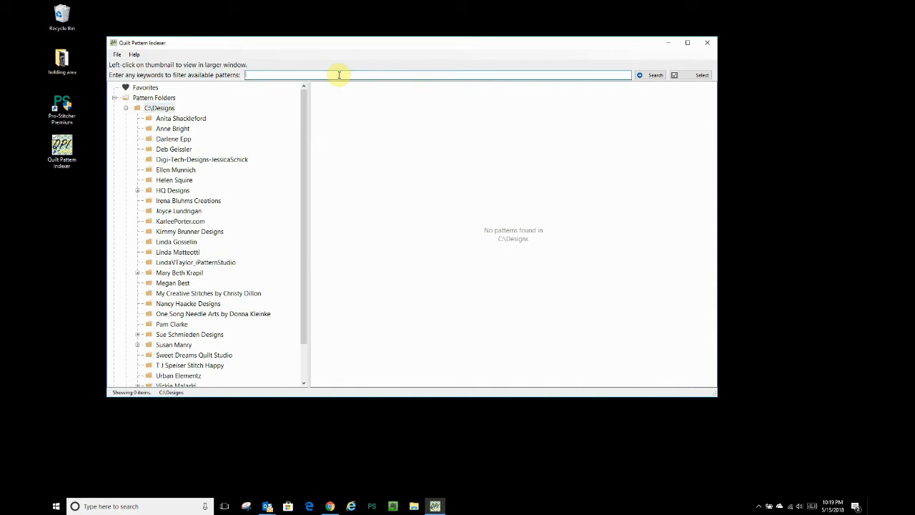
text(heal)
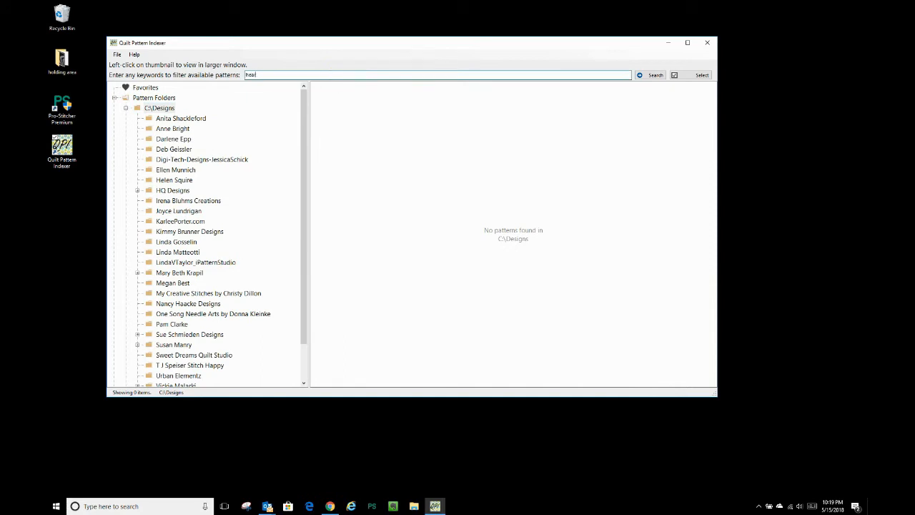
click(655, 75)
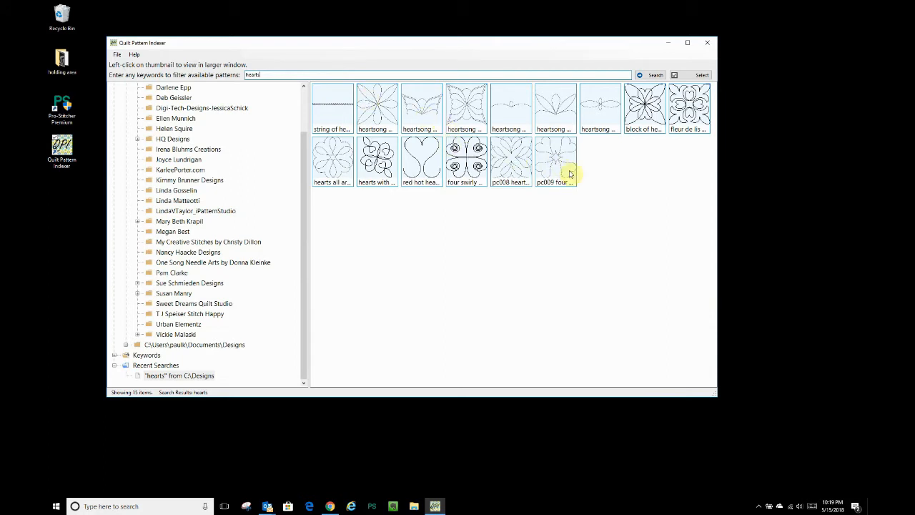
mouse_move(610, 186)
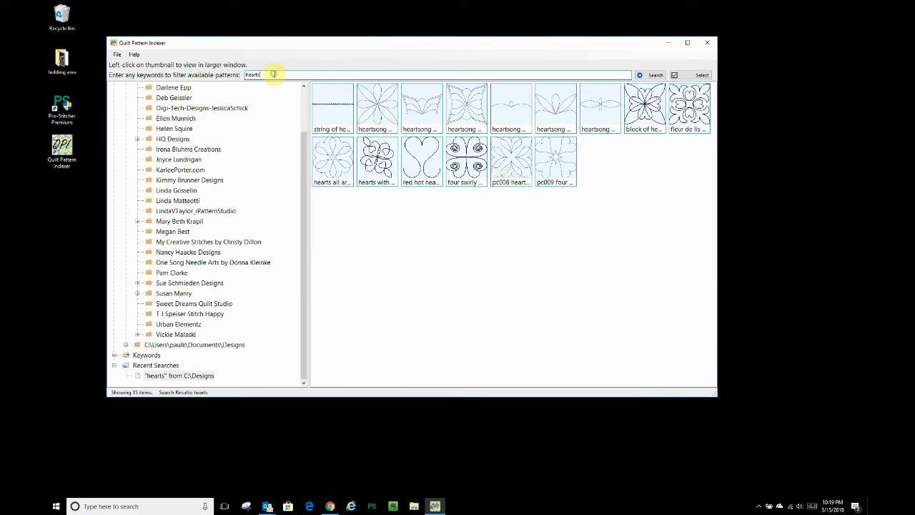
key(Backspace)
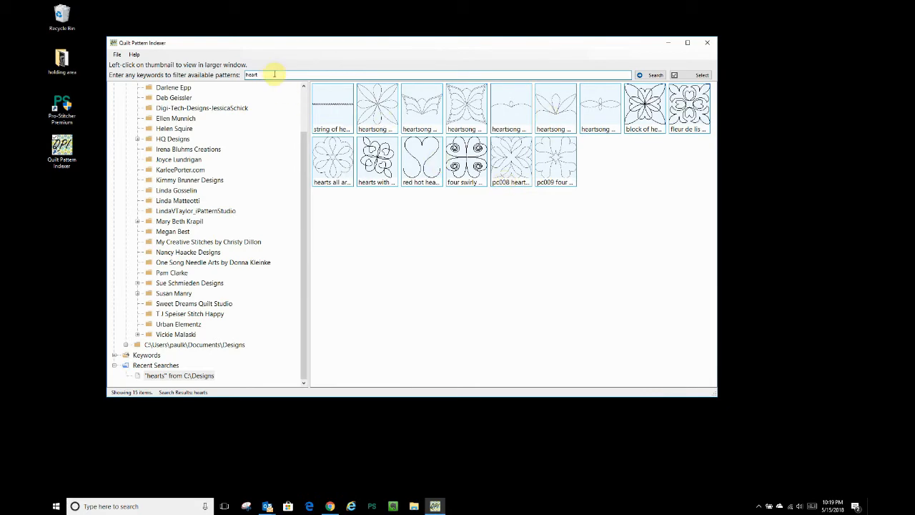
click(651, 75)
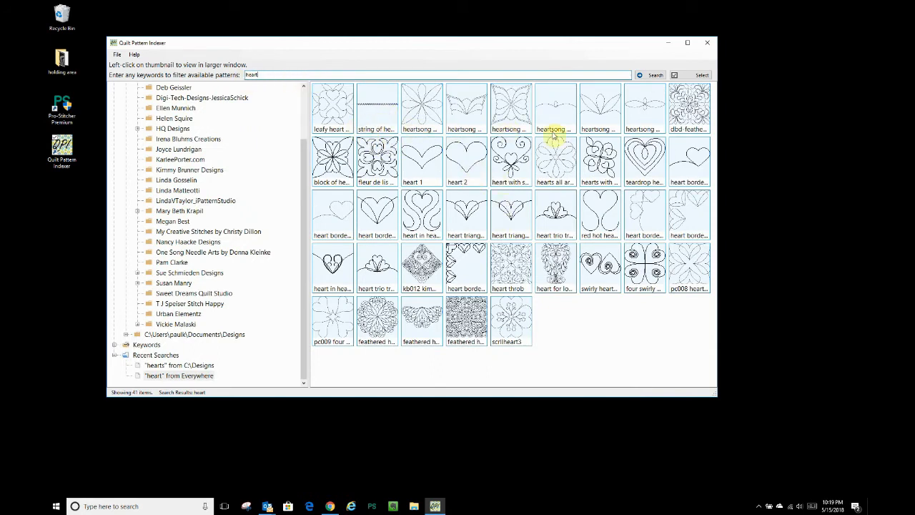
mouse_move(644, 154)
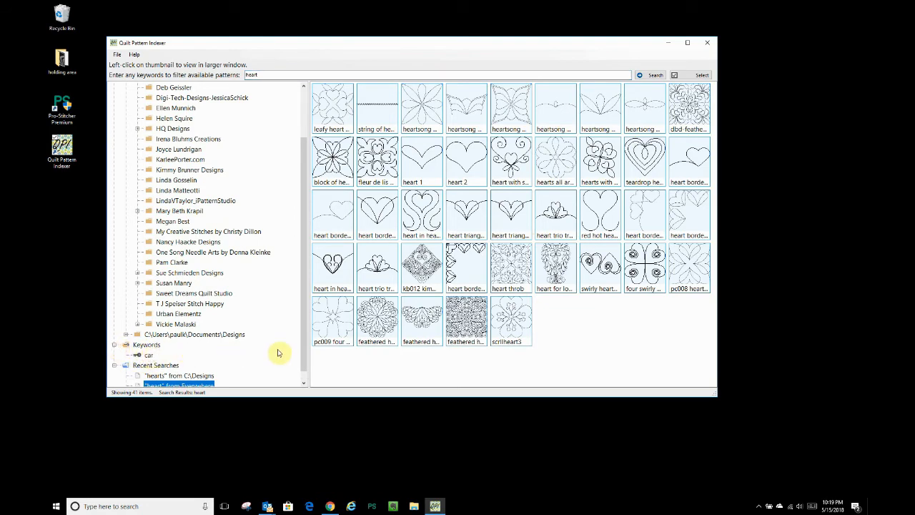
Step: Preview kimmy's feathered heart pattern larger, close it, and return to C:\Designs
click(422, 265)
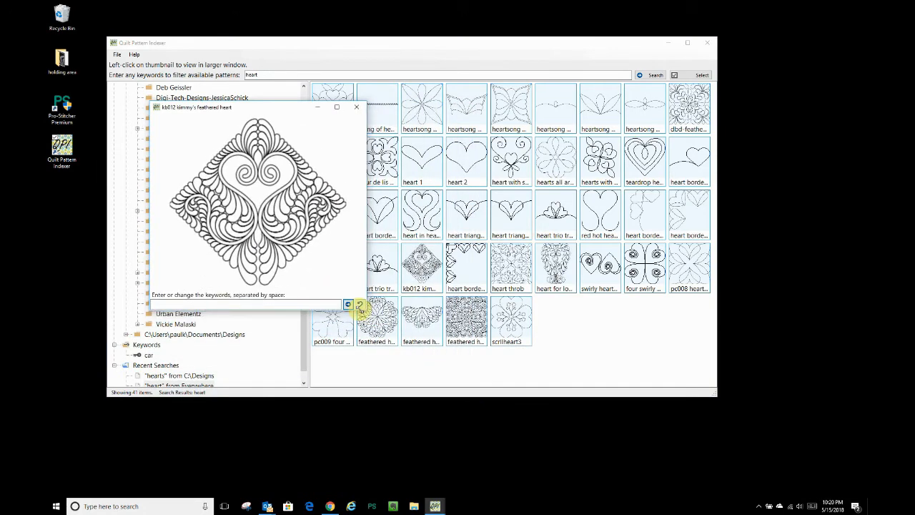
click(357, 108)
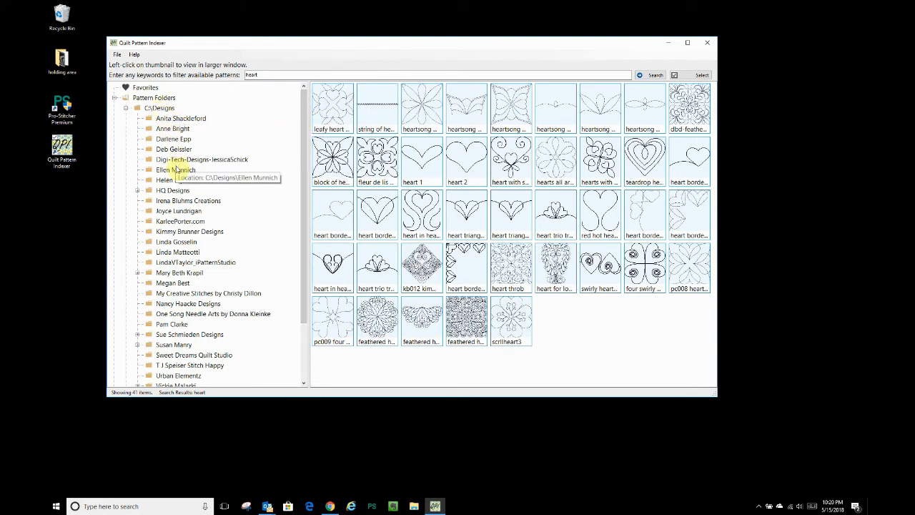
click(159, 108)
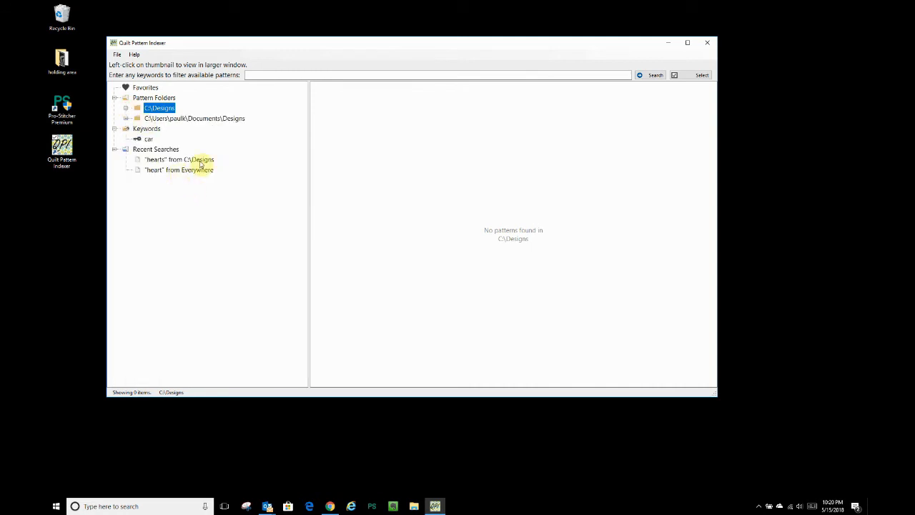
mouse_move(172, 118)
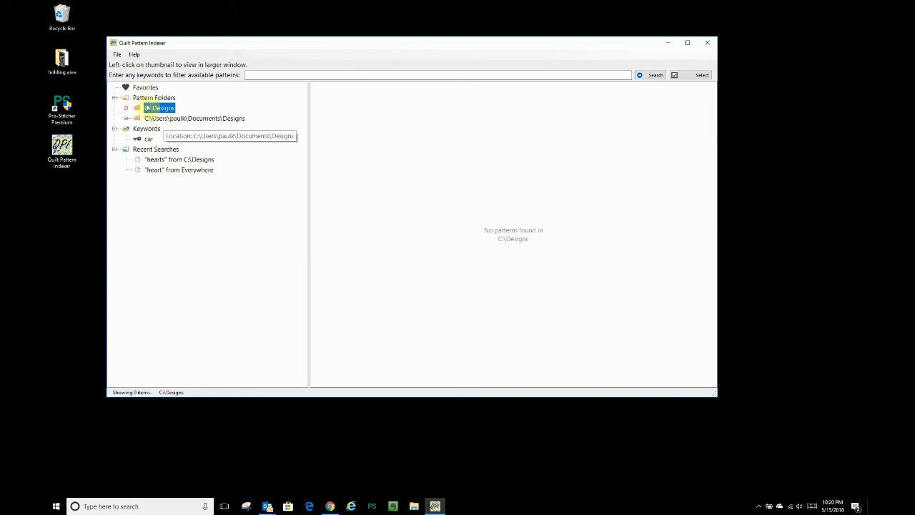
click(154, 97)
text(dog)
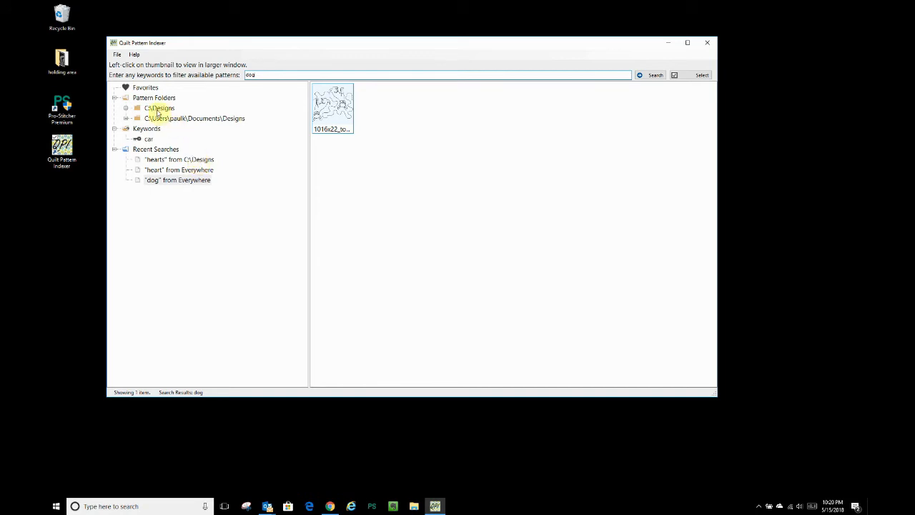
click(125, 108)
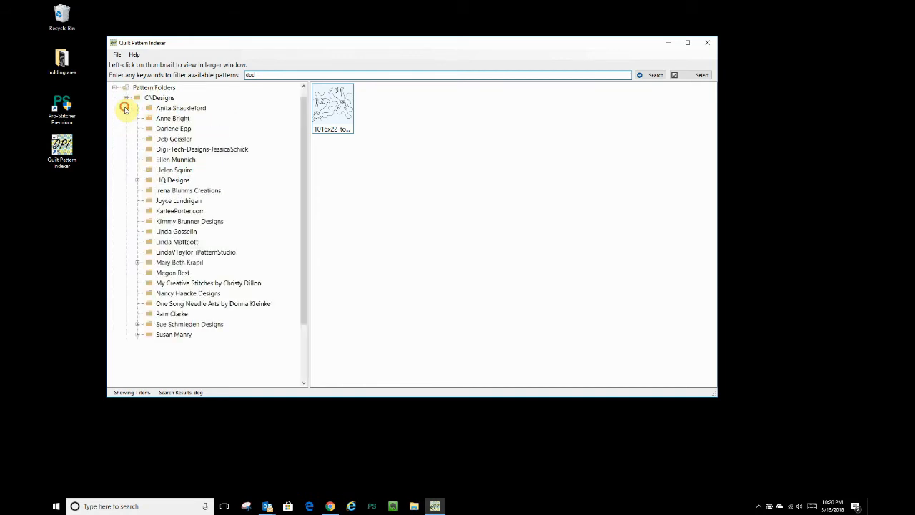
click(189, 221)
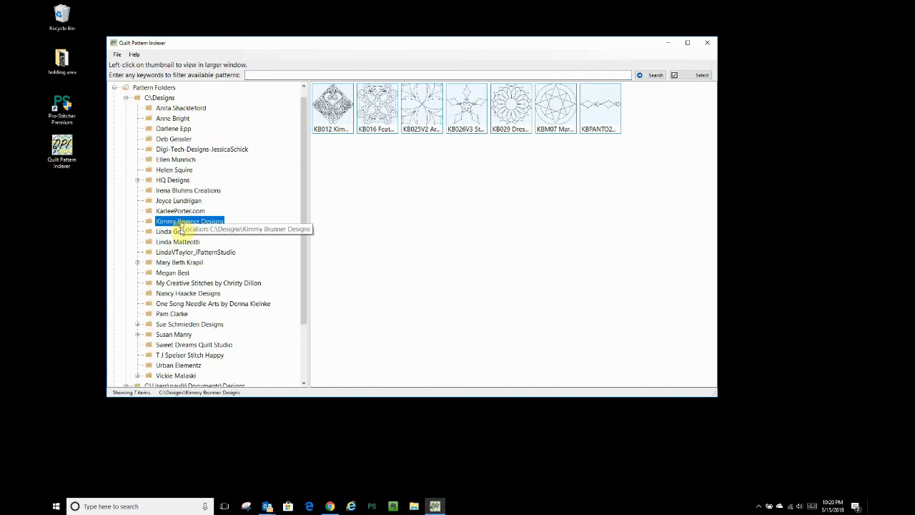
click(176, 232)
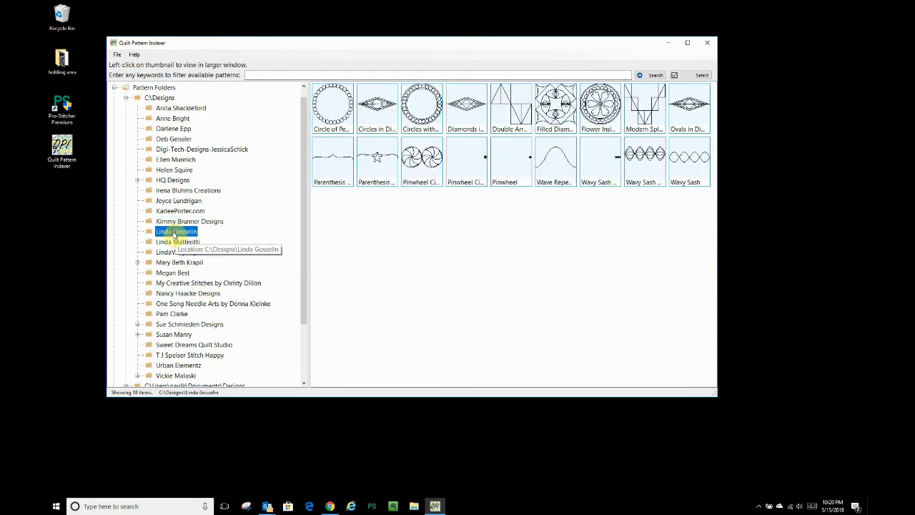
mouse_move(200, 218)
text(double)
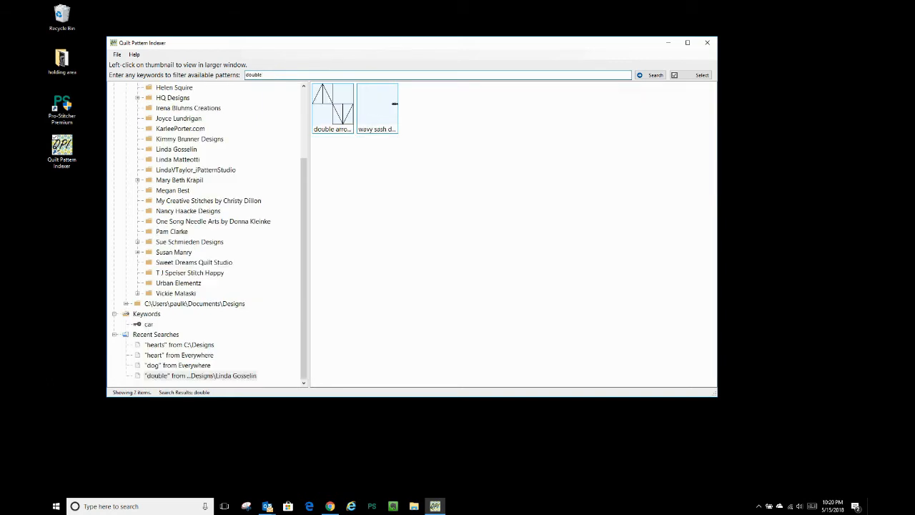
Step: Preview the wavy sash double and double arrowhead repeatable patterns, then close the preview
click(332, 107)
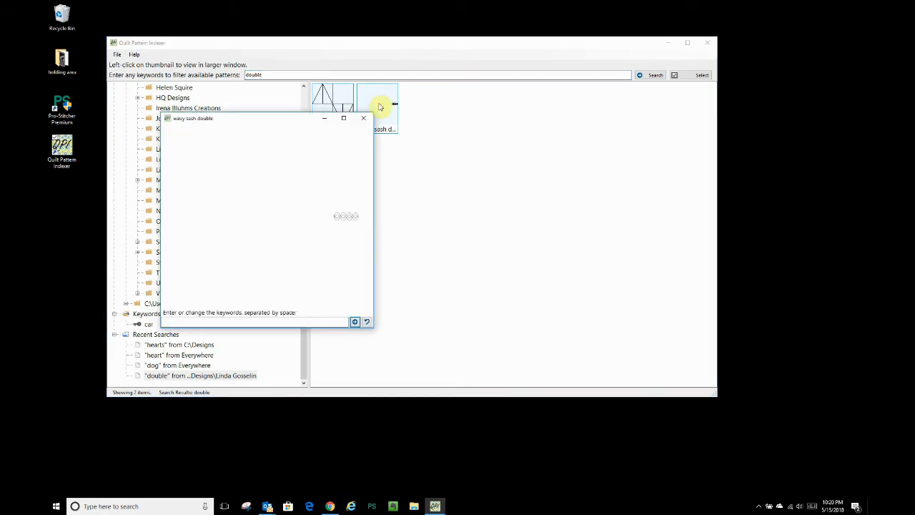
click(363, 117)
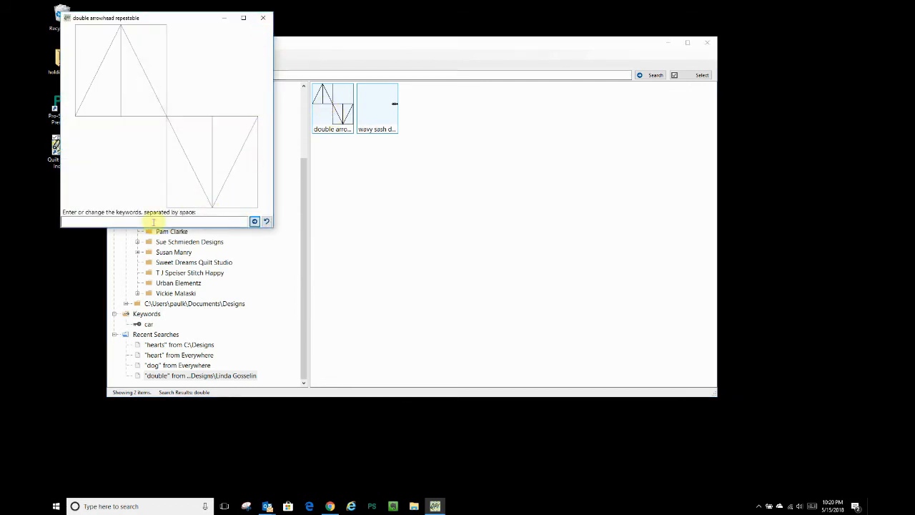
click(262, 17)
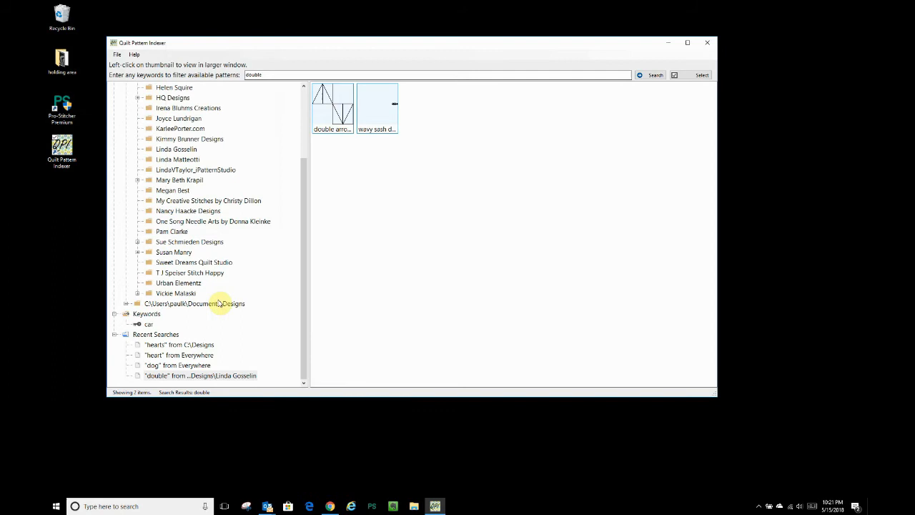
mouse_move(343, 223)
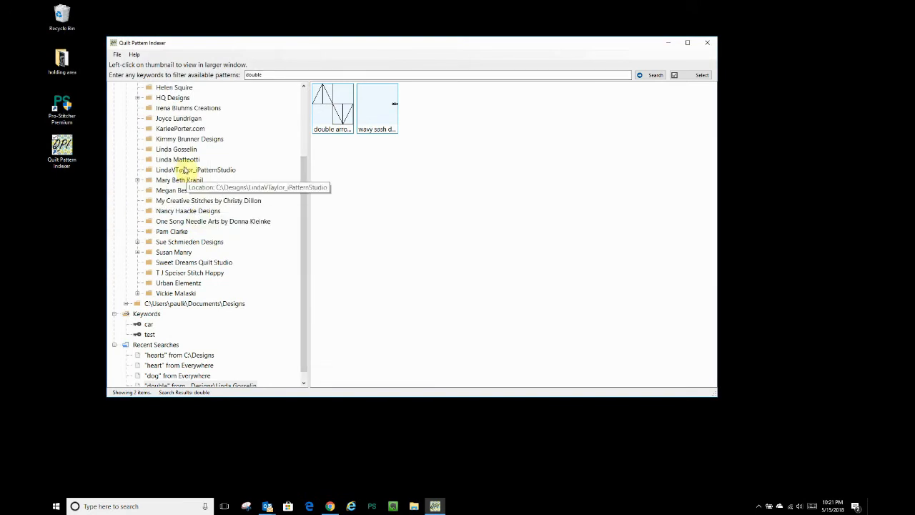
Step: Show LindaVTaylor_iPatternStudio's 28 patterns and turn on multi-select mode
click(195, 170)
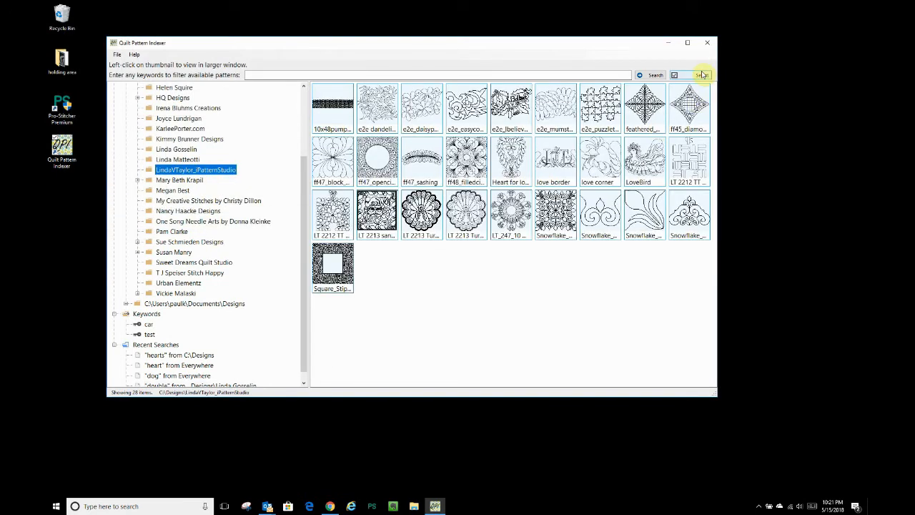
click(698, 75)
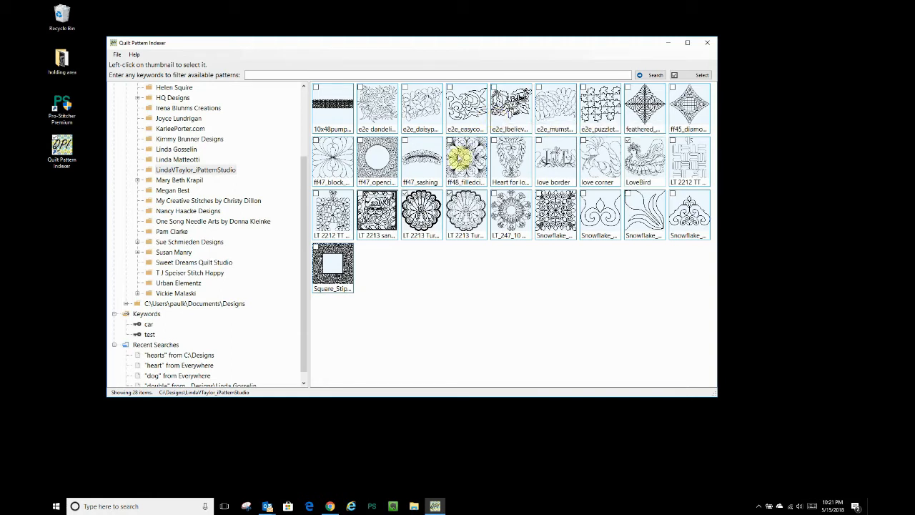
Step: Create keywords 'bird' and 'feather' and apply both to the three selected patterns
right_click(421, 211)
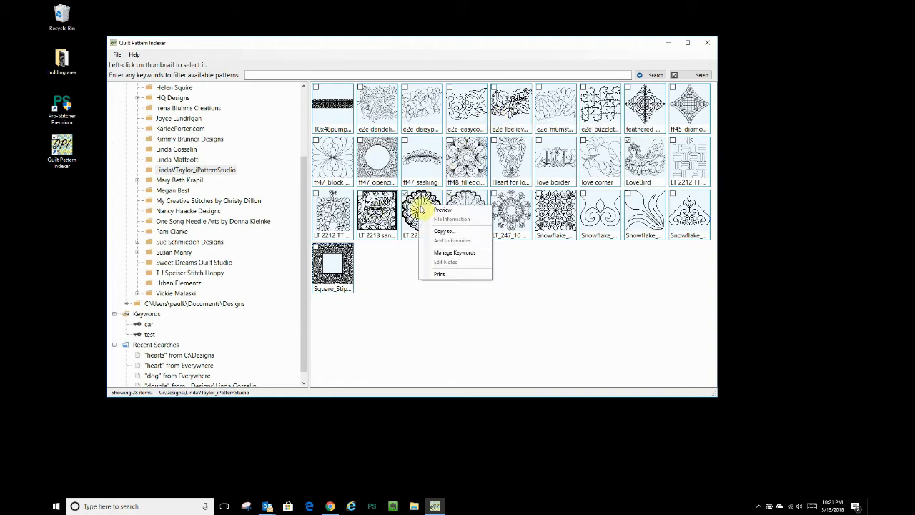
click(454, 252)
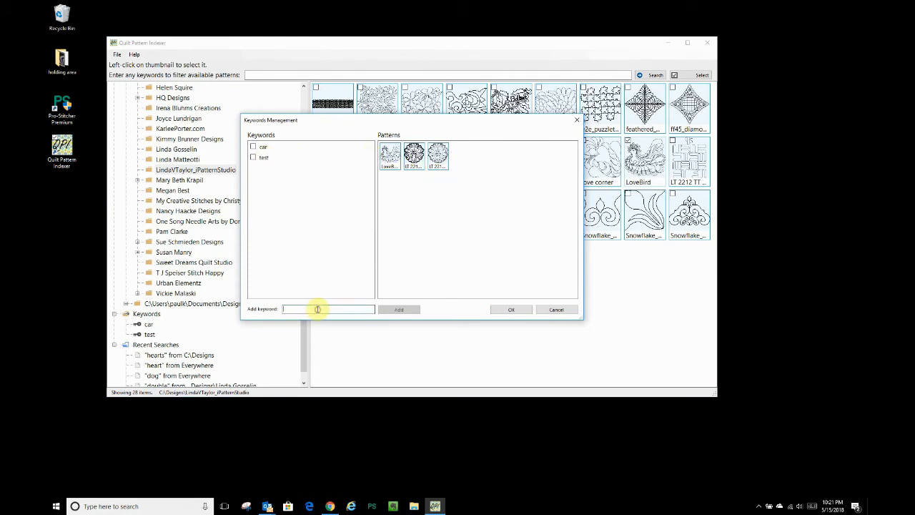
text(bird)
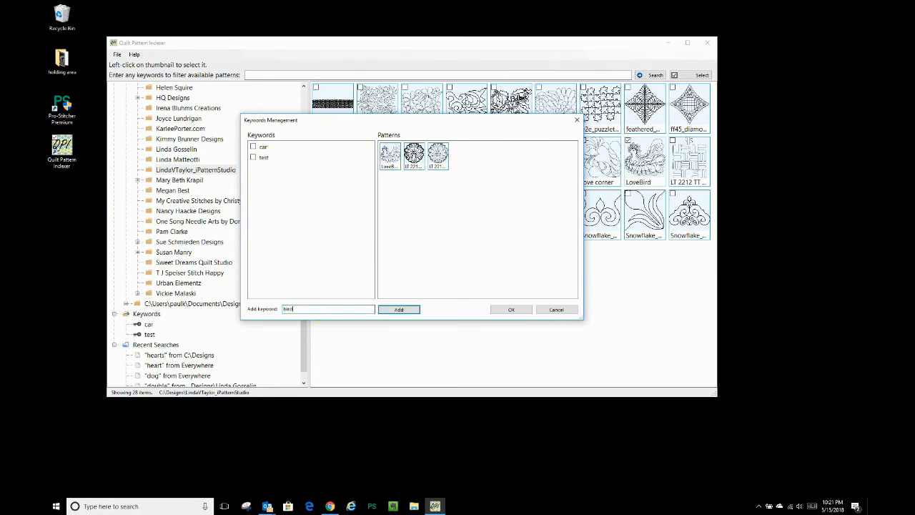
click(399, 309)
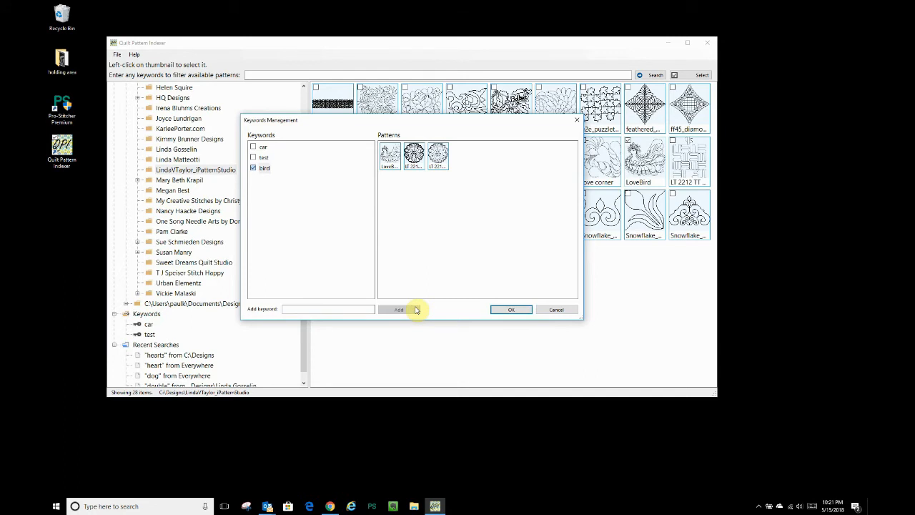
click(327, 309)
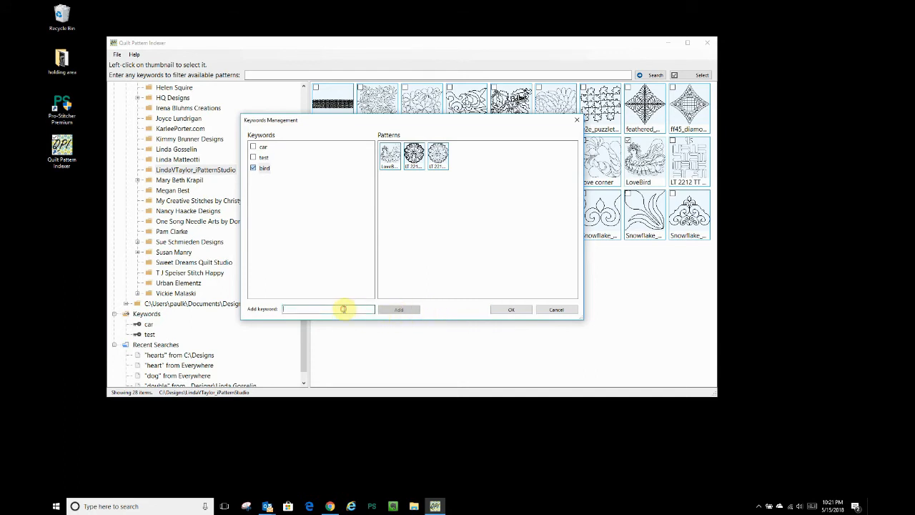
text(feather)
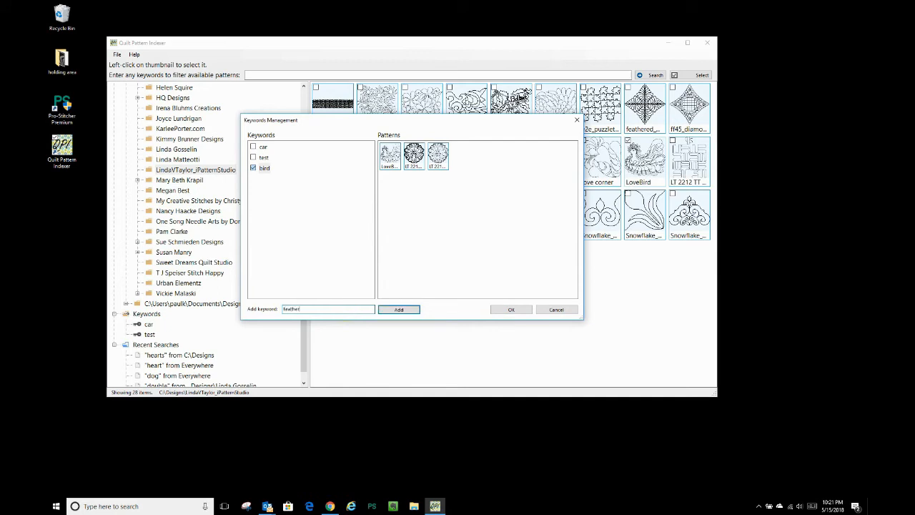
click(399, 308)
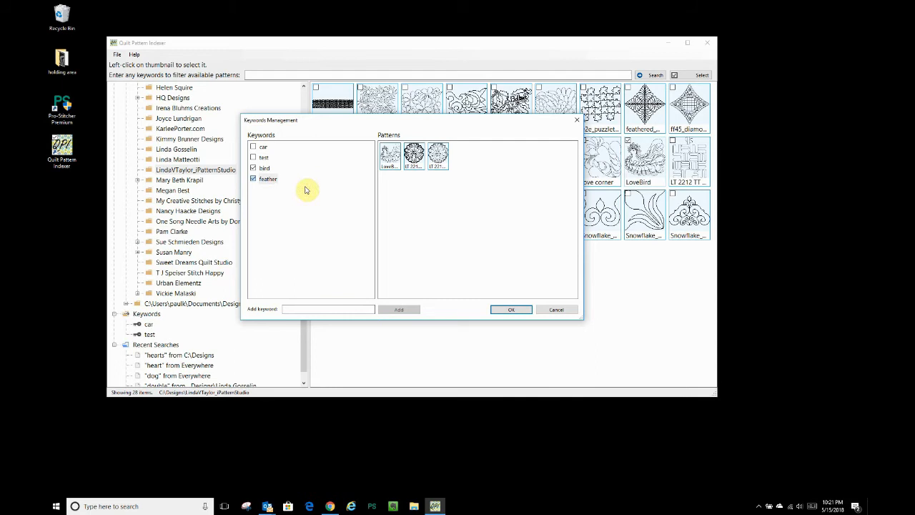
mouse_move(414, 156)
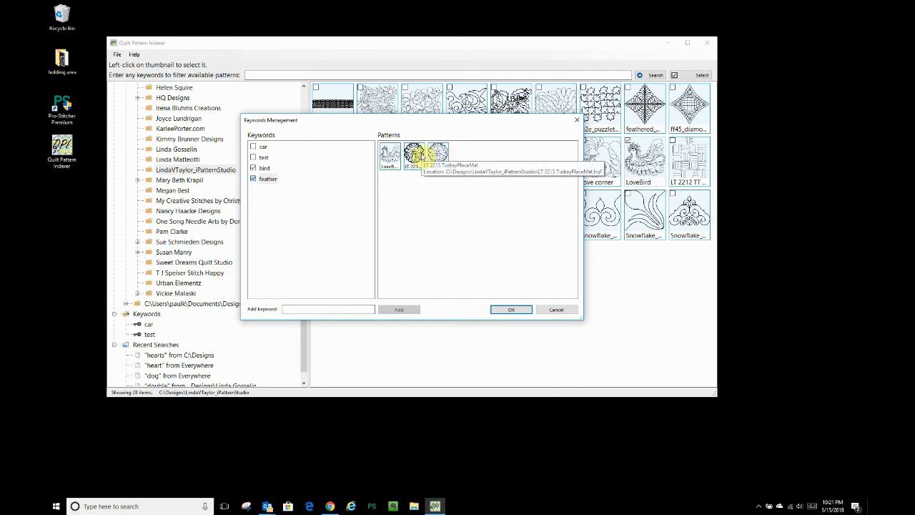
click(511, 310)
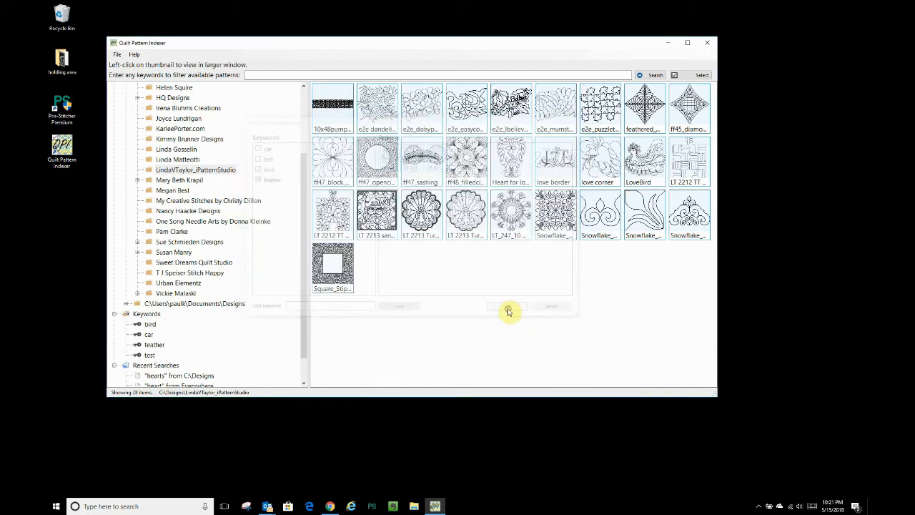
click(508, 306)
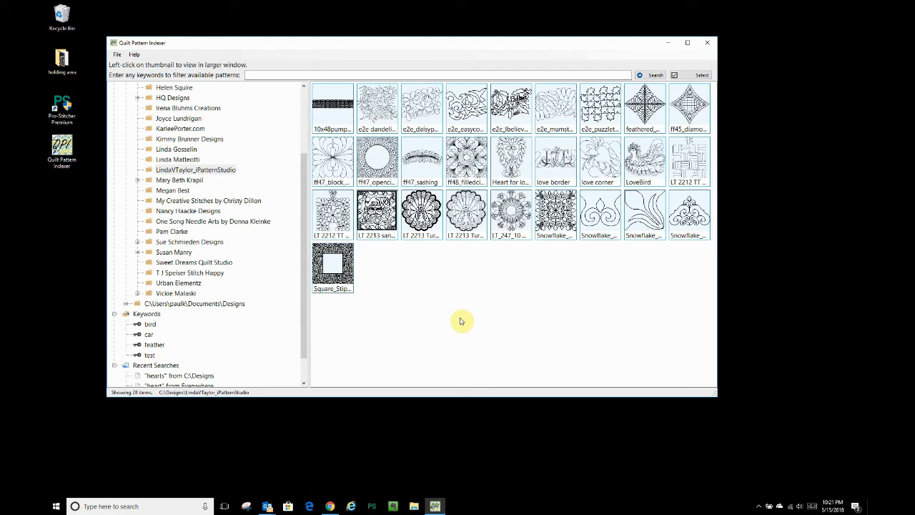
mouse_move(214, 225)
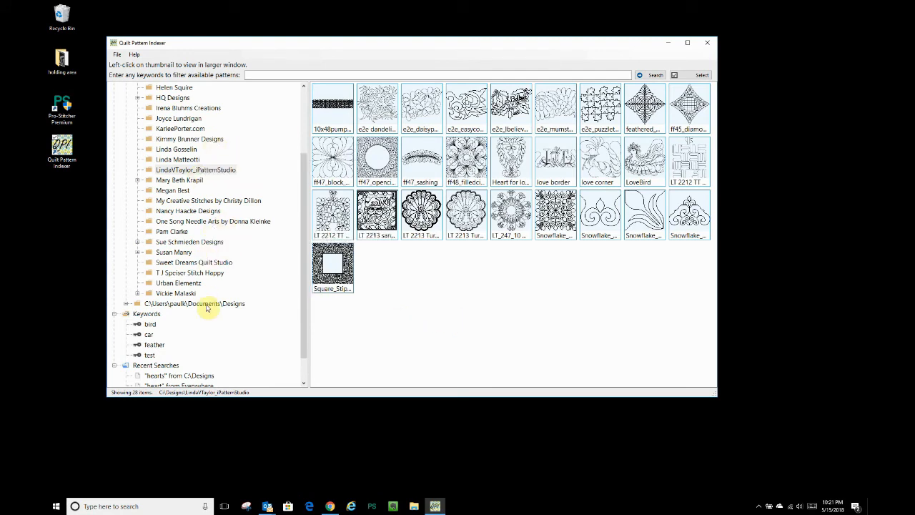
Step: Import the .qpi.json keyword file from Downloads\Holding area
click(116, 54)
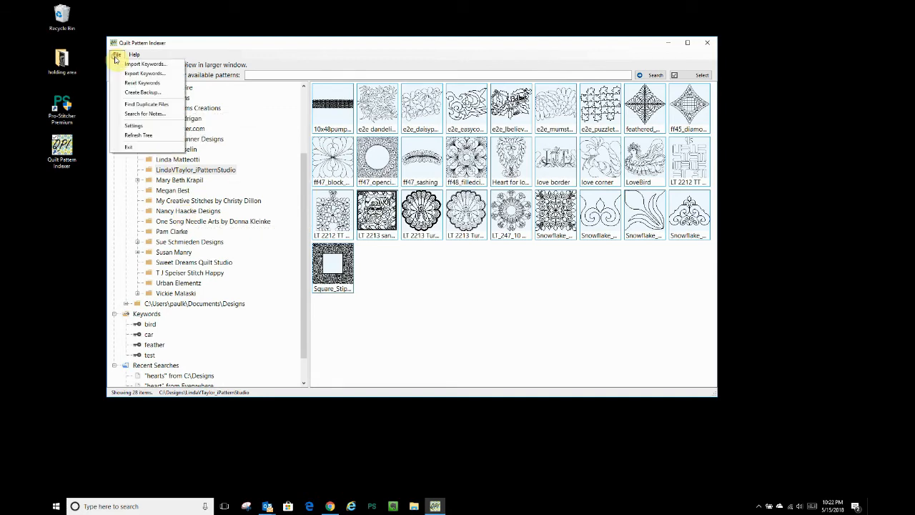
click(144, 64)
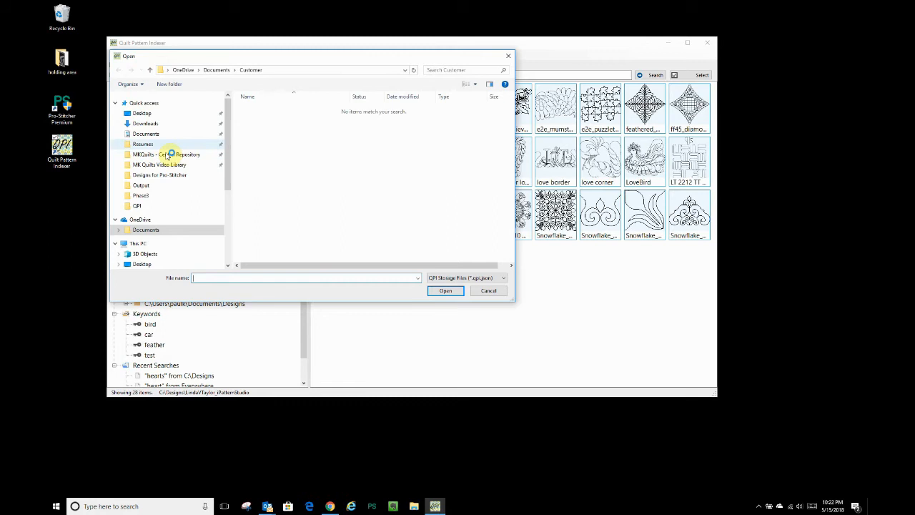
click(145, 123)
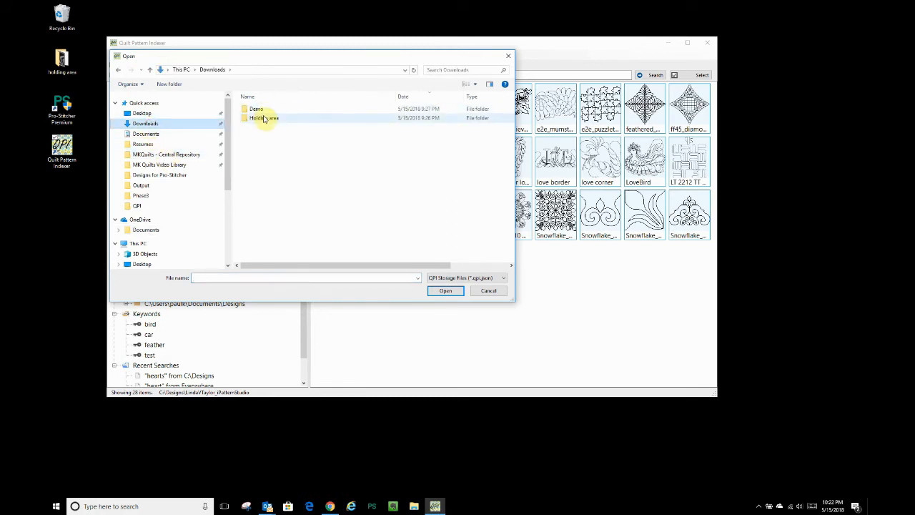
double_click(265, 118)
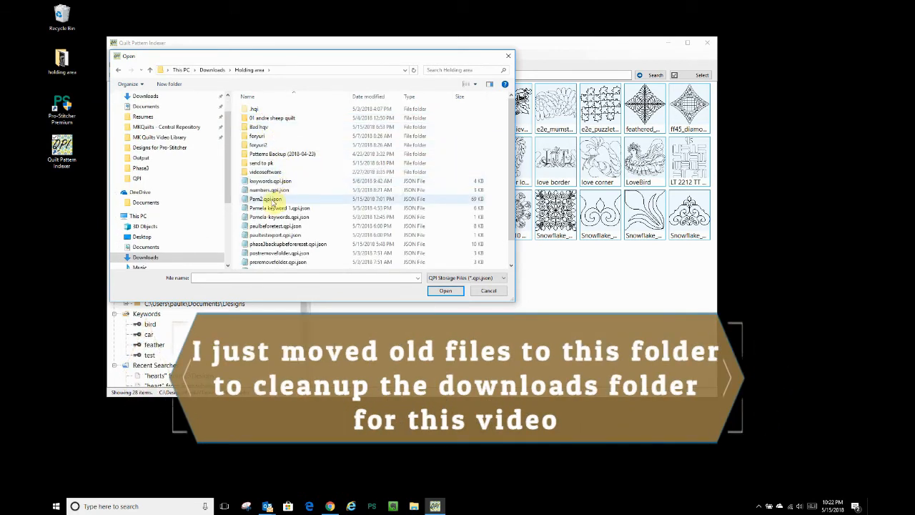
click(266, 199)
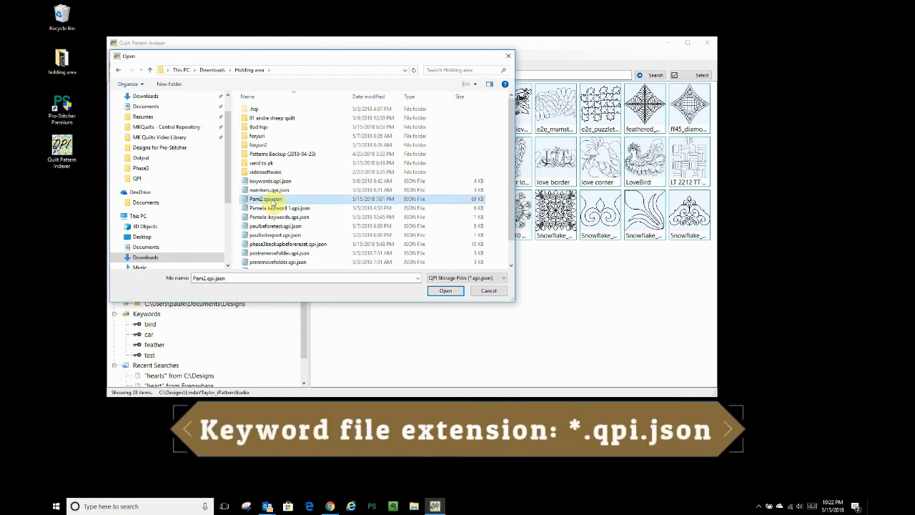
click(445, 290)
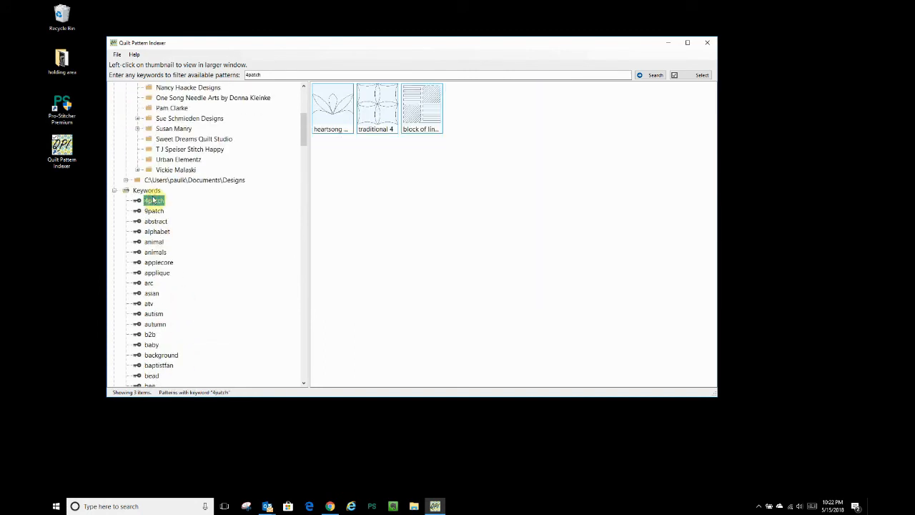
Step: Show the patterns tagged with each imported keyword: 9patch, animal, applecore, atv, element and others
click(154, 210)
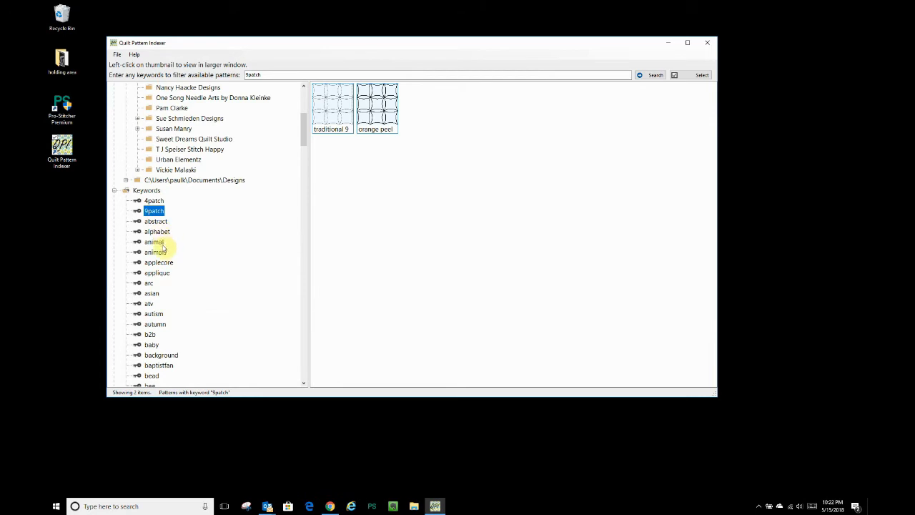
click(154, 242)
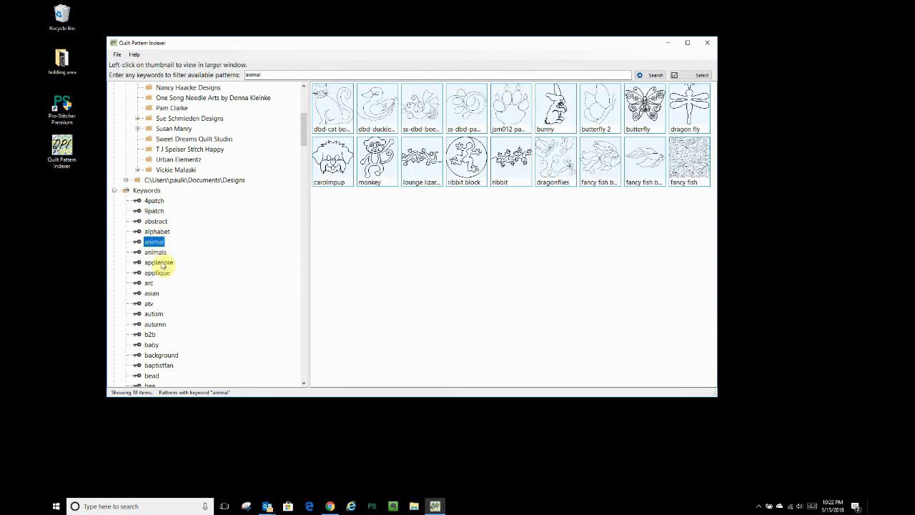
click(159, 263)
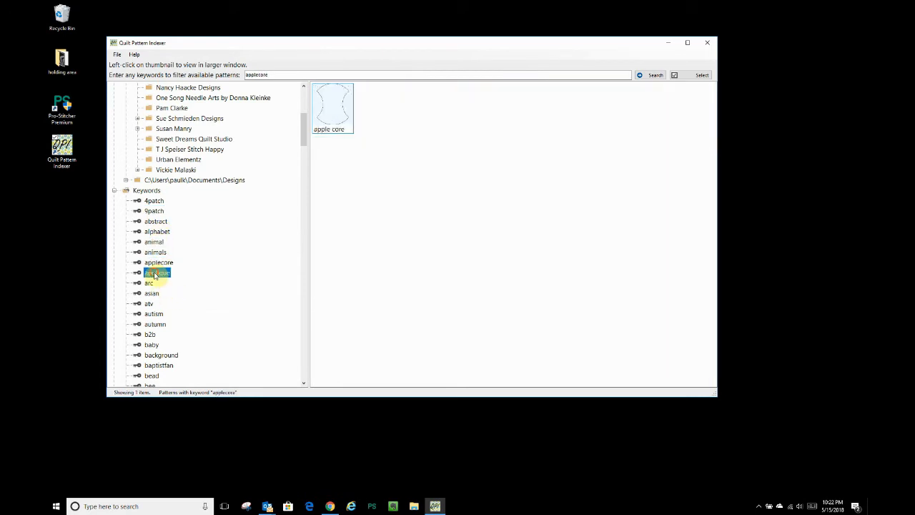
click(148, 303)
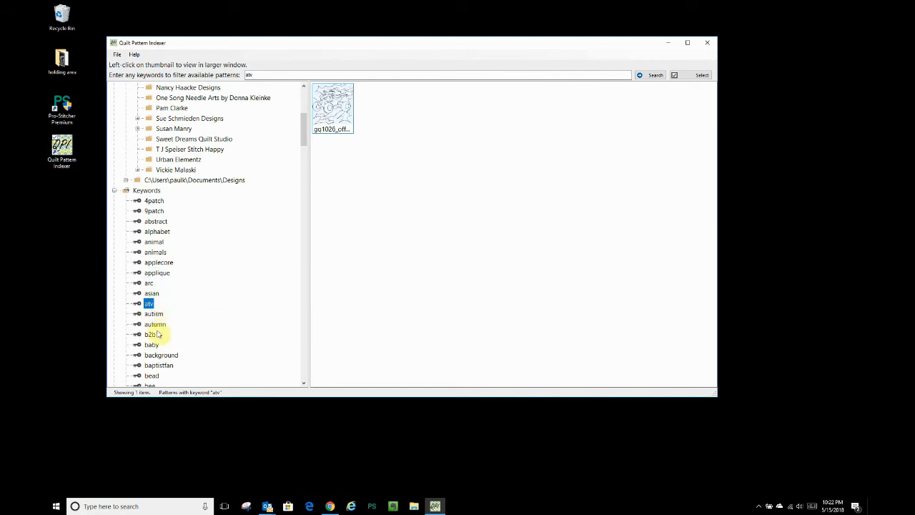
click(156, 324)
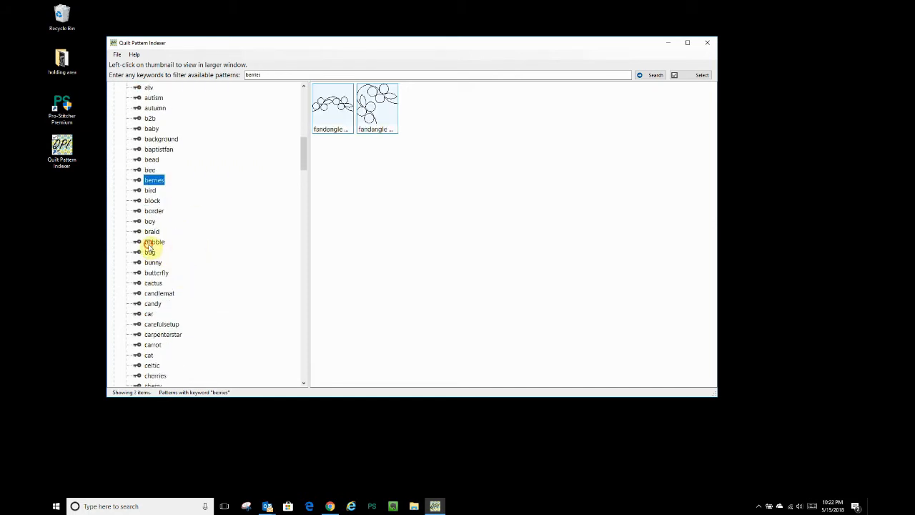
click(153, 283)
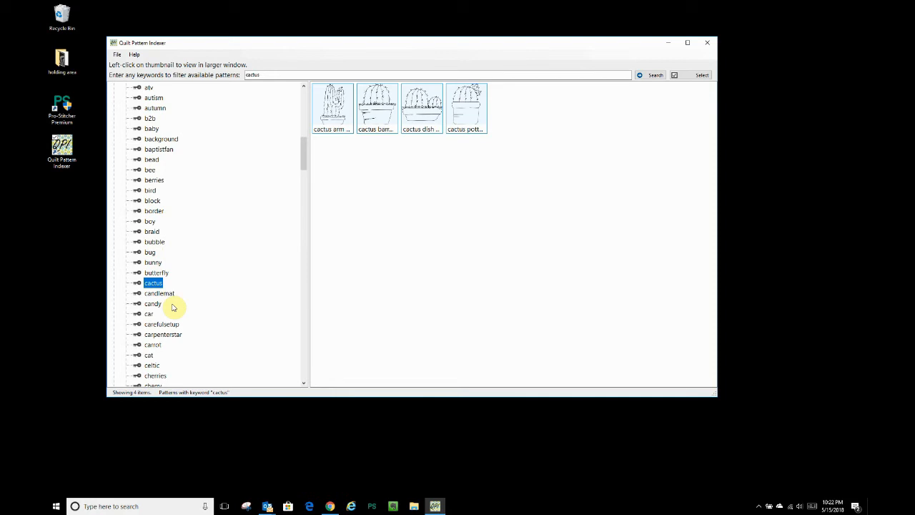
click(155, 253)
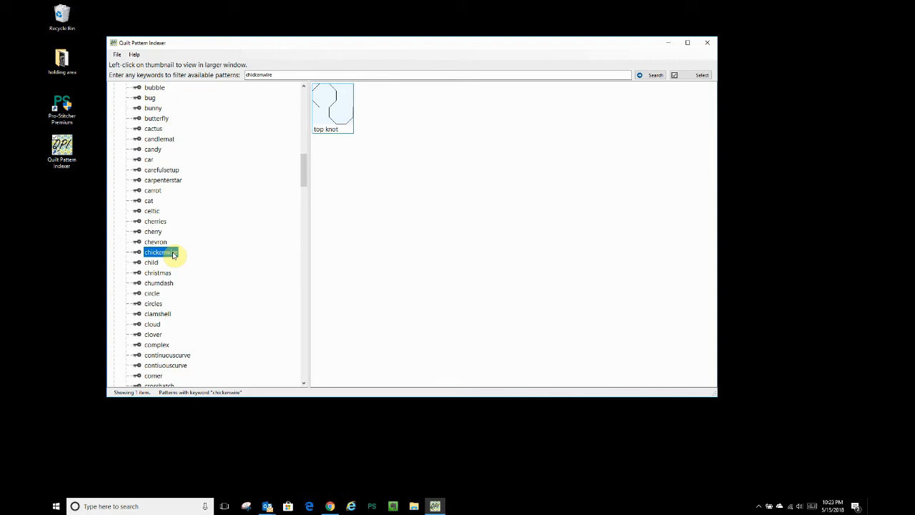
click(157, 314)
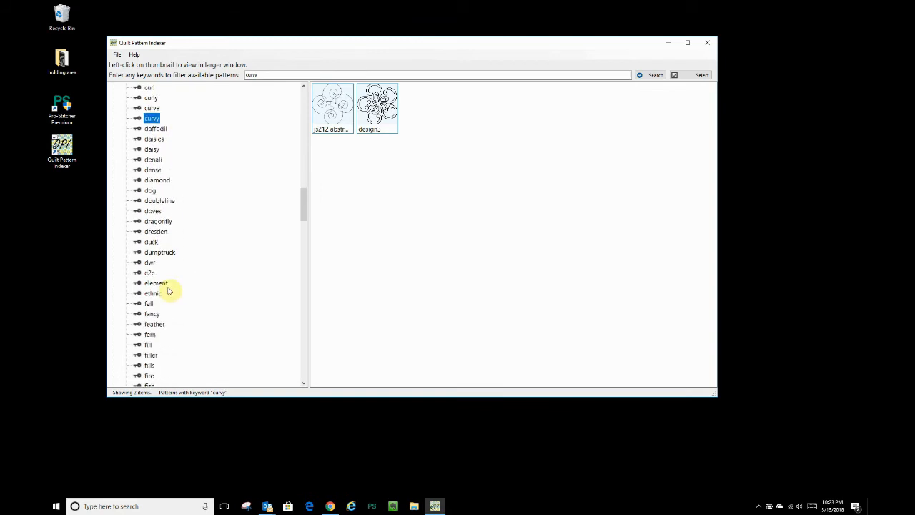
click(155, 283)
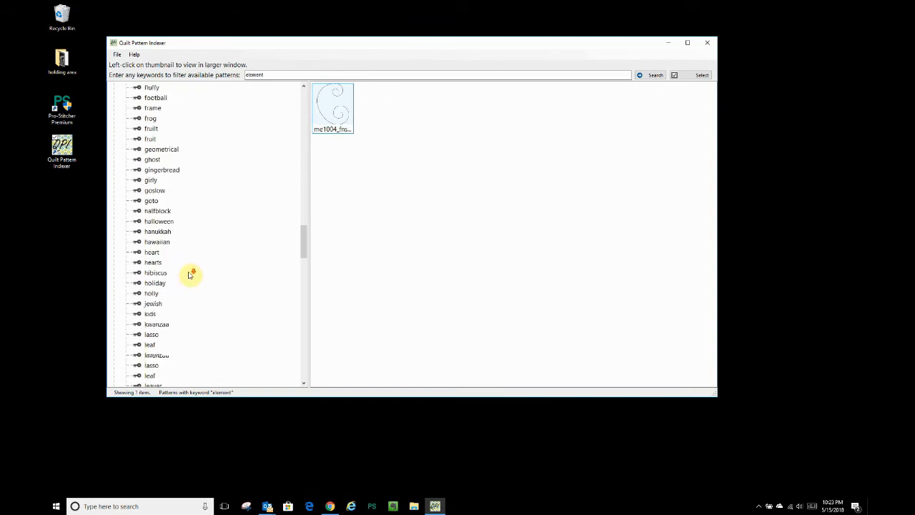
Step: Scroll down to the 'test' keyword and bring up its context menu
scroll(down, 3)
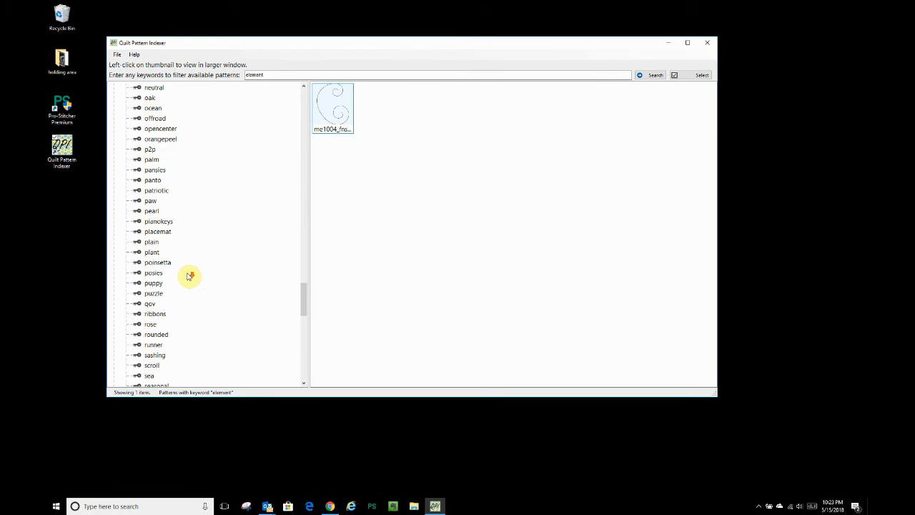
scroll(down, 3)
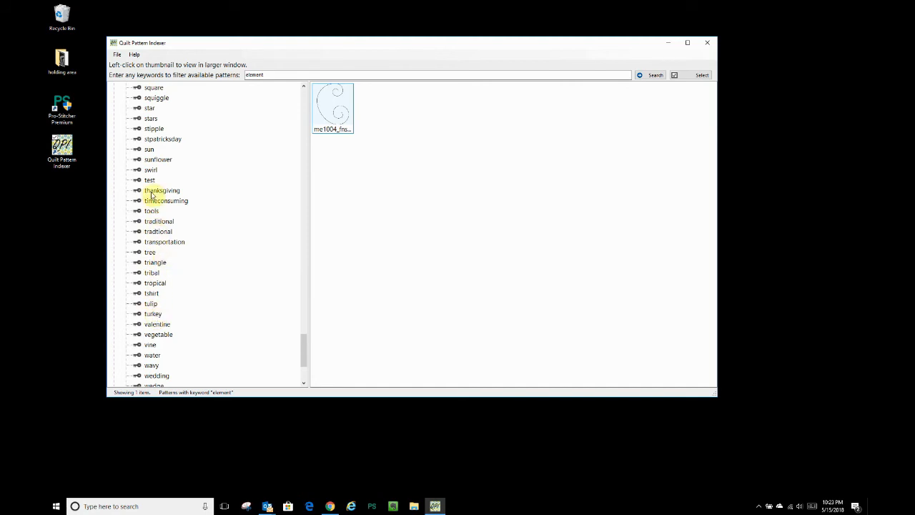
right_click(149, 180)
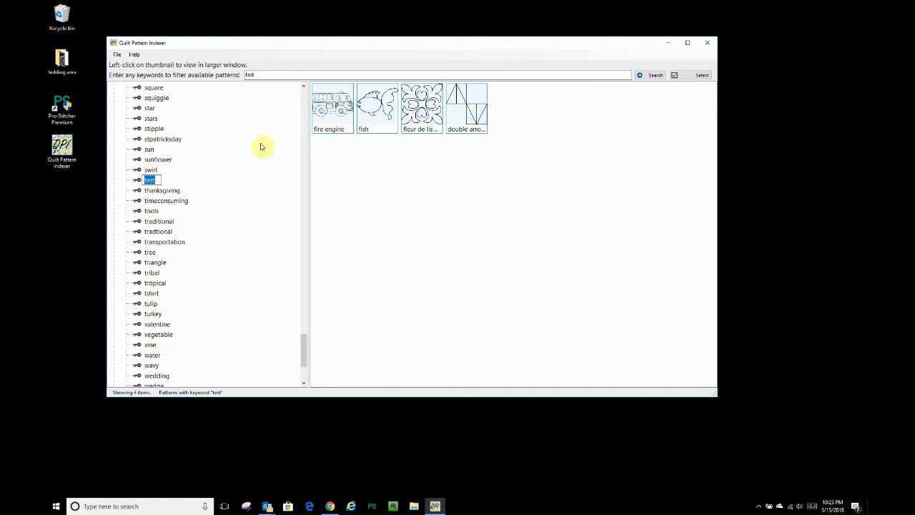
right_click(151, 180)
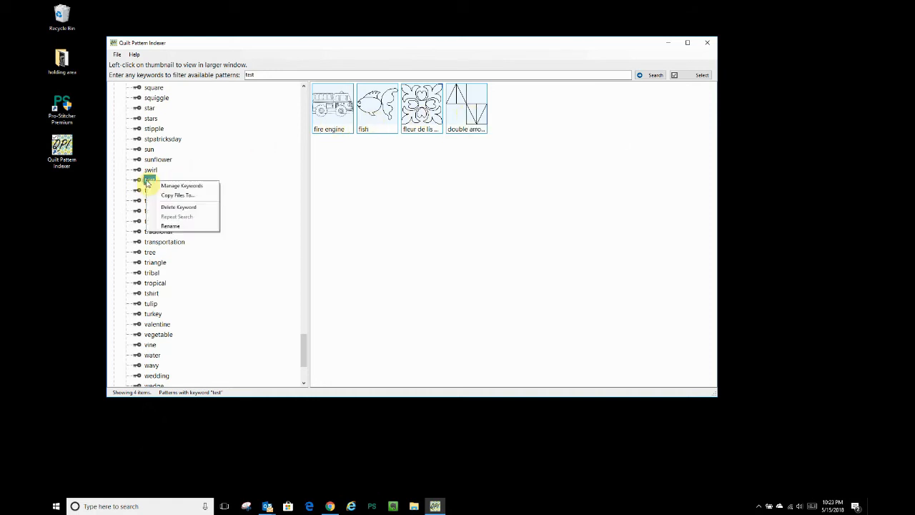
Step: Delete the 'test' keyword from all patterns, then open keyword management for the 'wreath' patterns
click(178, 206)
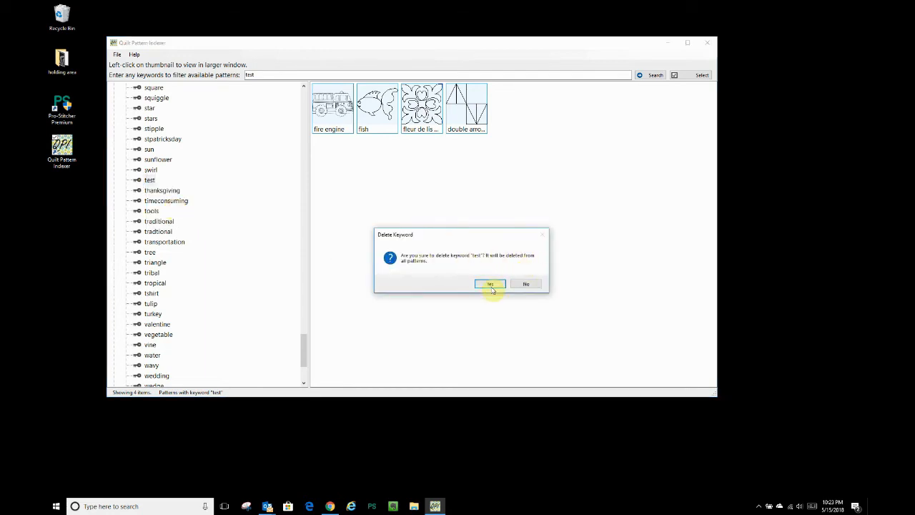
click(490, 284)
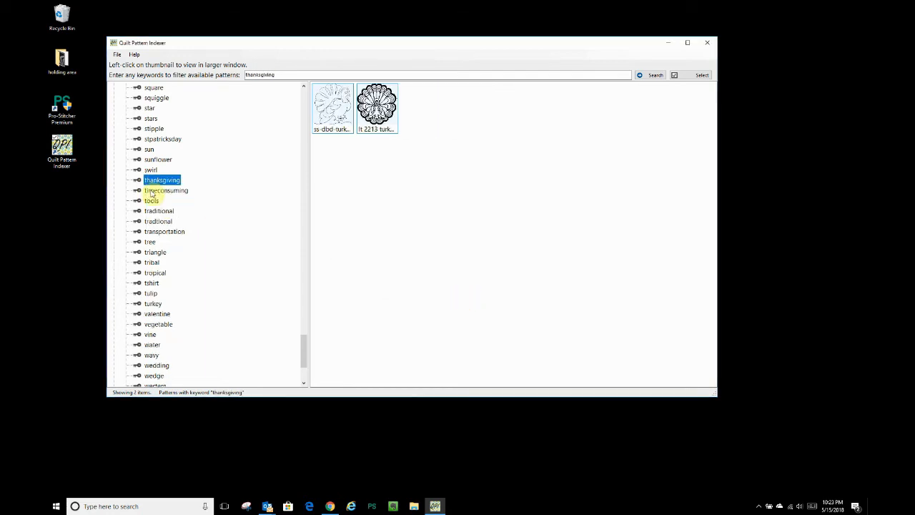
right_click(157, 149)
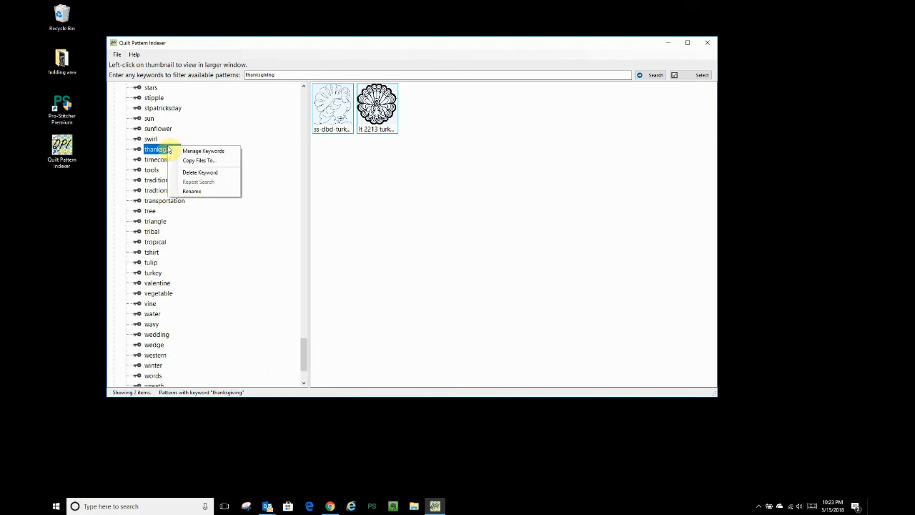
mouse_move(192, 191)
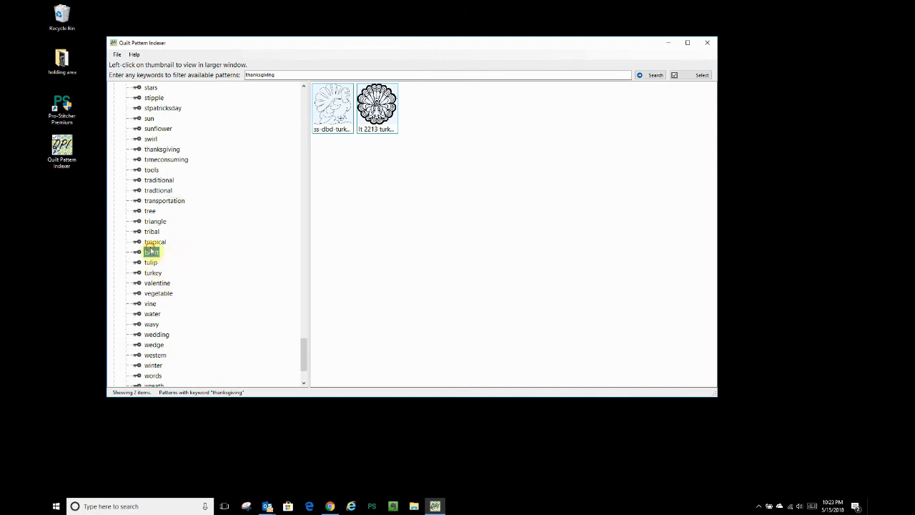
click(156, 210)
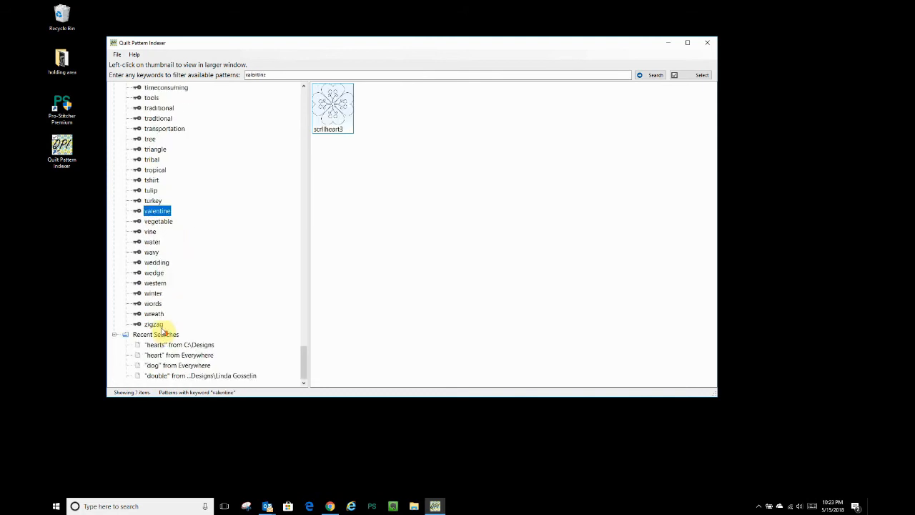
click(154, 313)
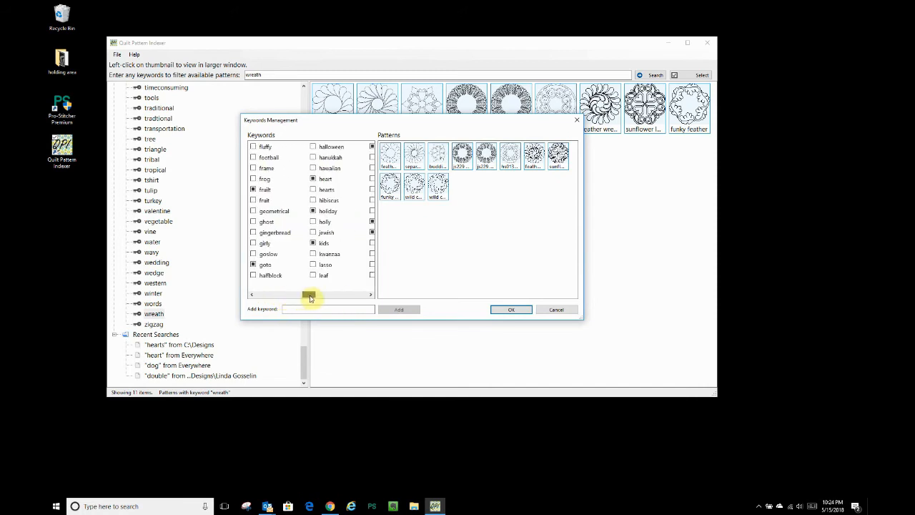
Step: Adjust and close the wreath keyword management window, then show the Recent Searches list
drag(311, 295, 332, 295)
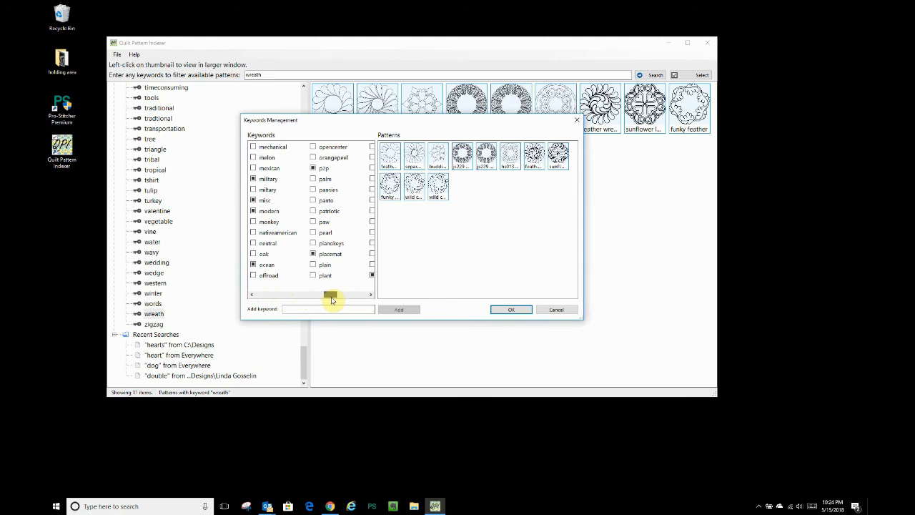
drag(329, 295, 337, 295)
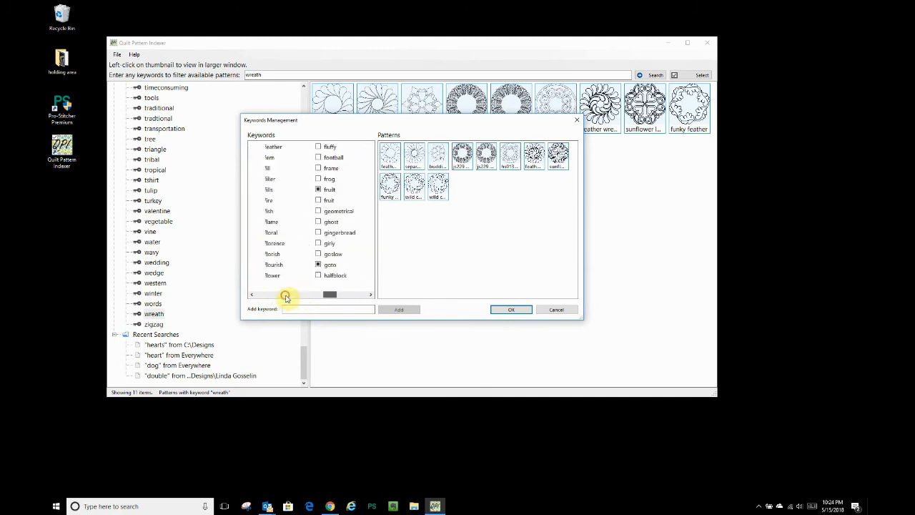
click(557, 309)
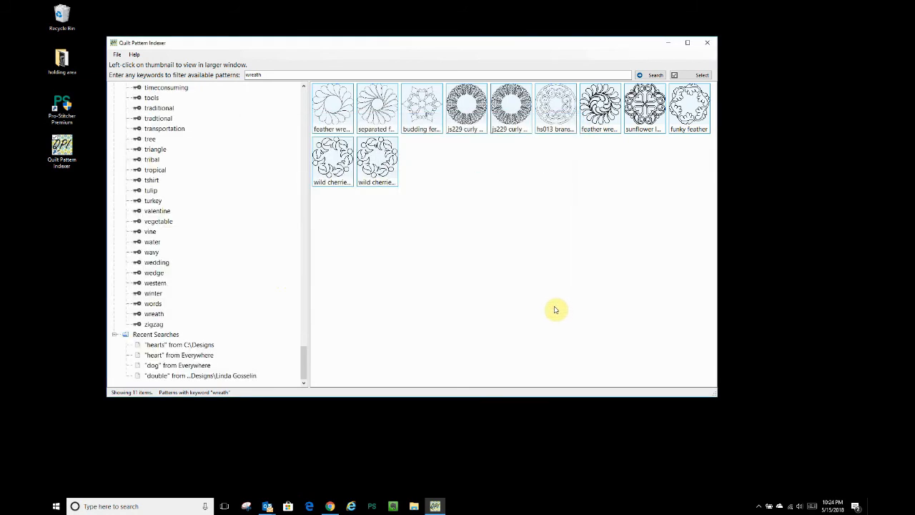
mouse_move(329, 307)
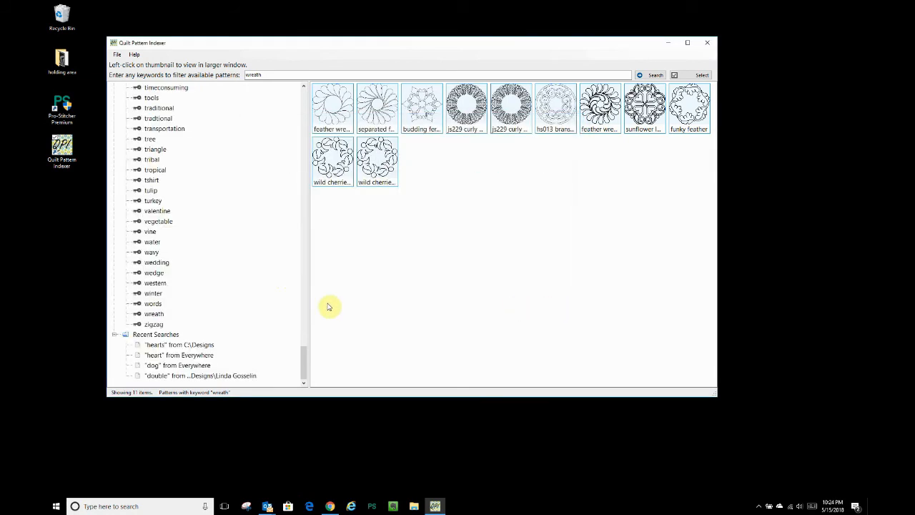
mouse_move(251, 303)
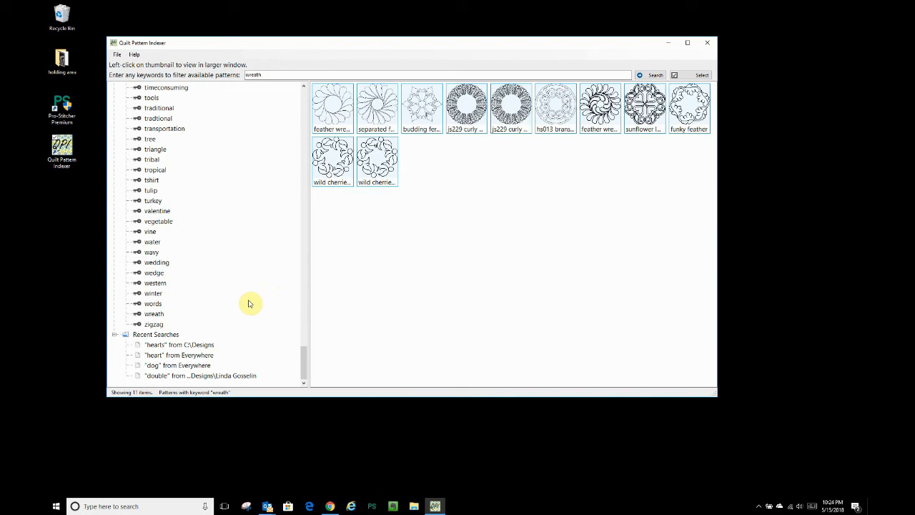
mouse_move(165, 334)
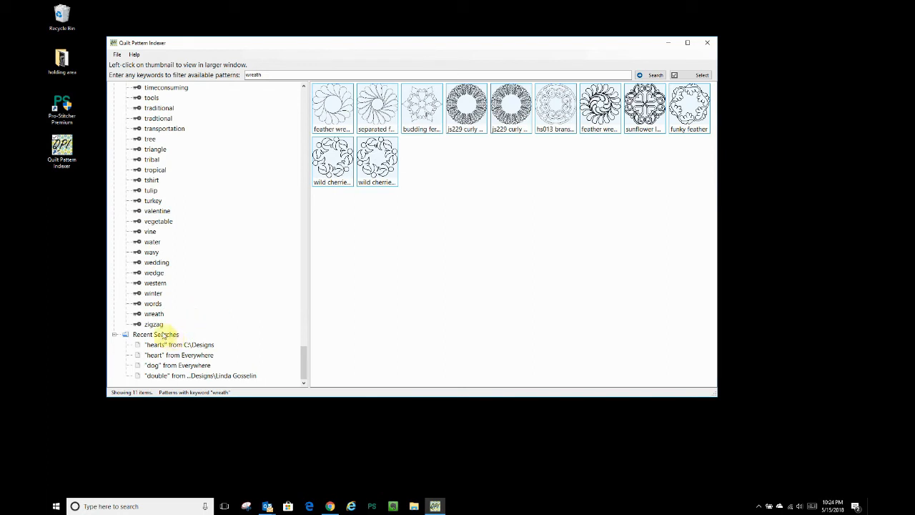
click(155, 334)
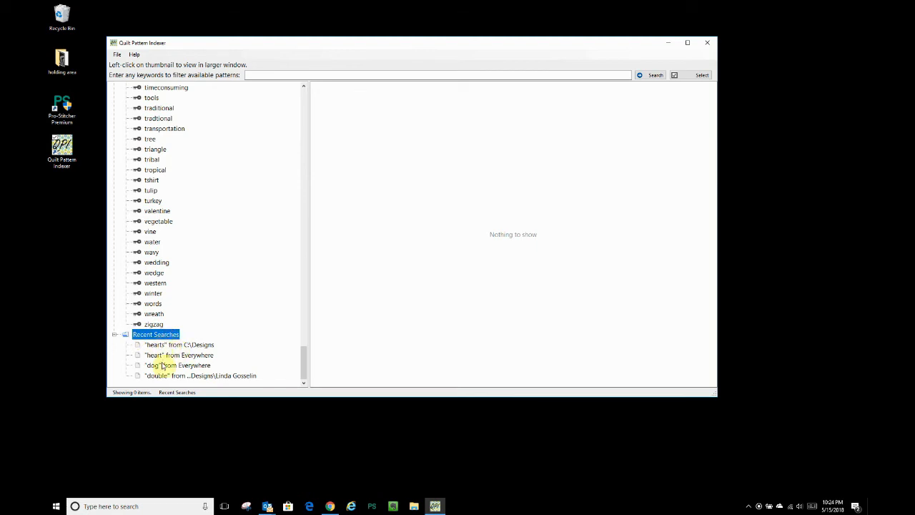
Step: Rerun the saved double, heart and C:\Designs hearts searches, and remove the dog search
click(200, 375)
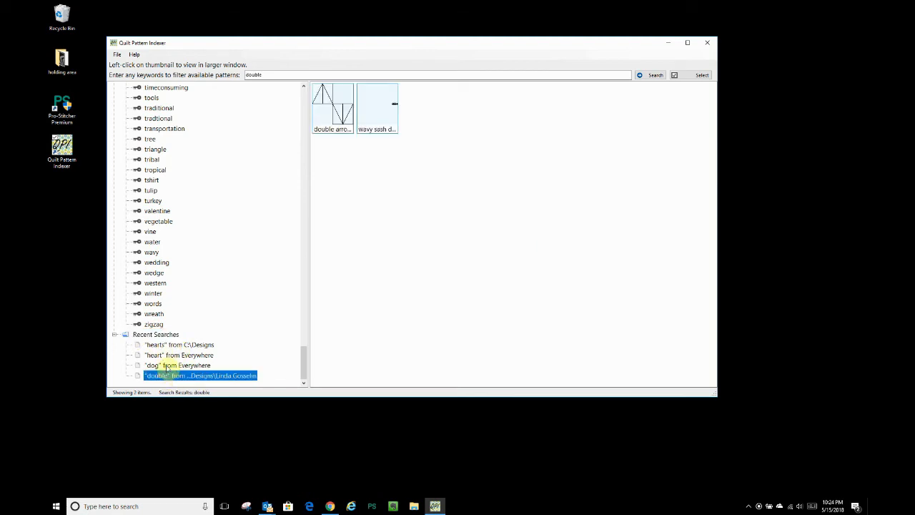
click(179, 355)
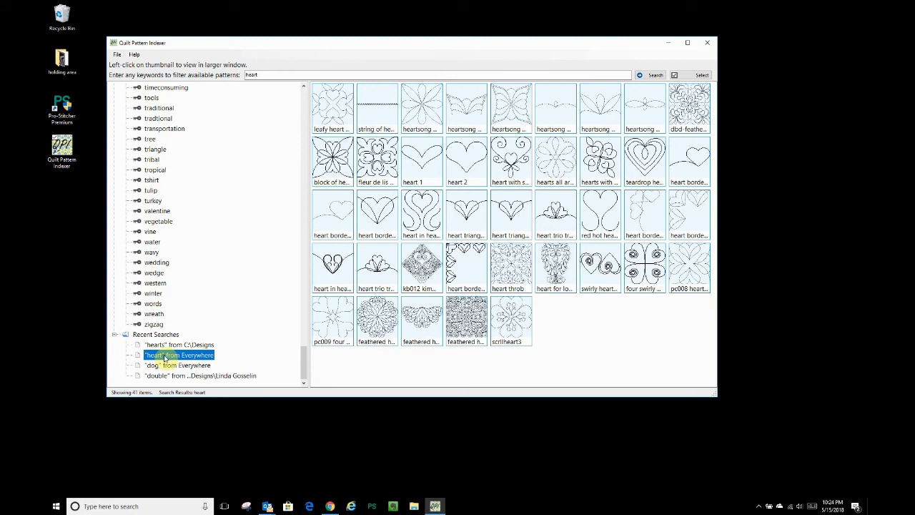
right_click(179, 356)
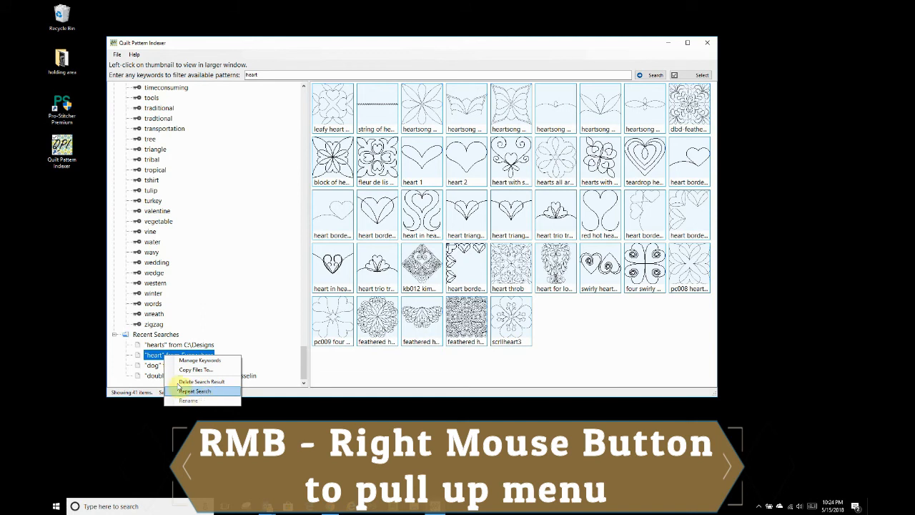
click(195, 391)
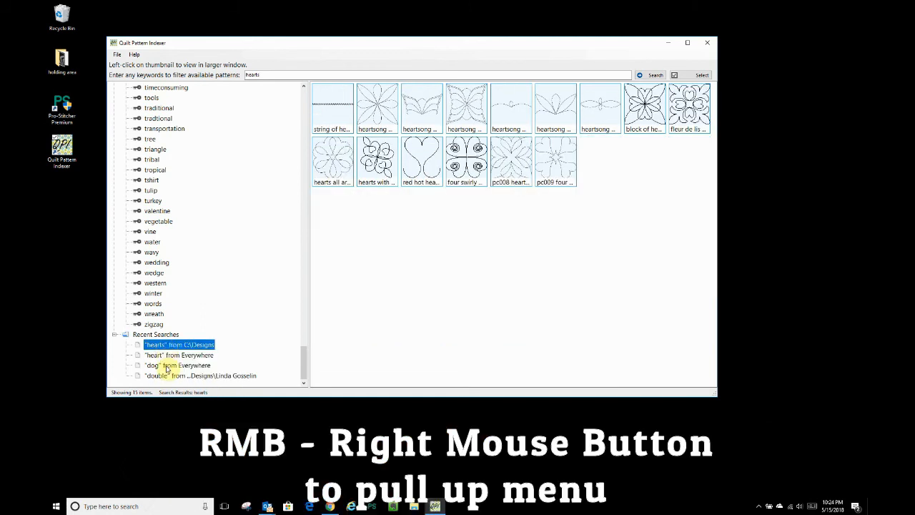
right_click(177, 365)
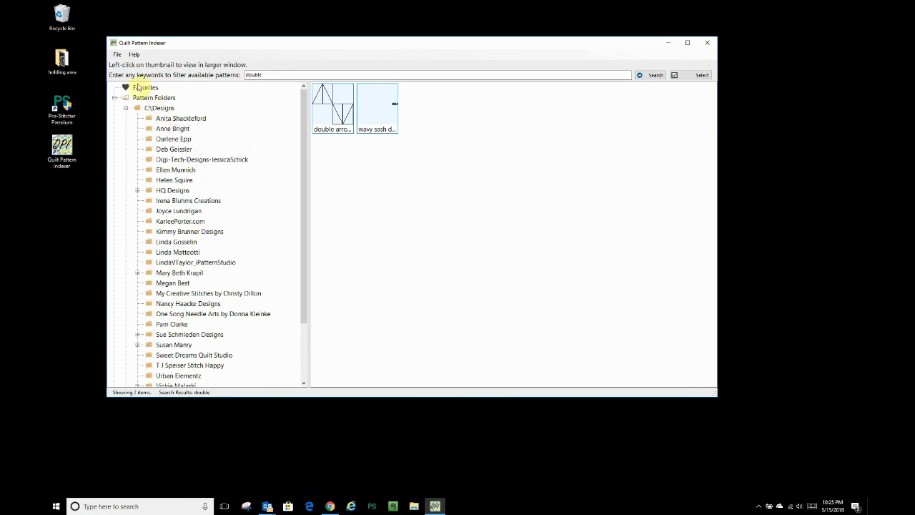
click(116, 54)
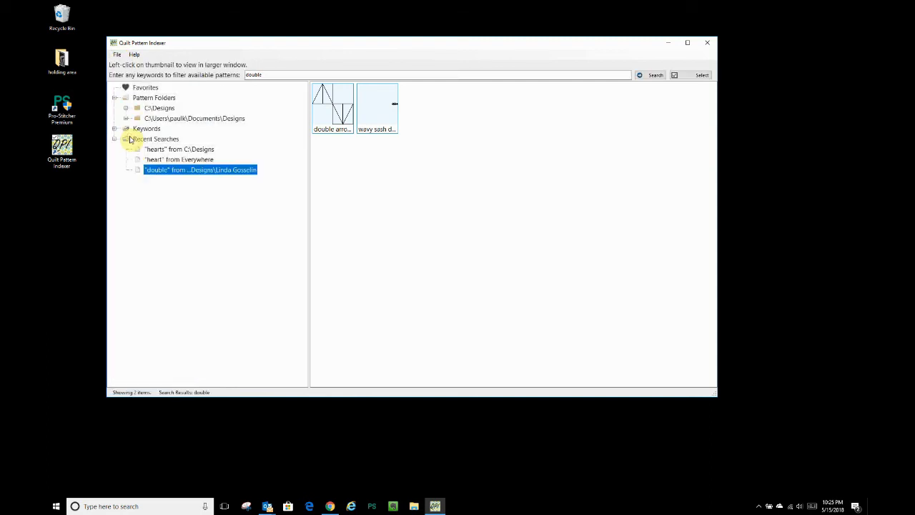
mouse_move(149, 113)
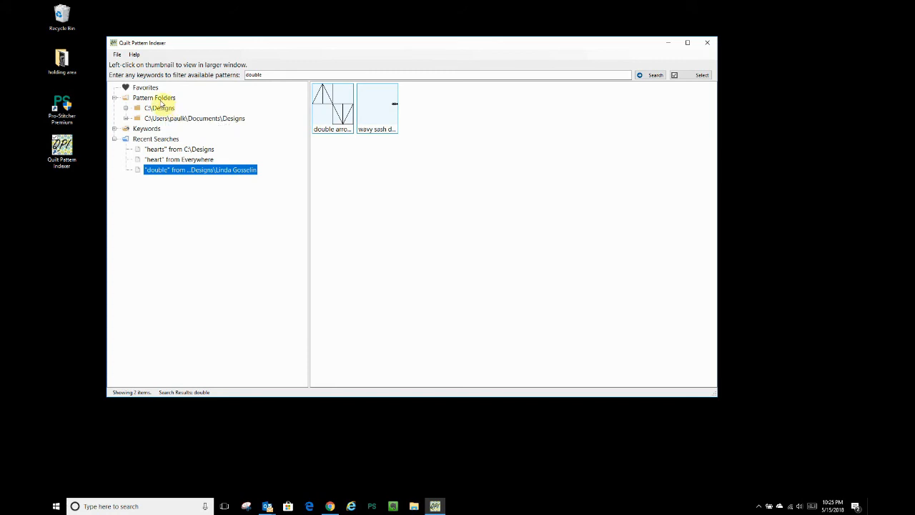
mouse_move(242, 220)
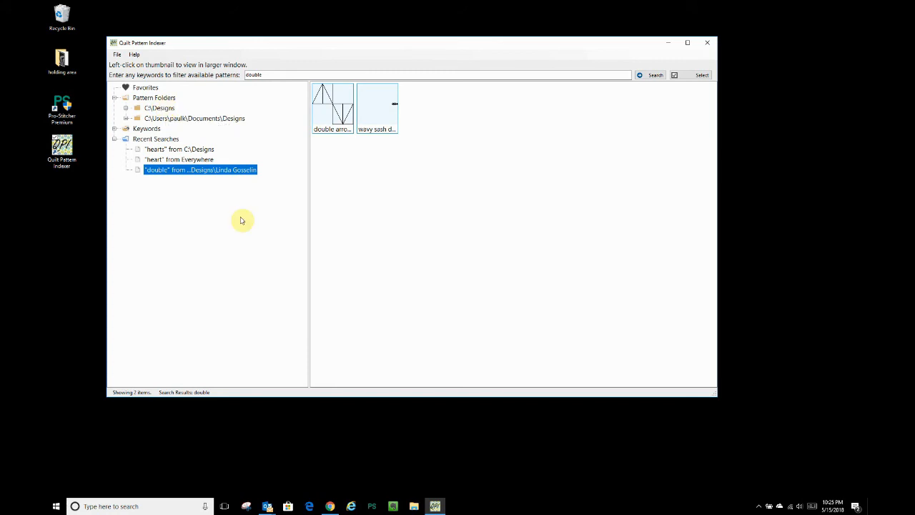
mouse_move(138, 118)
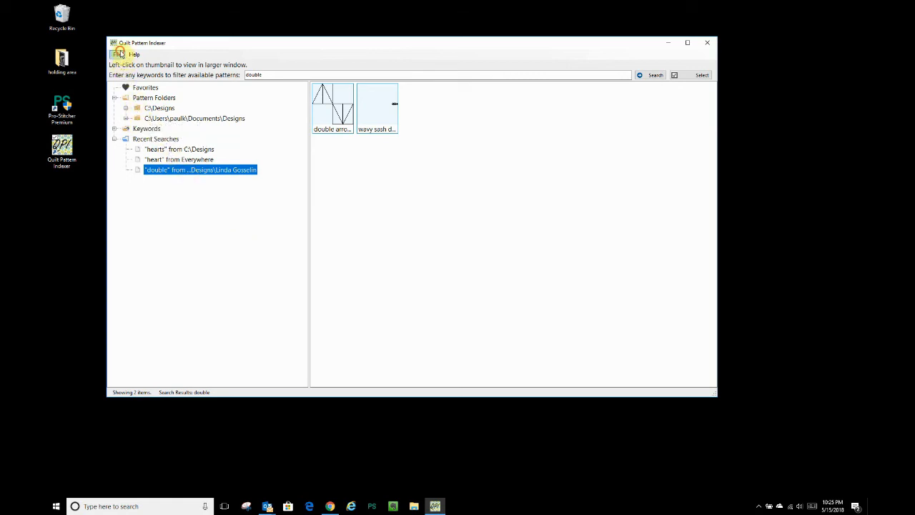
Step: Add the Designs for Pro-Stitcher folder to the indexed folders in Settings
click(117, 54)
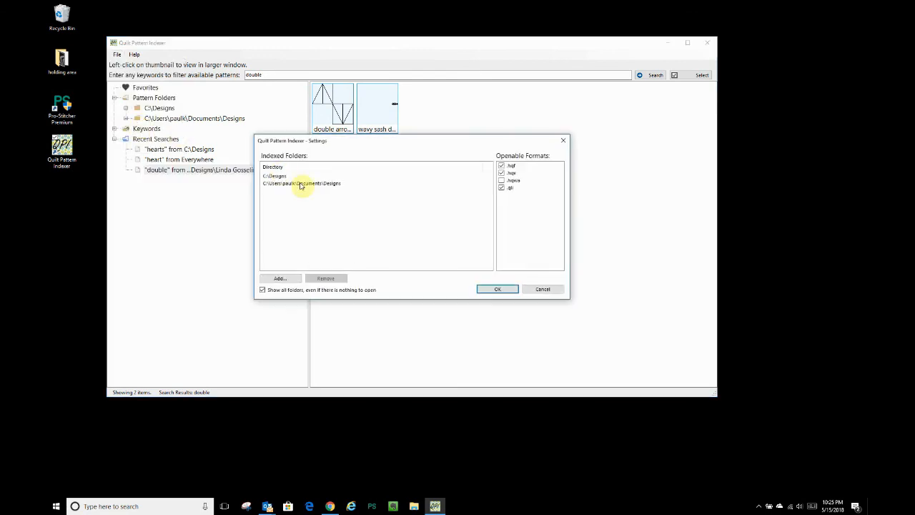
click(280, 278)
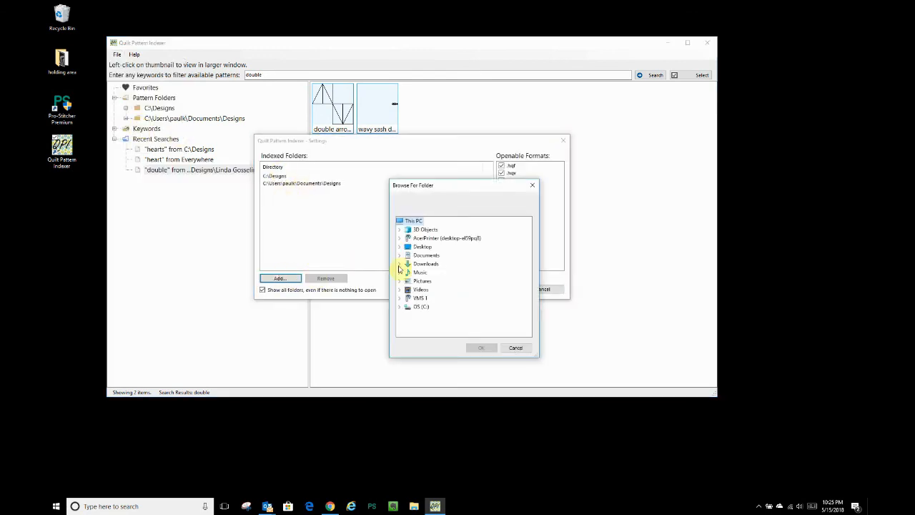
mouse_move(434, 298)
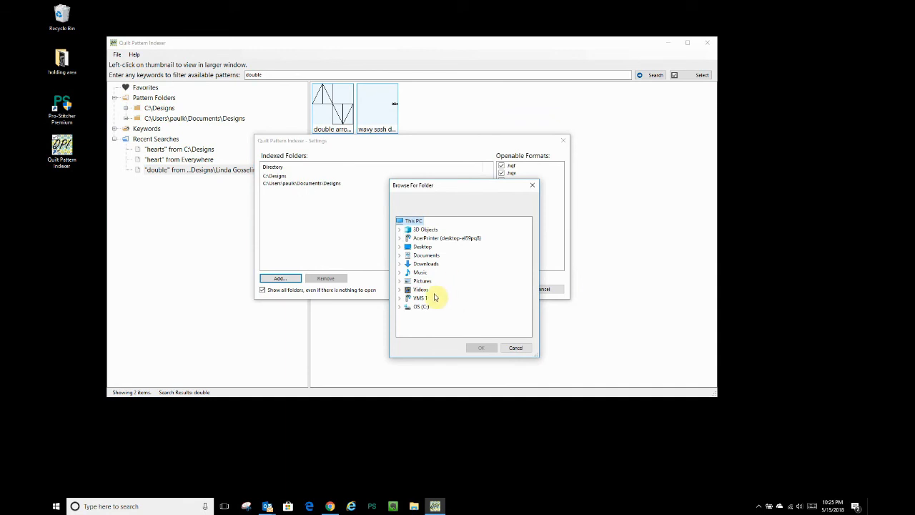
mouse_move(429, 255)
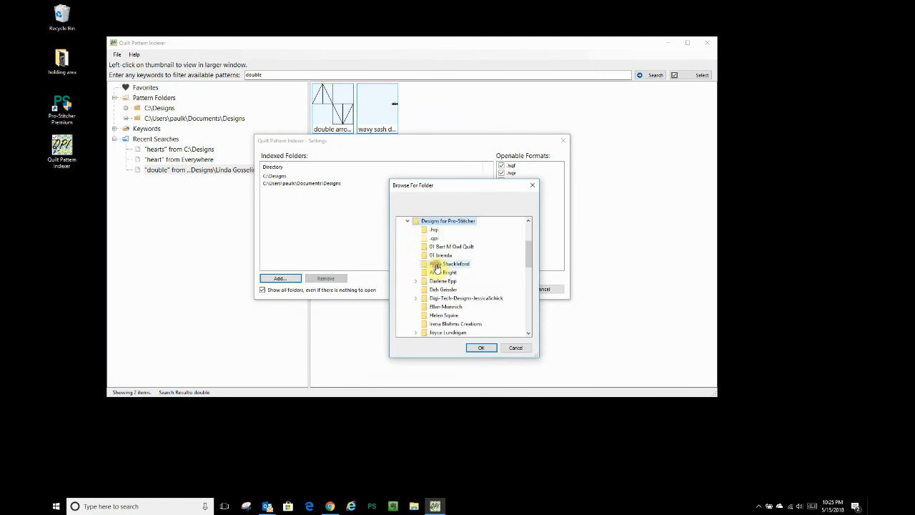
click(481, 348)
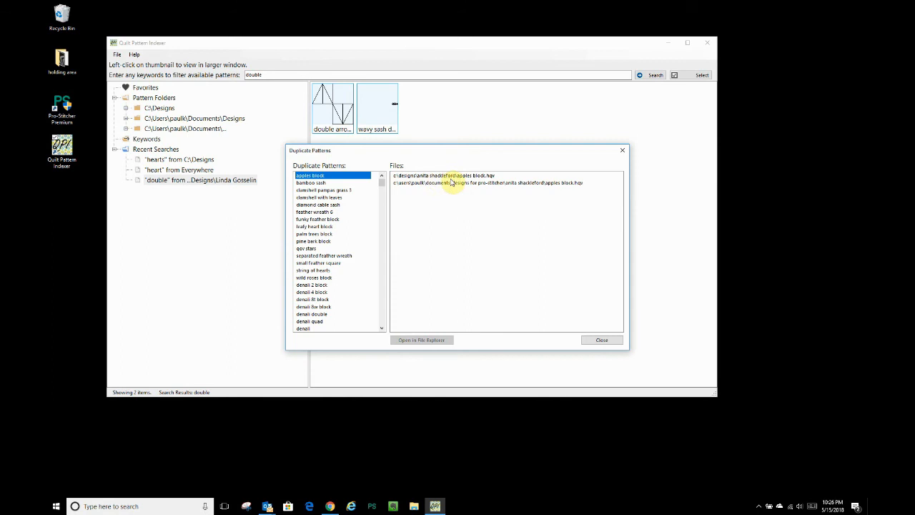
mouse_move(402, 192)
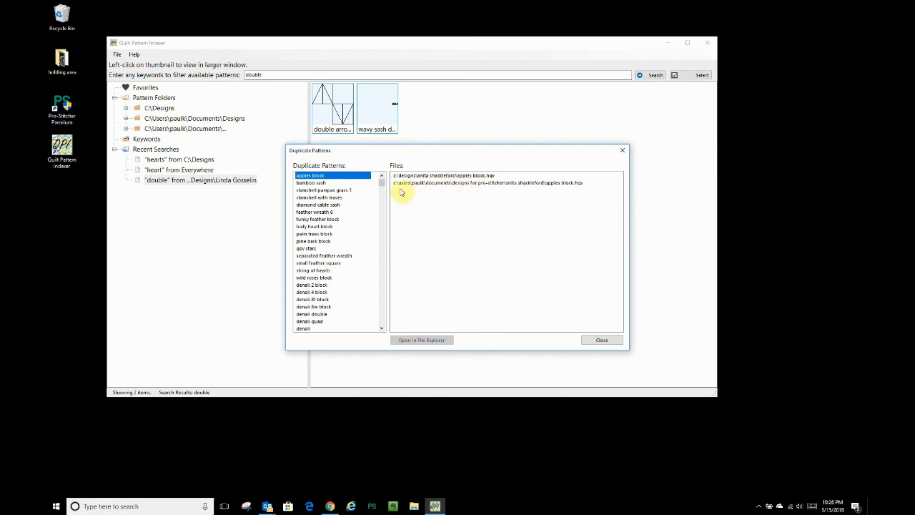
mouse_move(559, 191)
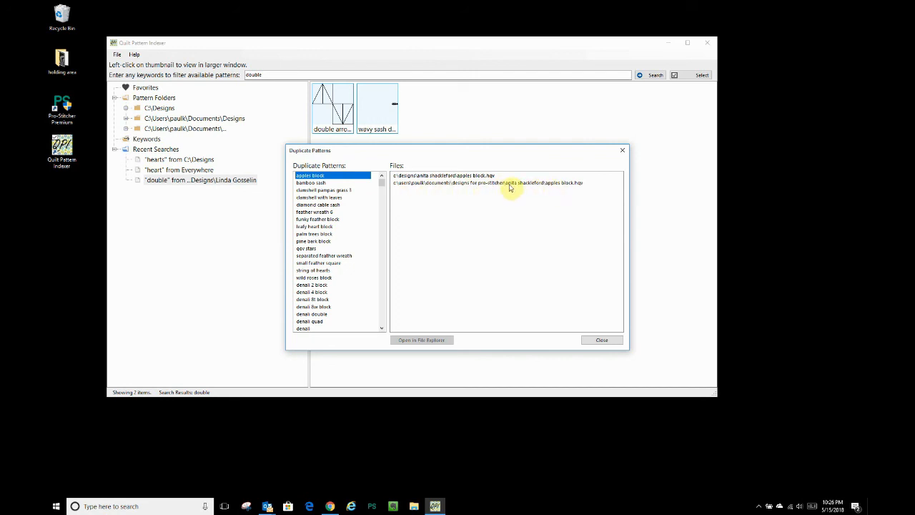
Step: Reveal the Pro-Stitcher copy of 'apples block' in File Explorer
click(501, 182)
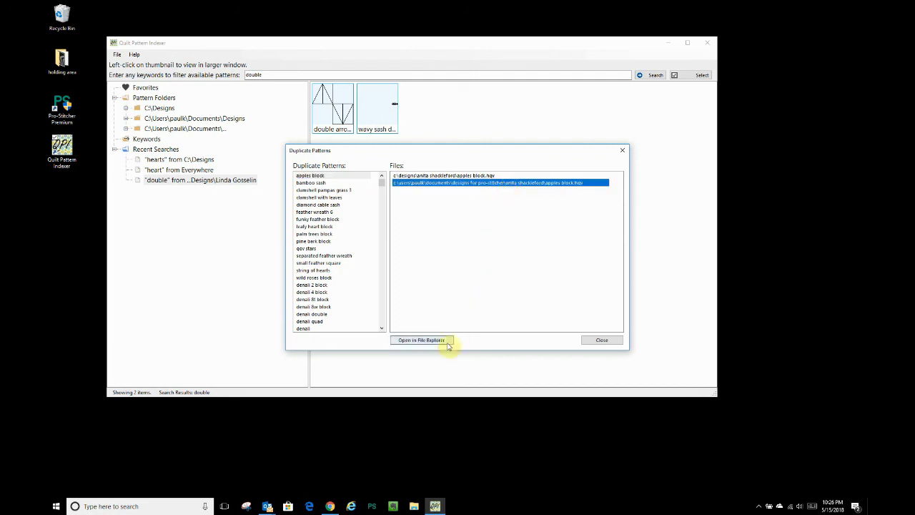
click(421, 339)
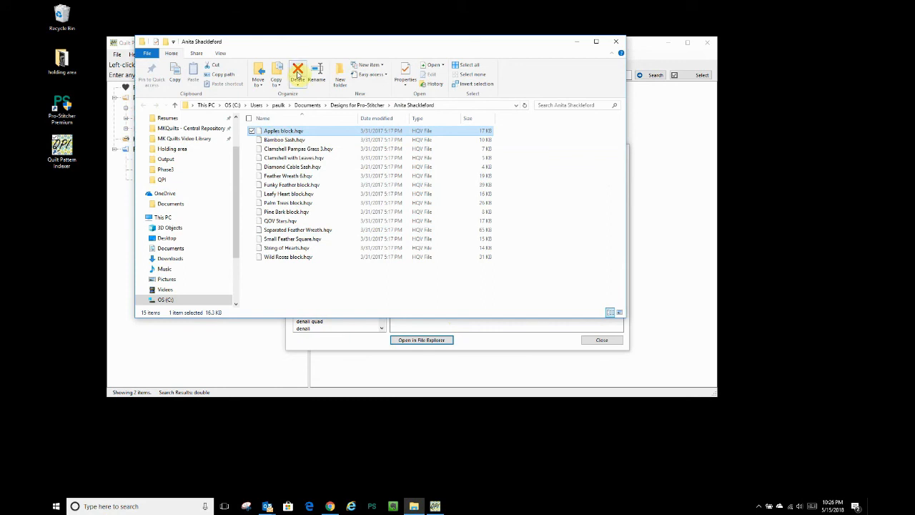
click(298, 71)
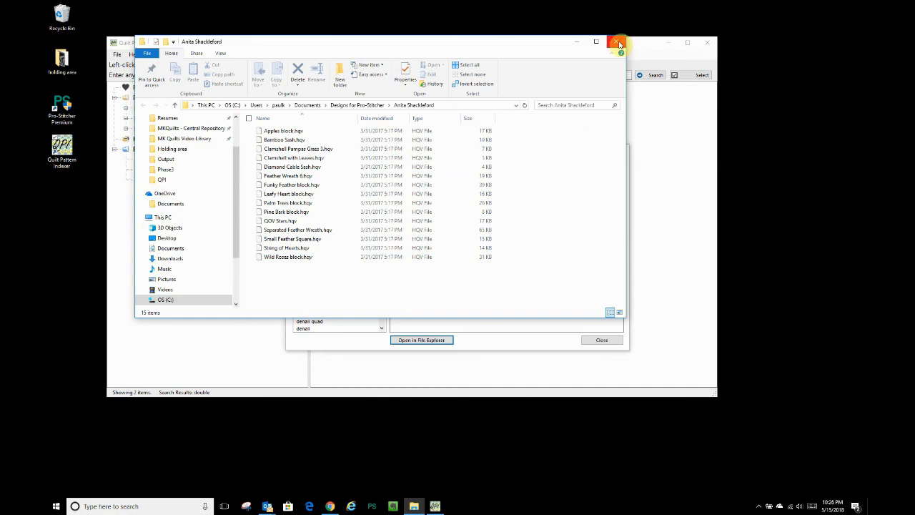
click(618, 42)
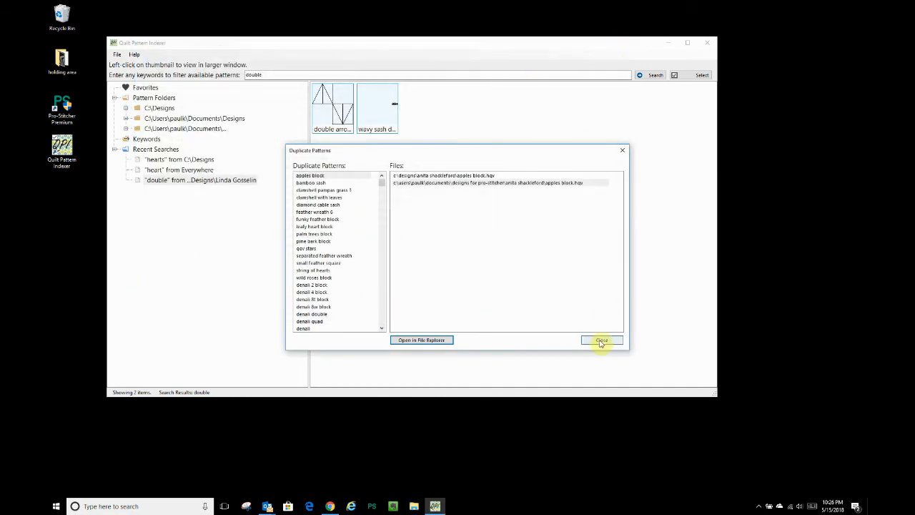
Step: Close the Duplicate Patterns dialog to return to the 'double' search results
click(602, 339)
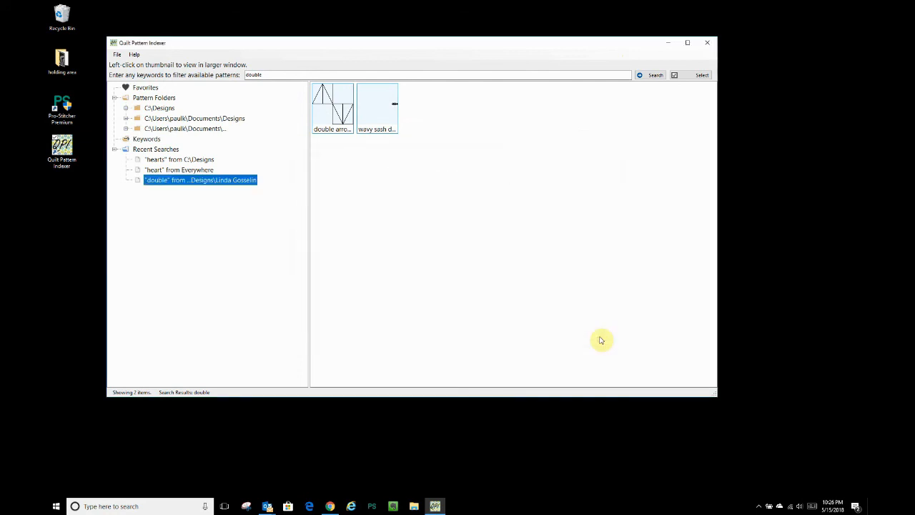
mouse_move(360, 274)
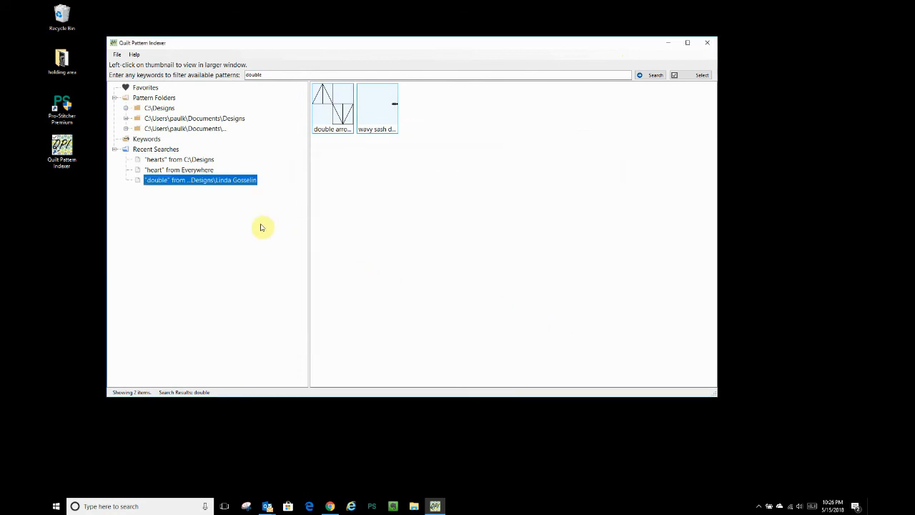
mouse_move(185, 222)
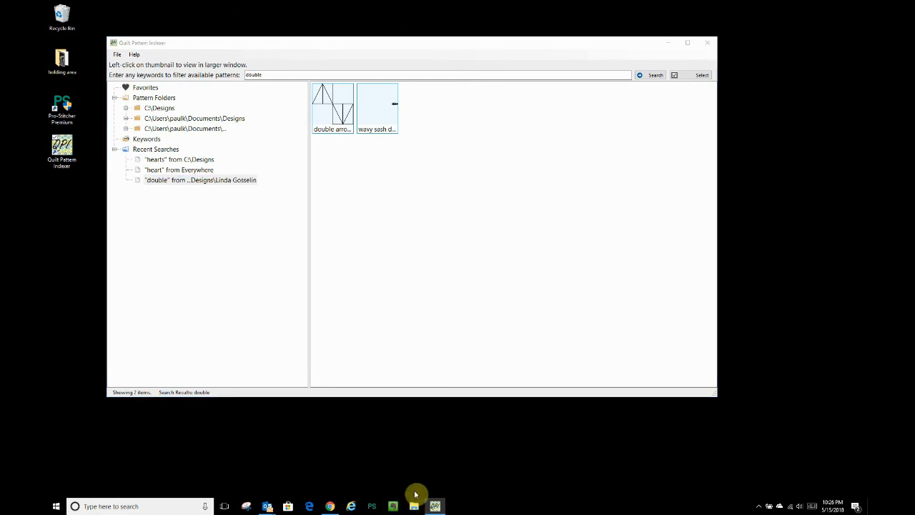
mouse_move(409, 442)
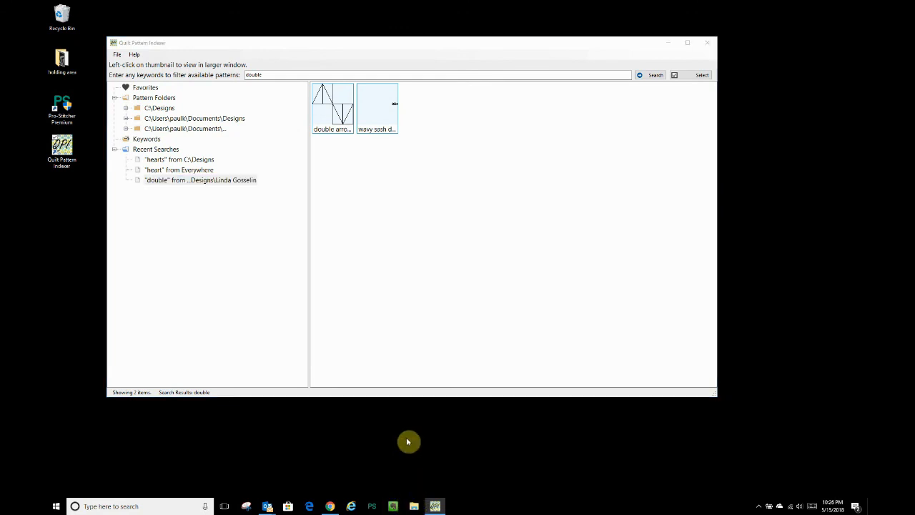